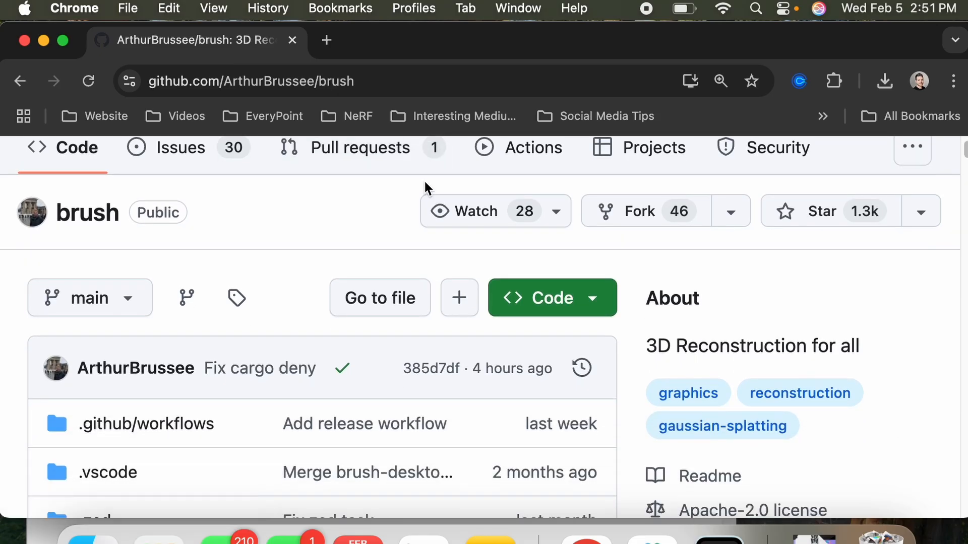
Scroll the brush repo page and open the 0.2.0 release.
scroll(down, 3)
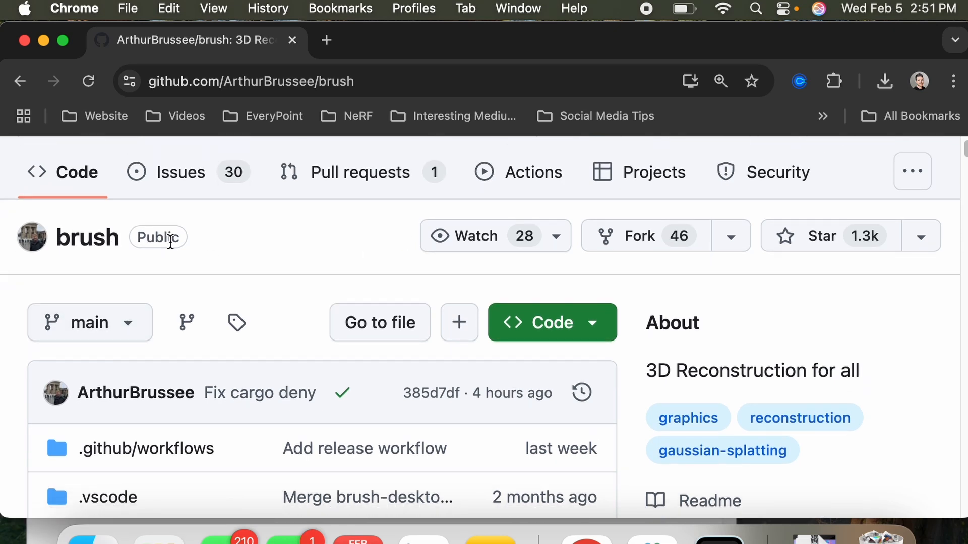
scroll(down, 3)
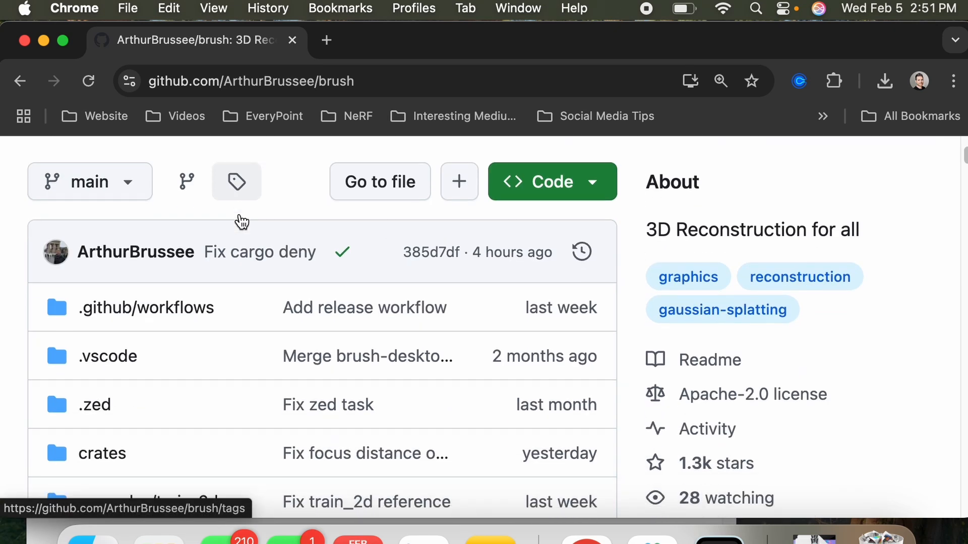
scroll(down, 3)
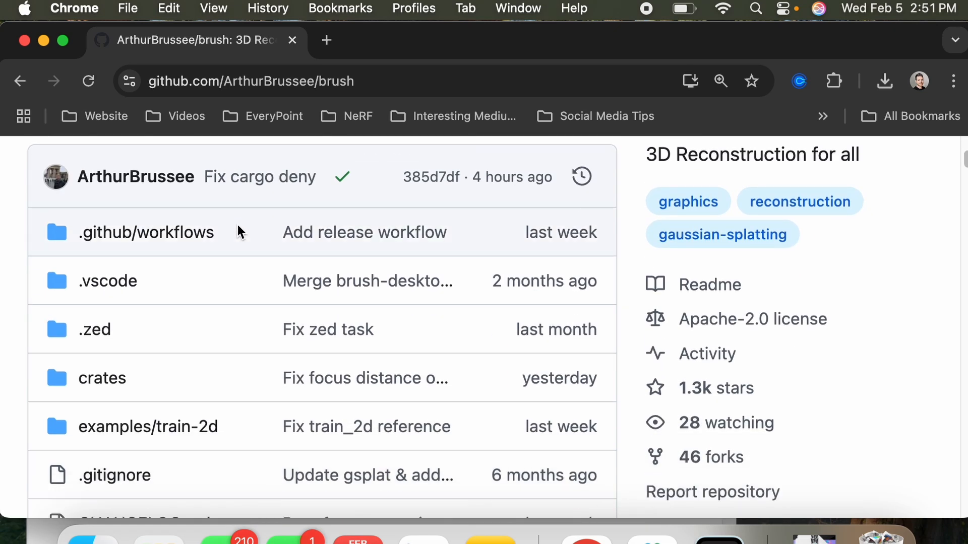
scroll(down, 3)
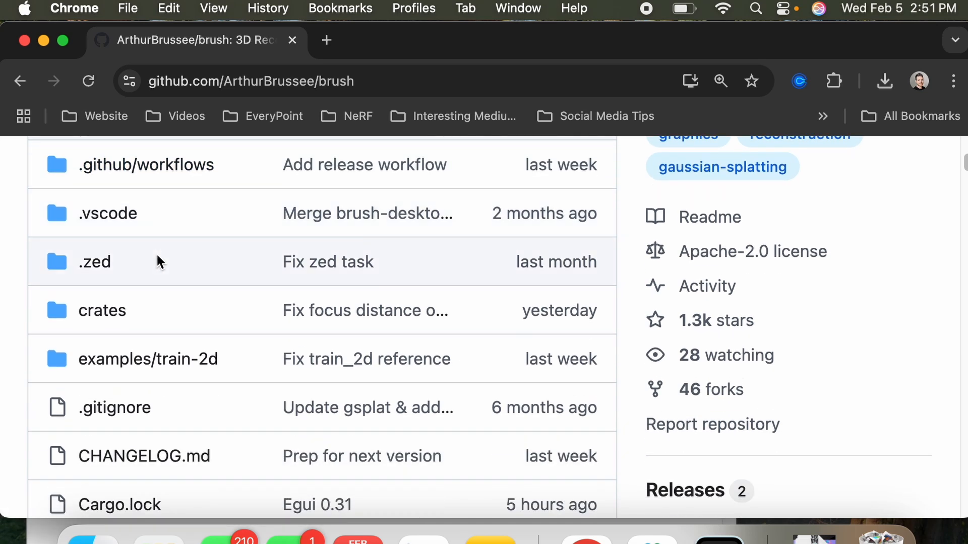
scroll(down, 3)
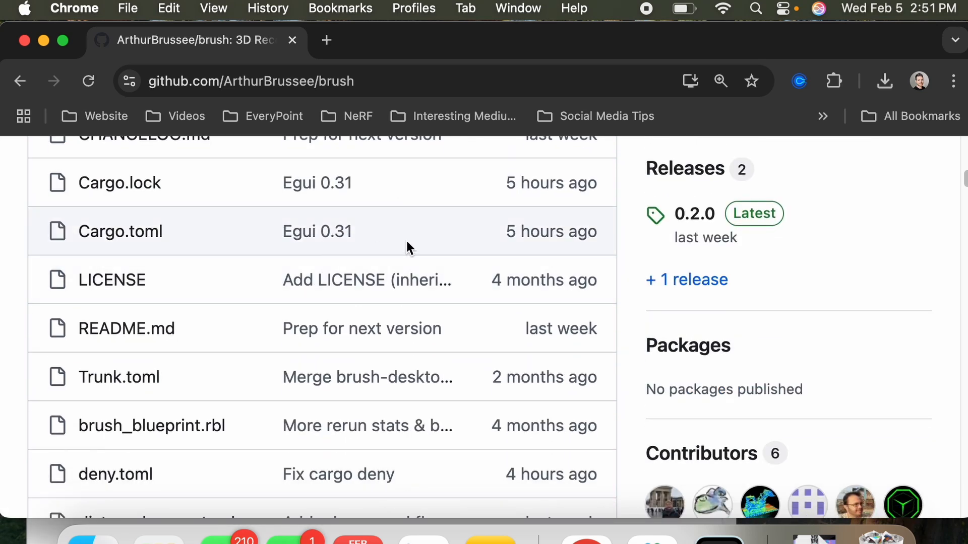
mouse_move(686, 280)
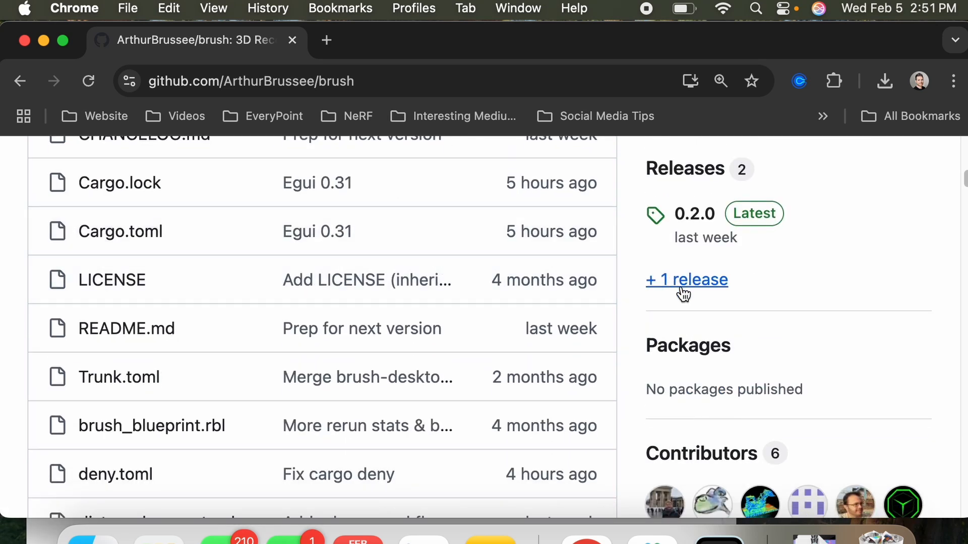
mouse_move(695, 214)
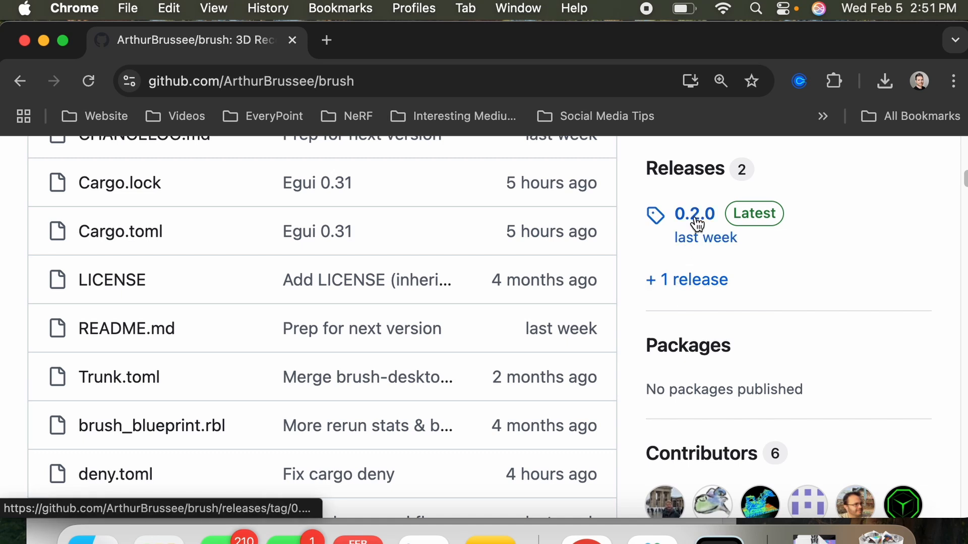
click(694, 213)
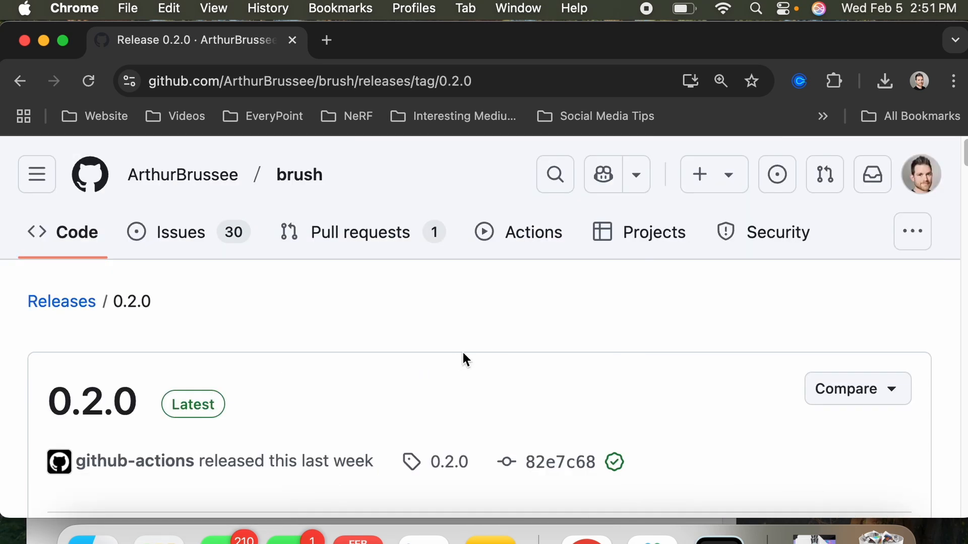
Scroll the 0.2.0 release to its macOS, Windows and Linux download table.
scroll(down, 3)
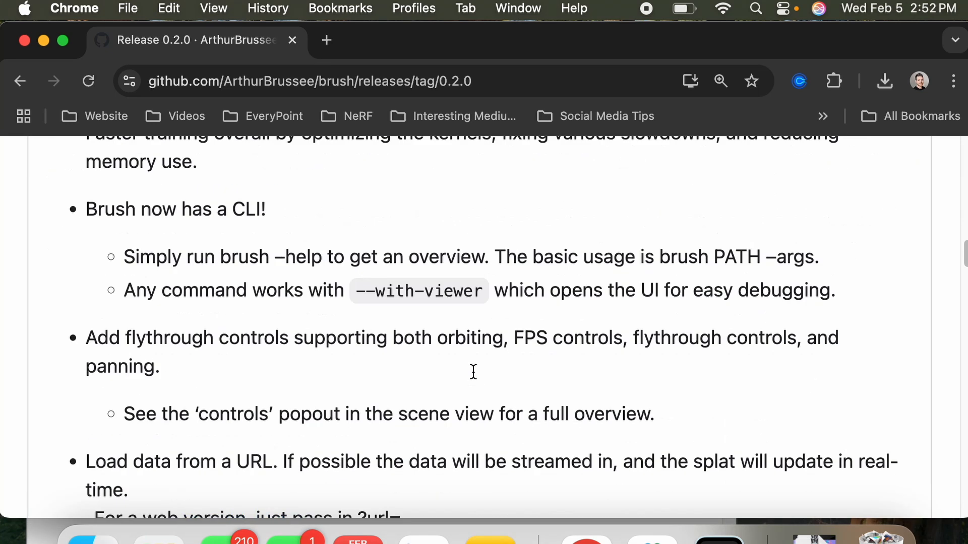
scroll(down, 3)
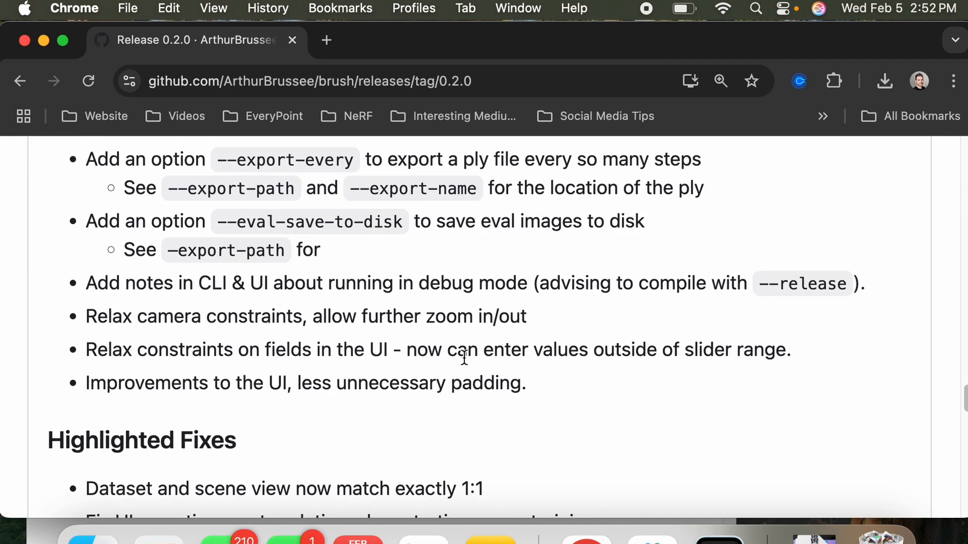
scroll(down, 3)
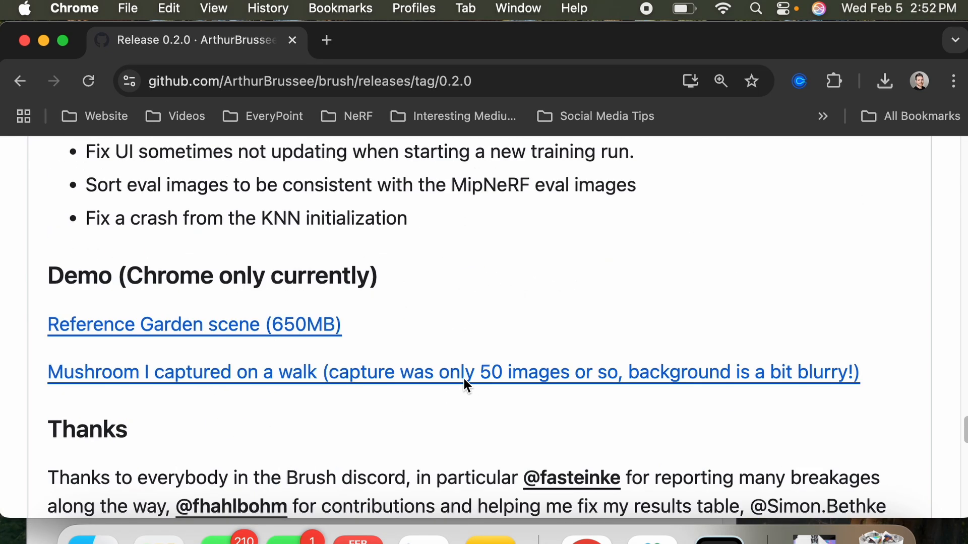
scroll(down, 3)
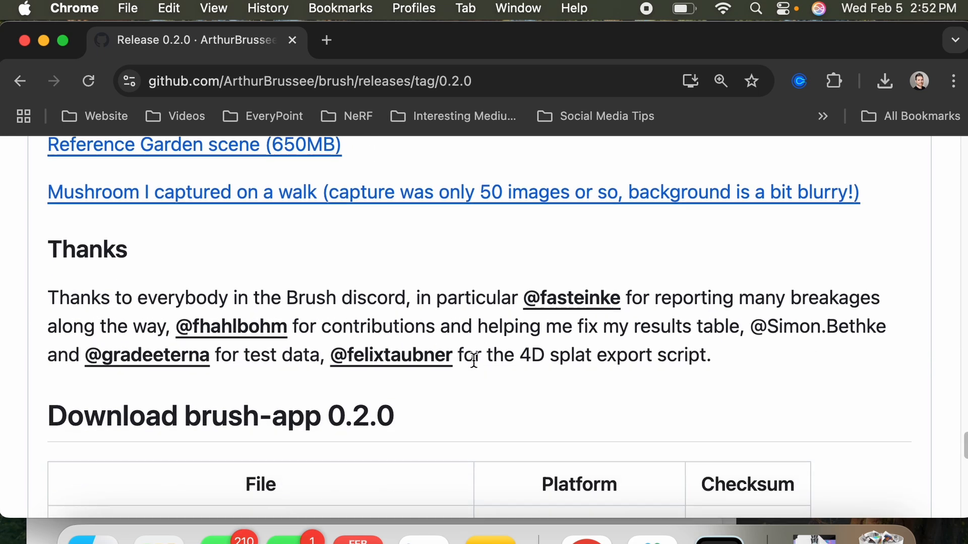
scroll(down, 3)
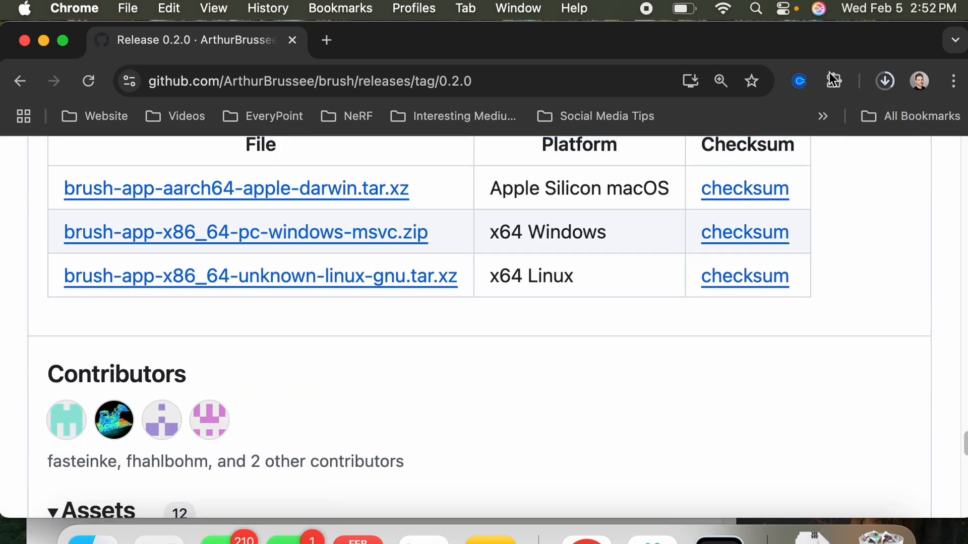
Open the brush-app-aarch64-apple-darwin folder from the home folder in Finder.
click(884, 80)
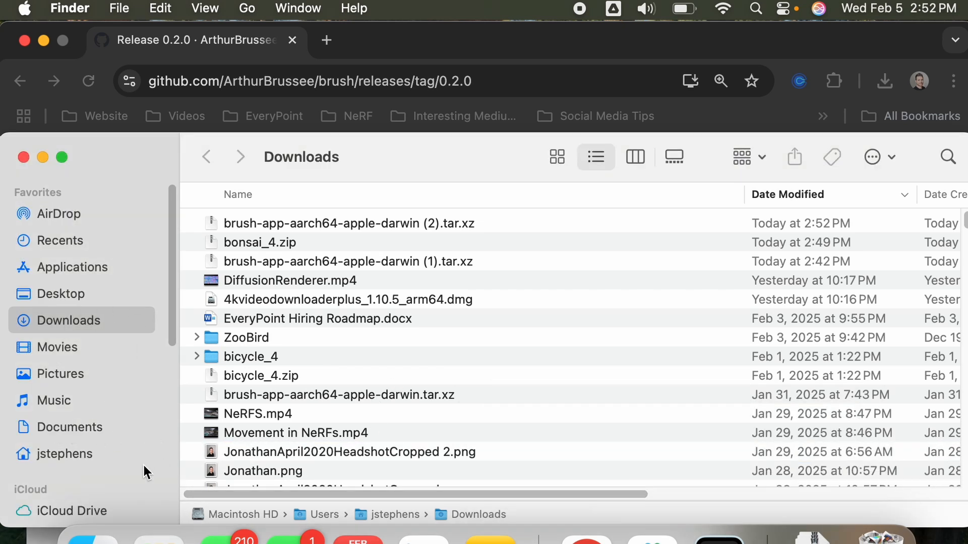
click(66, 454)
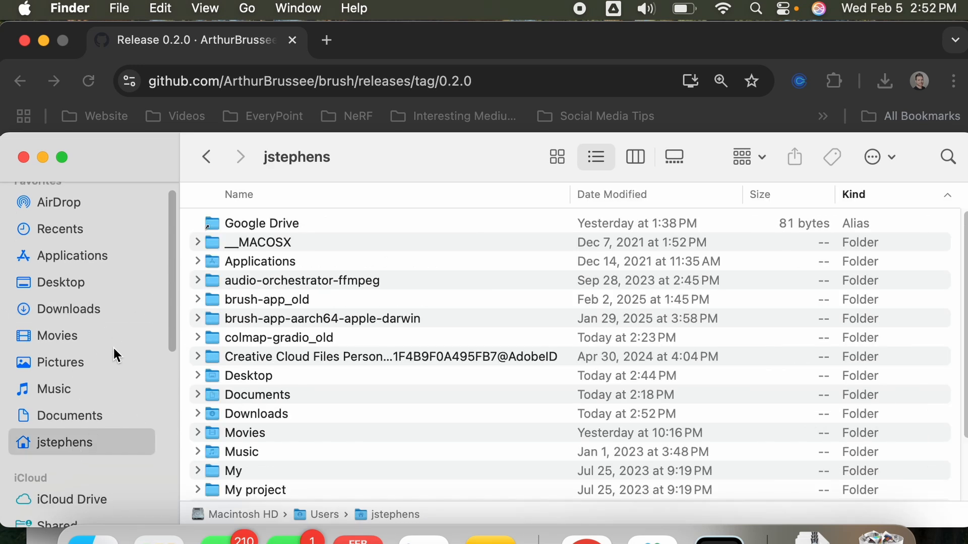
mouse_move(333, 341)
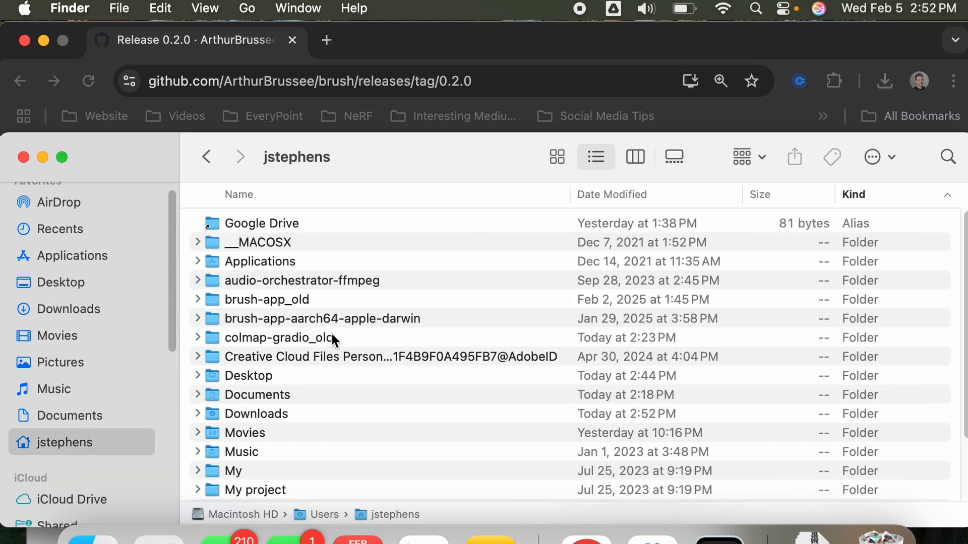
mouse_move(244, 325)
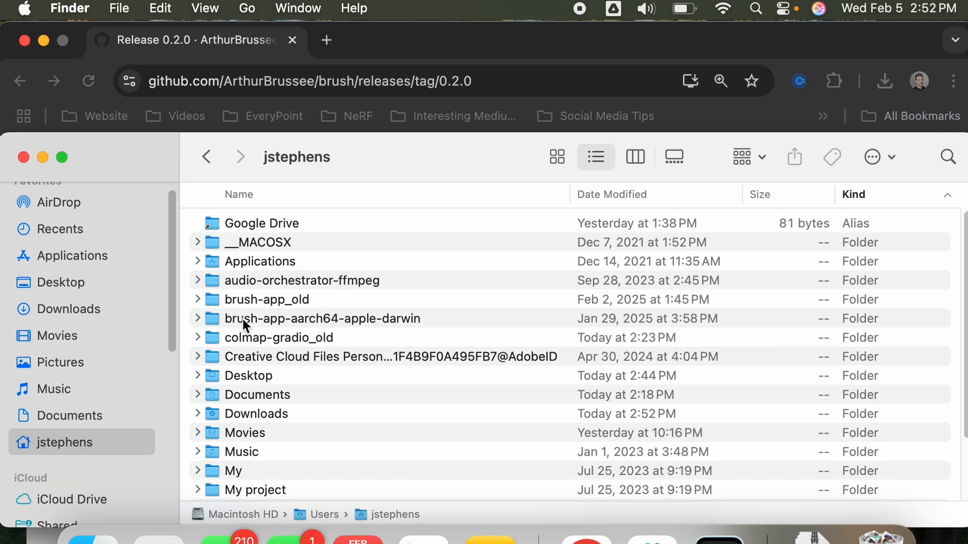
mouse_move(295, 328)
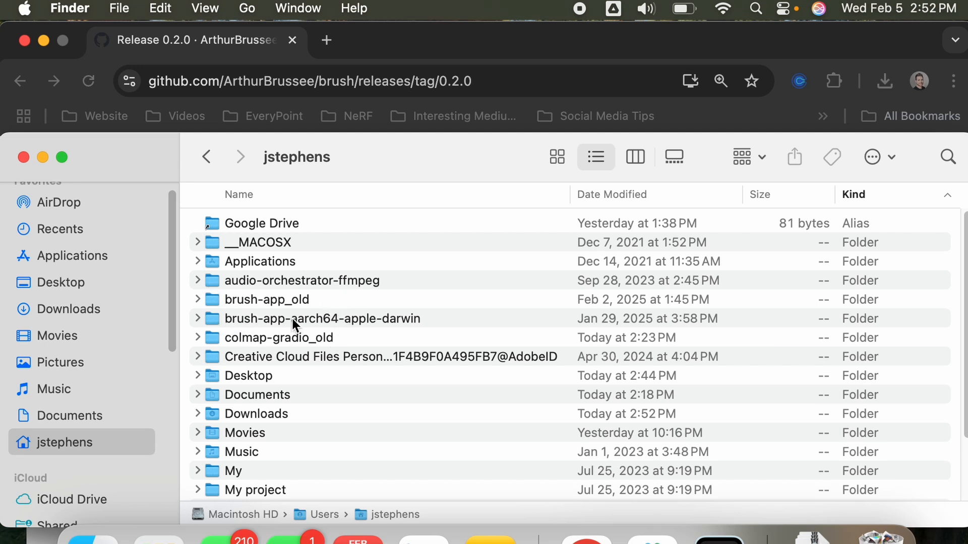
mouse_move(363, 330)
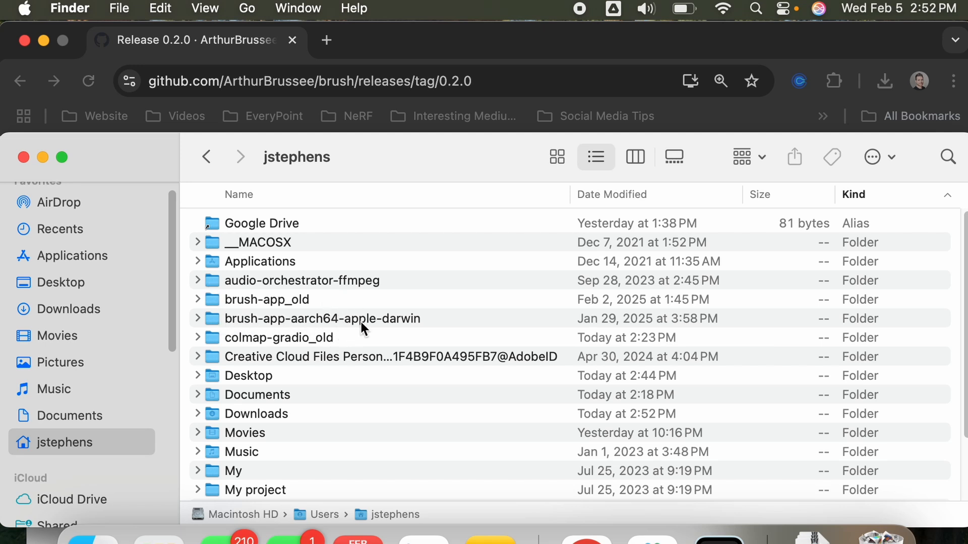
click(267, 300)
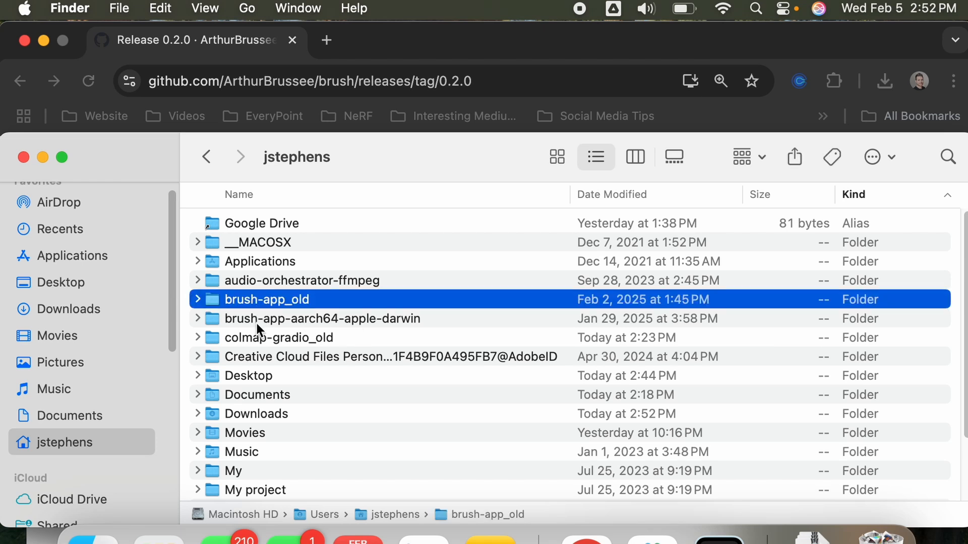
click(322, 319)
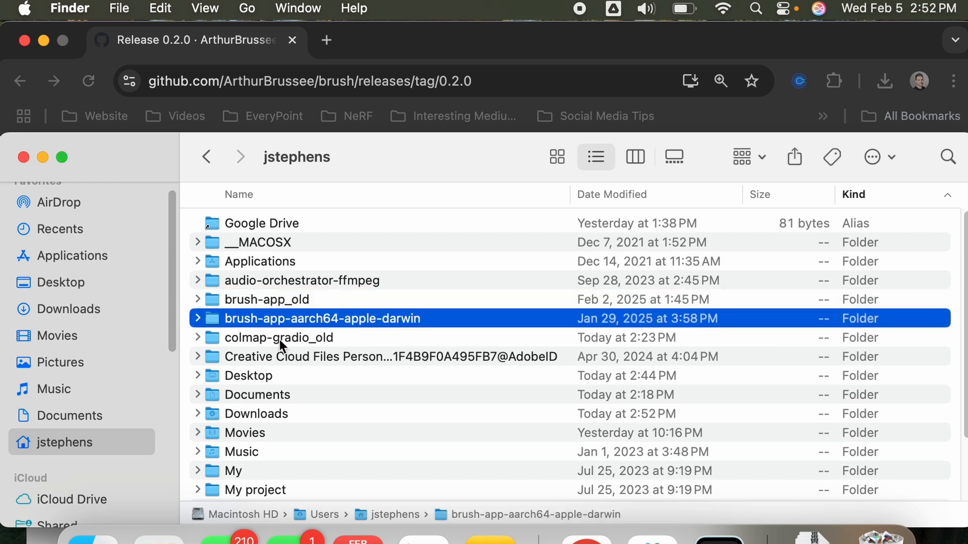
double_click(321, 318)
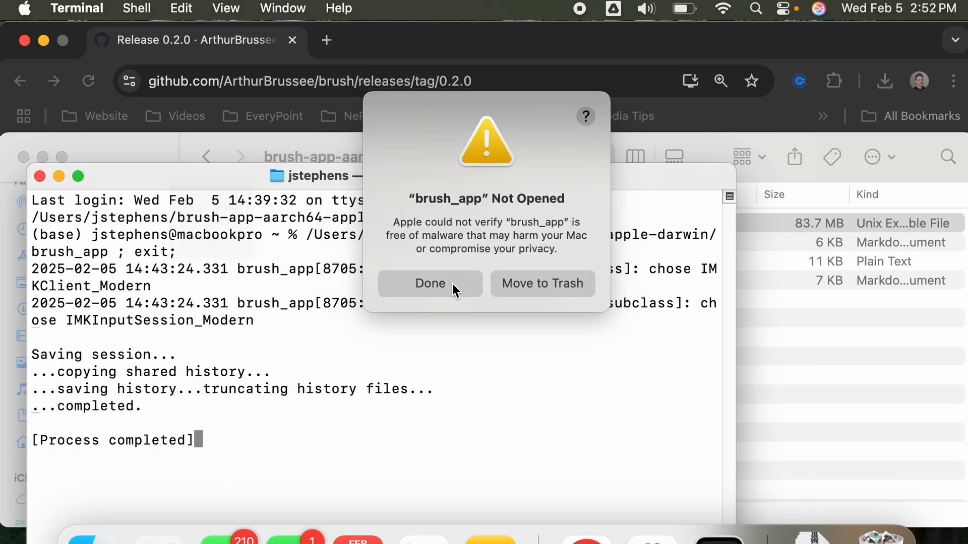
Dismiss the 'Not Opened' alert about the unverified brush_app.
click(429, 283)
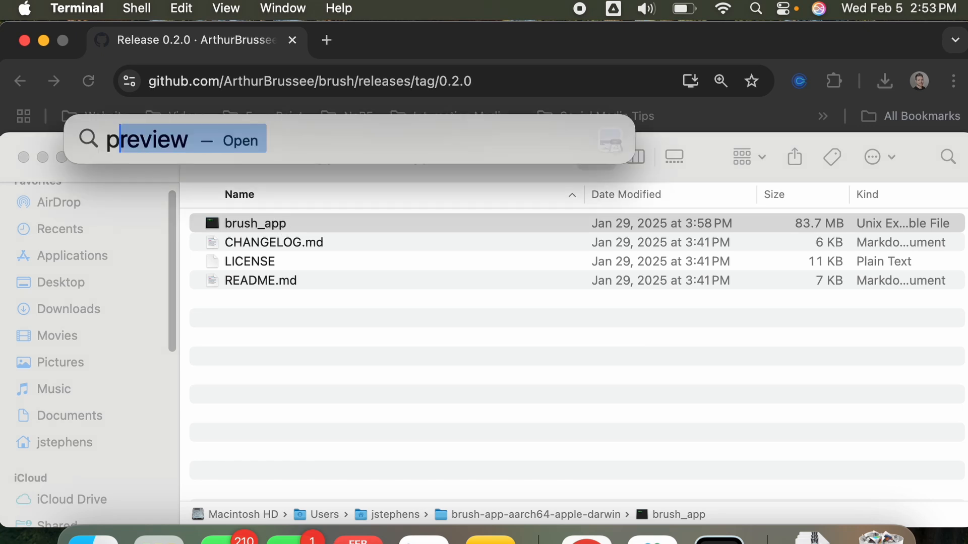
Allow brush_app to run via Open Anyway in Privacy & Security settings.
text(privacy & Security)
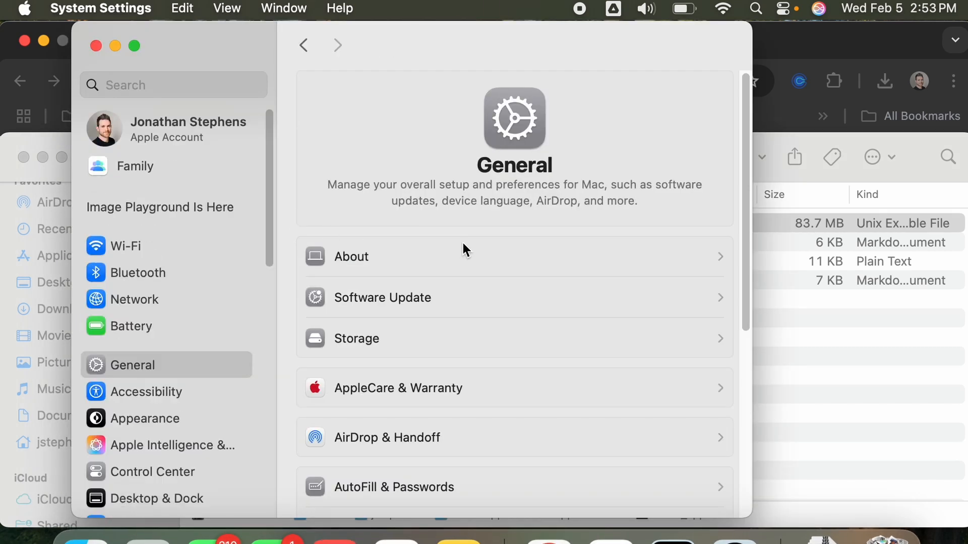
click(163, 486)
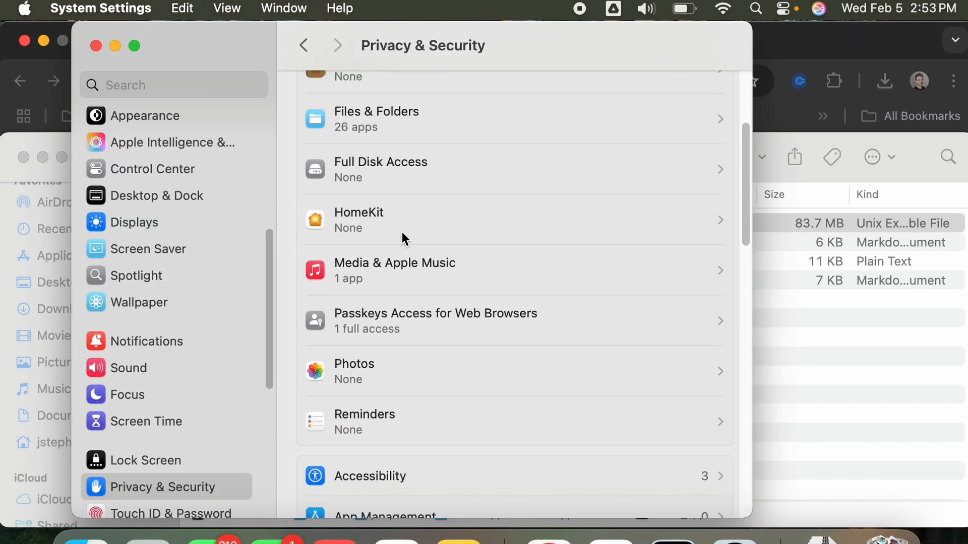
scroll(down, 3)
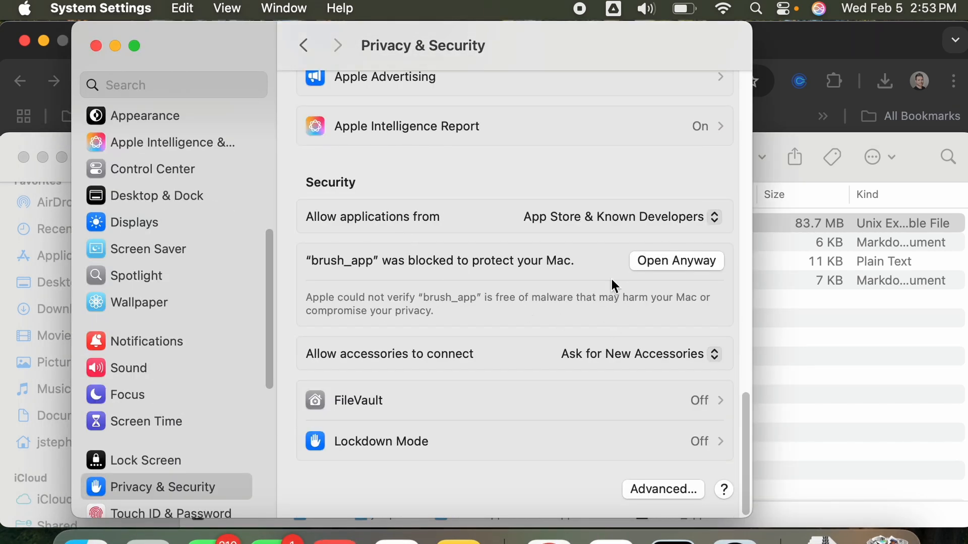
mouse_move(610, 255)
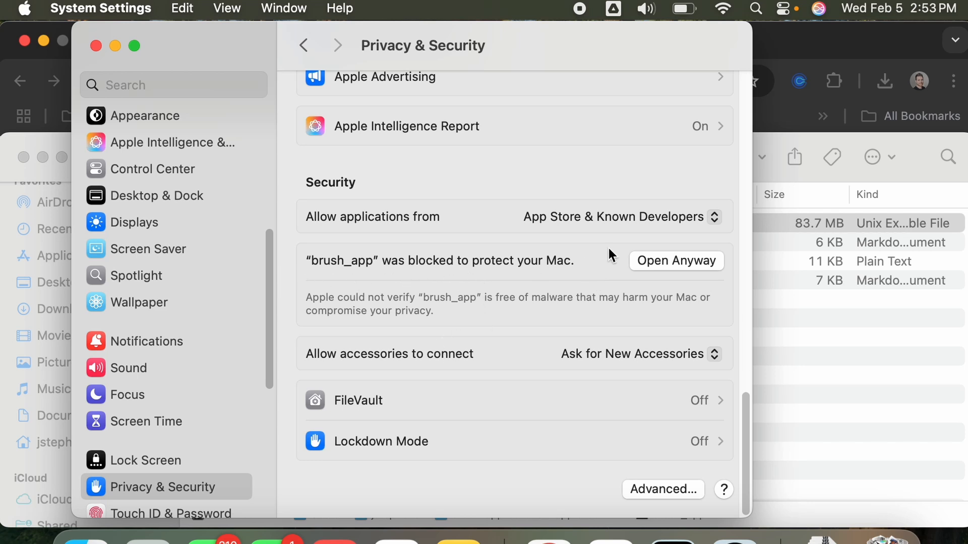
click(675, 260)
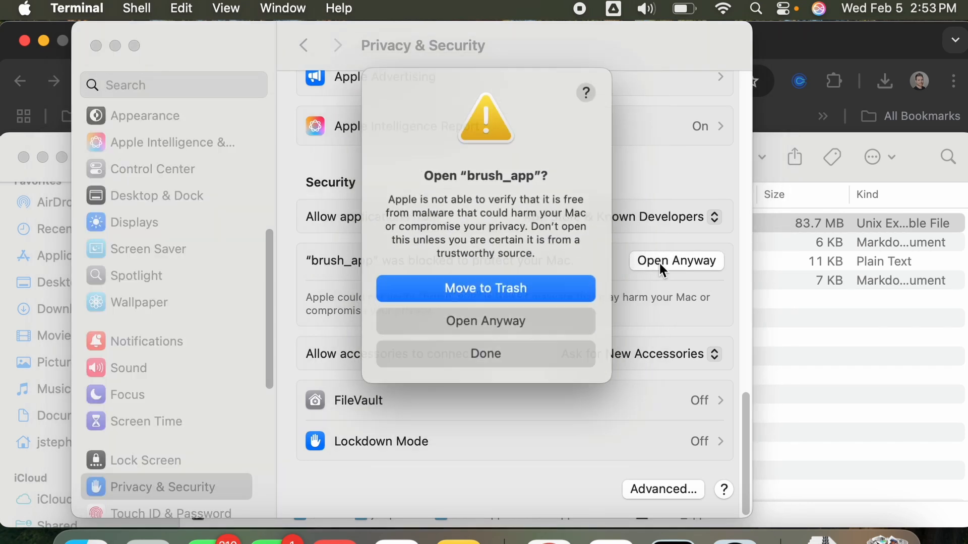
click(485, 320)
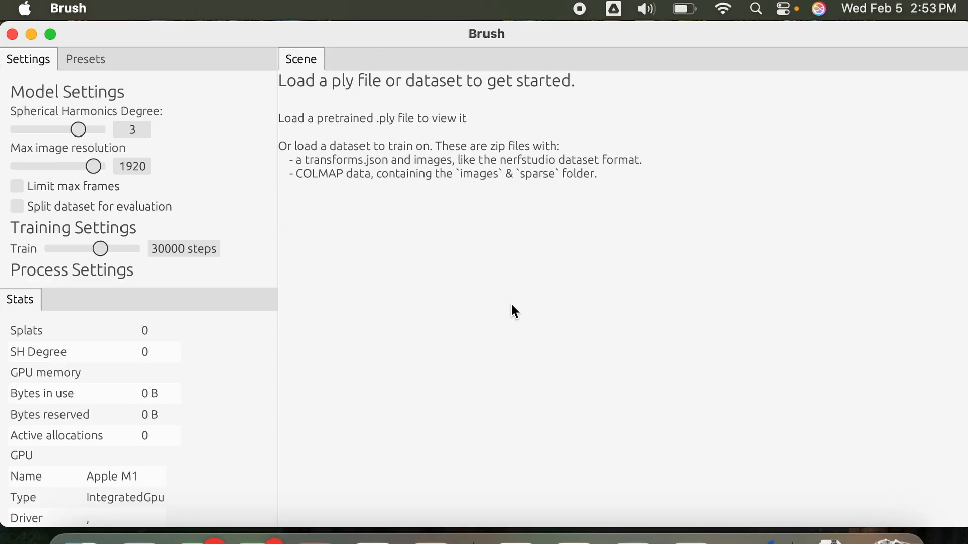
mouse_move(522, 283)
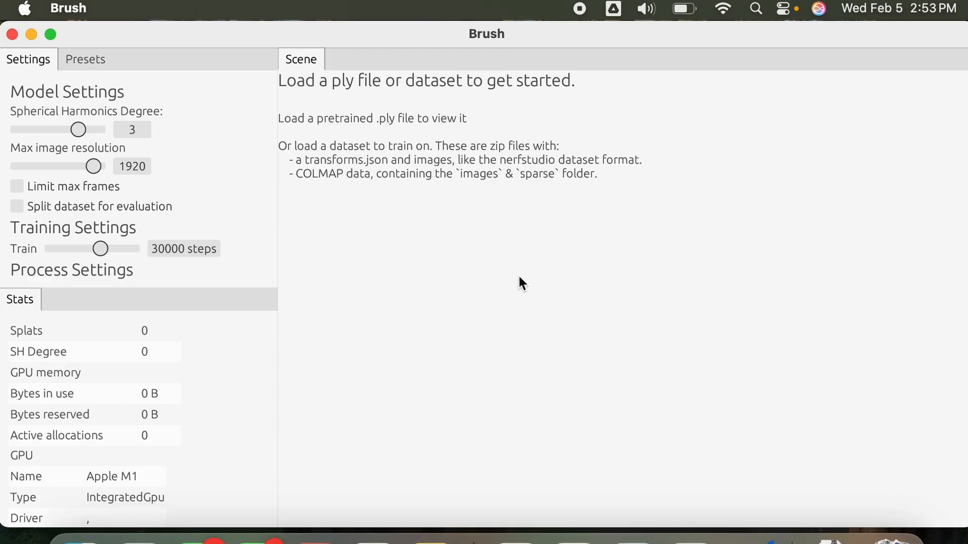
mouse_move(523, 238)
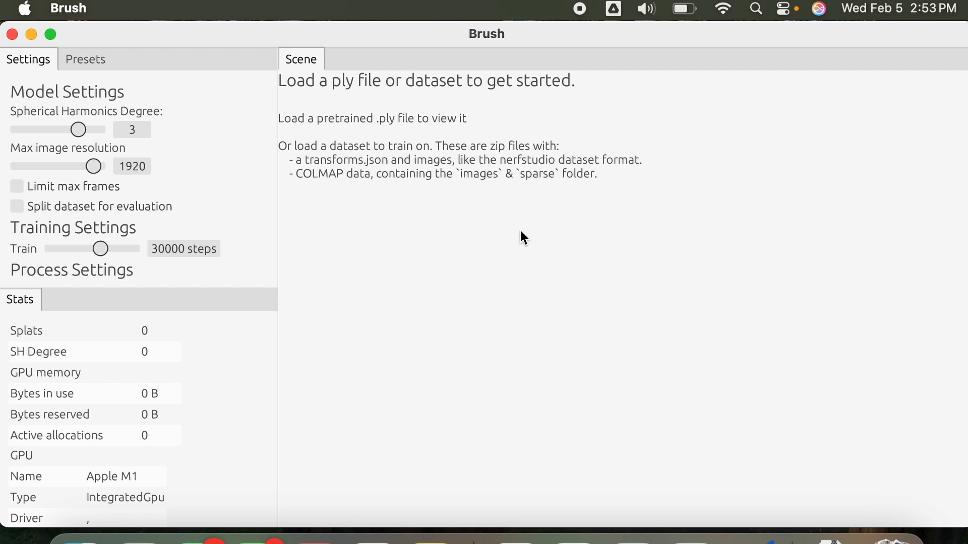
mouse_move(375, 295)
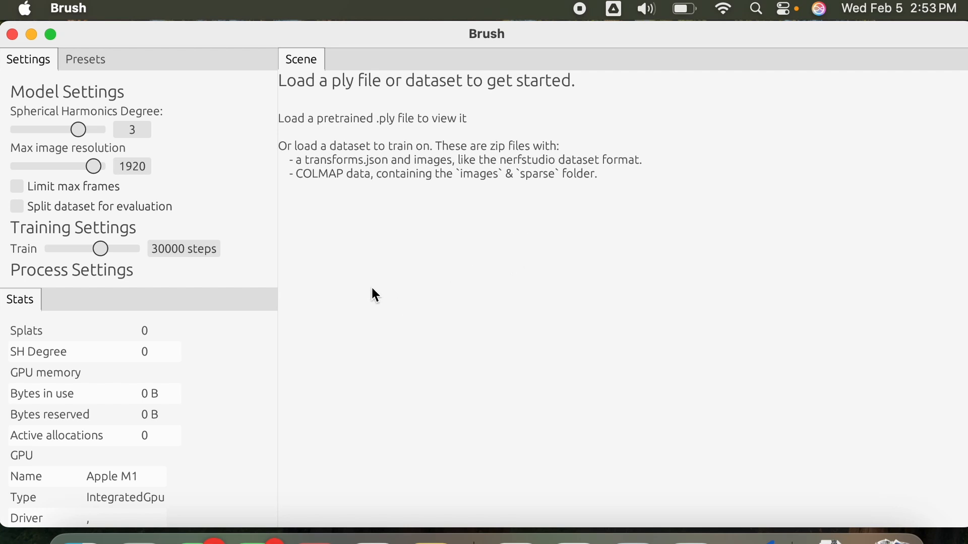
mouse_move(258, 185)
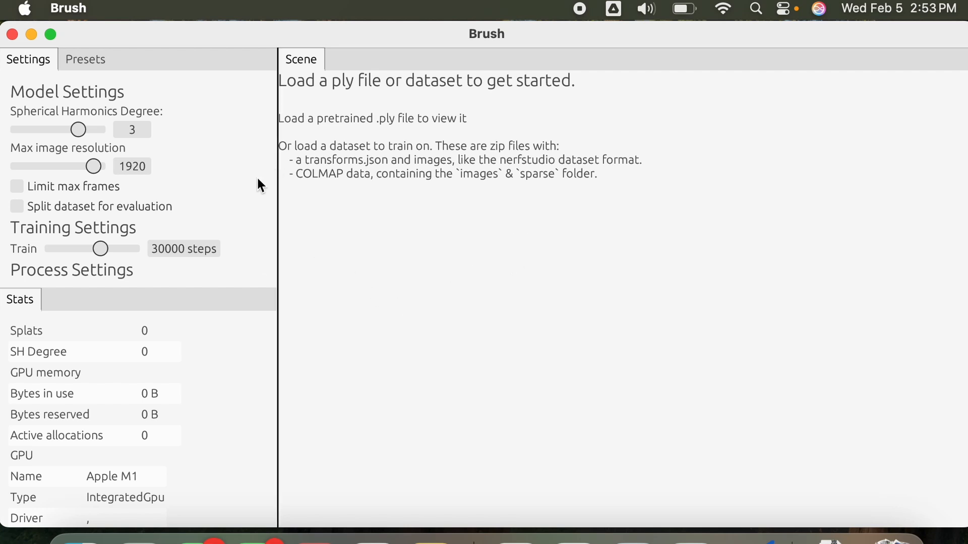
mouse_move(343, 107)
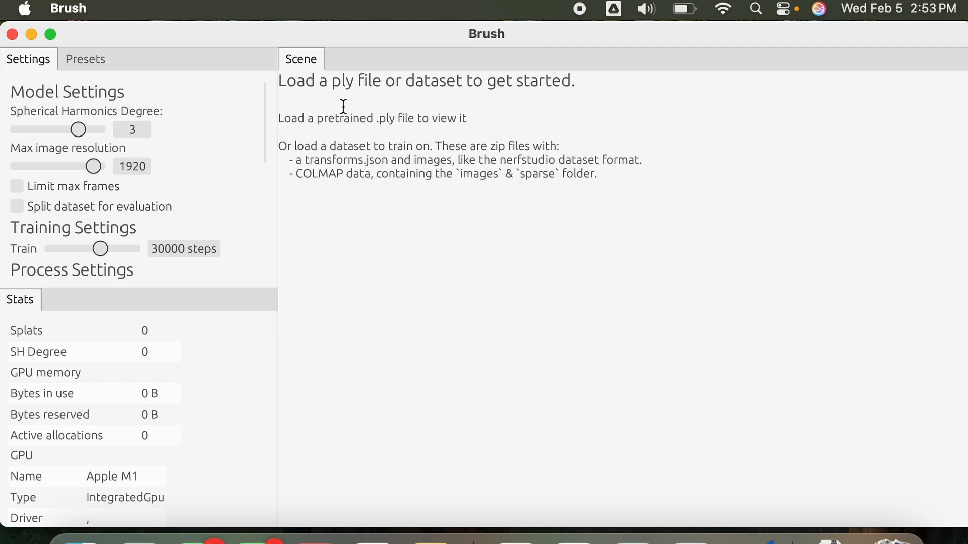
mouse_move(360, 242)
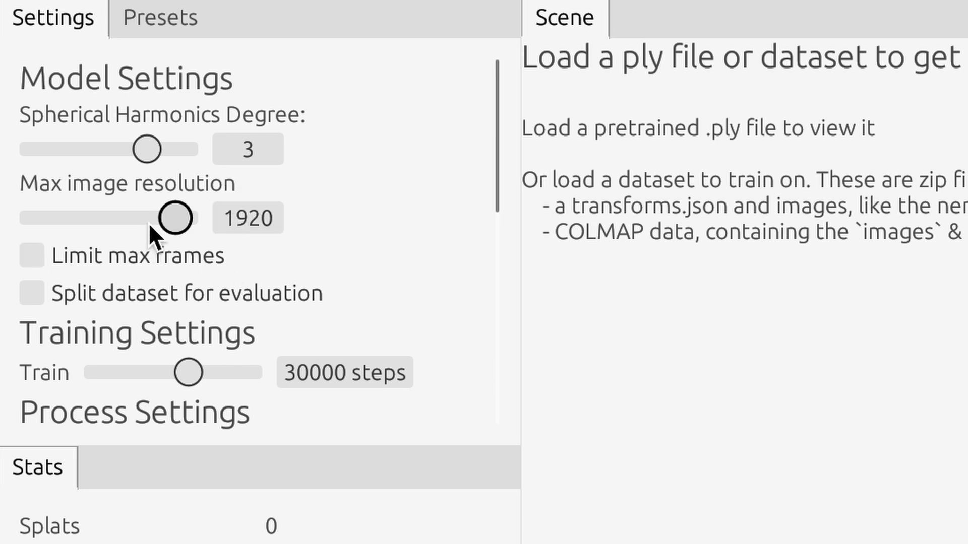
mouse_move(170, 241)
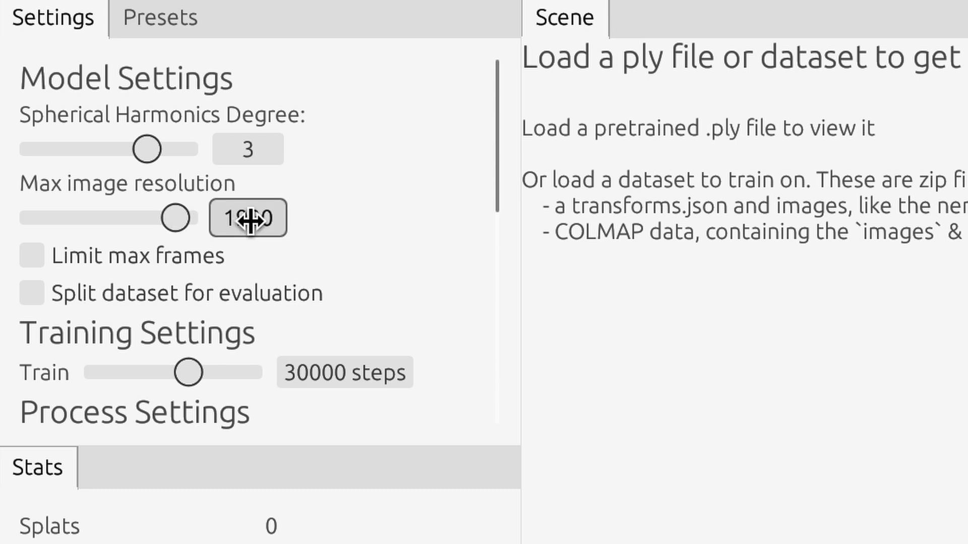
Drag the Max image resolution slider from 1920 down to 1600.
drag(175, 217, 161, 218)
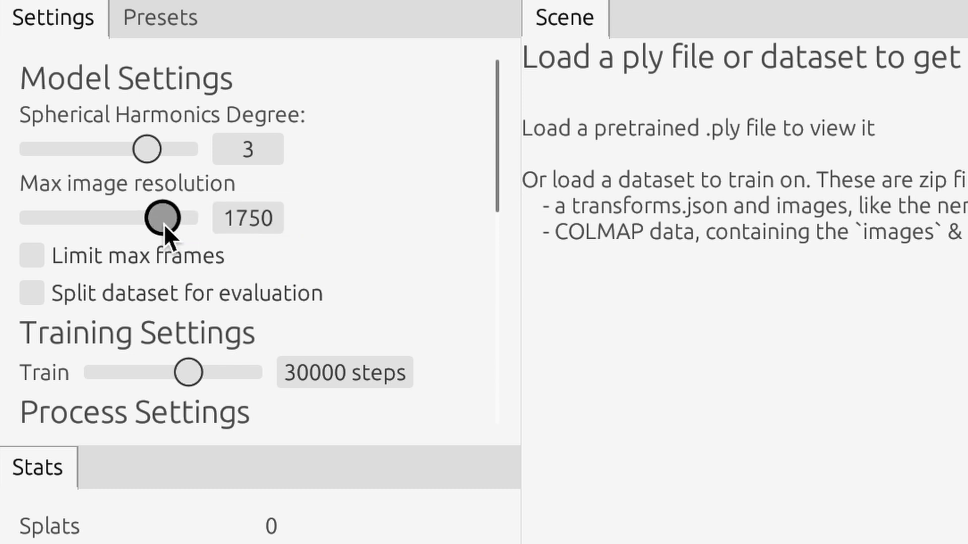
drag(163, 218, 177, 217)
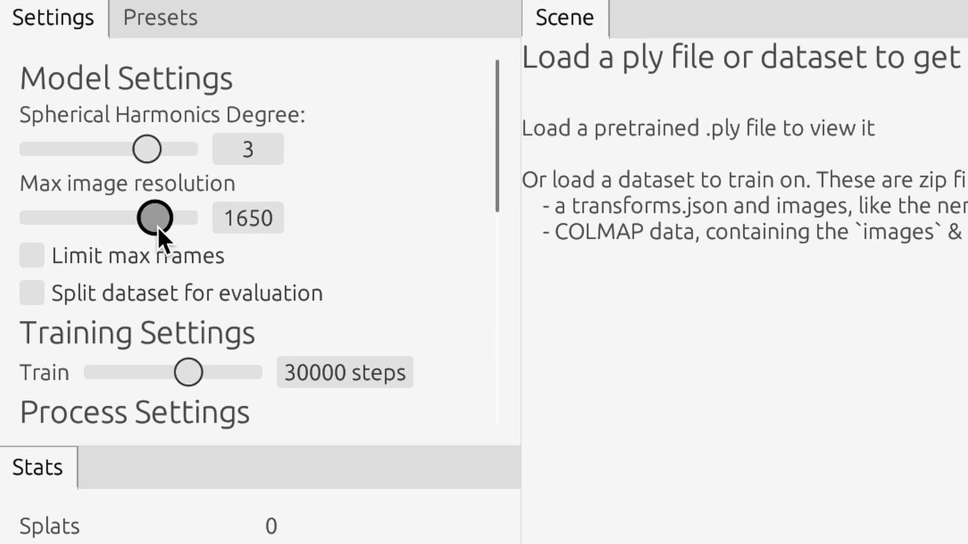
drag(154, 218, 145, 218)
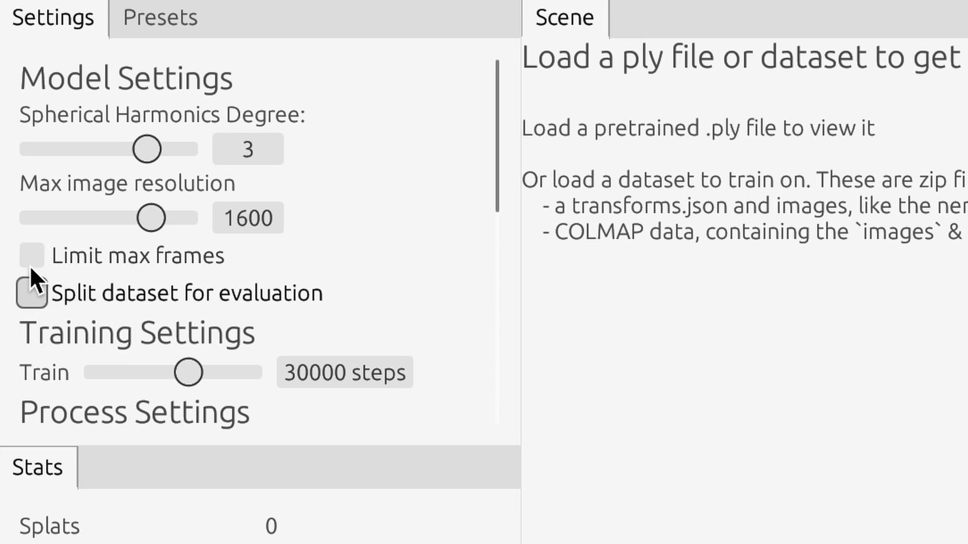
click(30, 255)
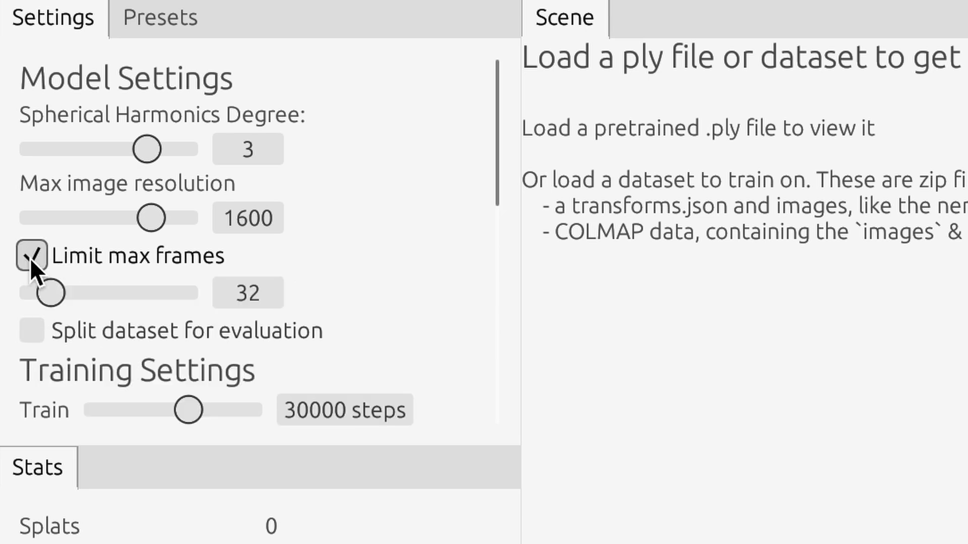
click(31, 256)
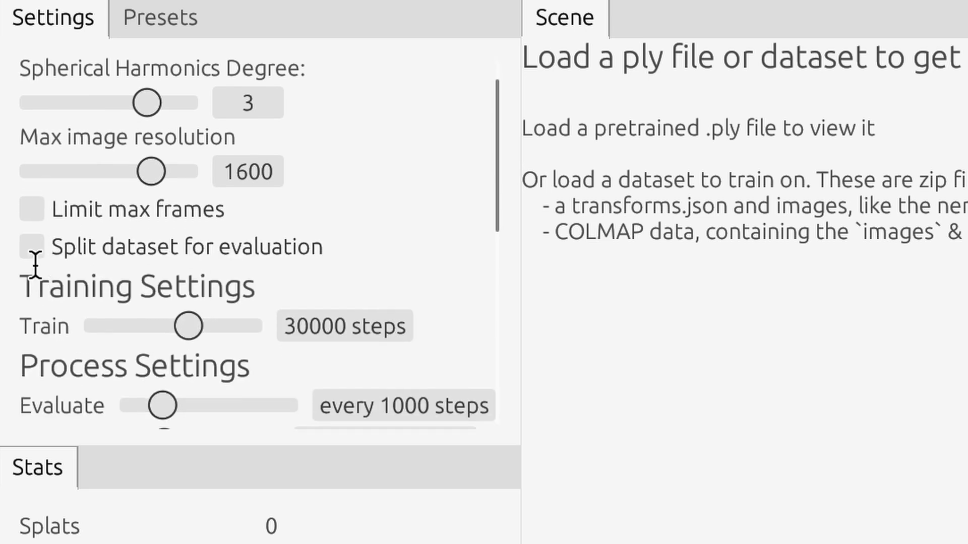
scroll(down, 3)
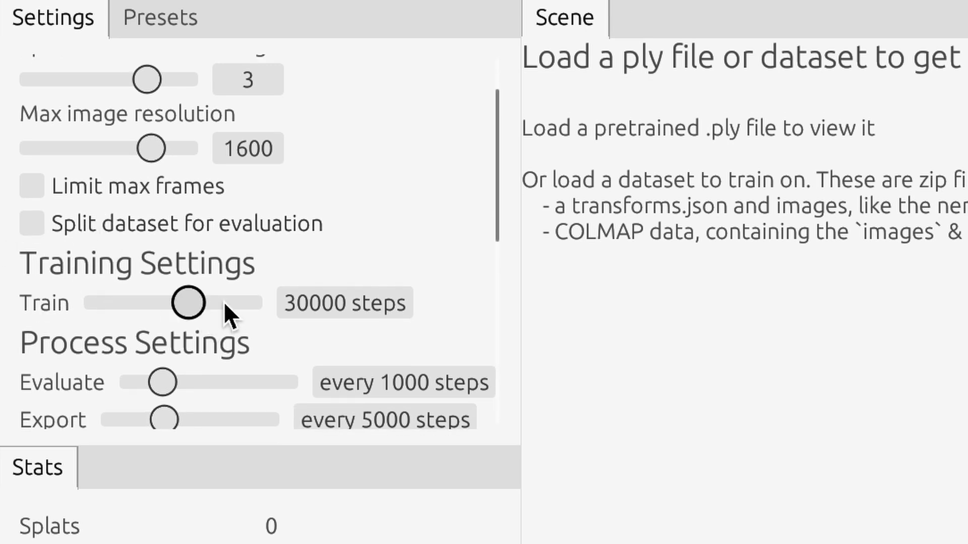
mouse_move(217, 321)
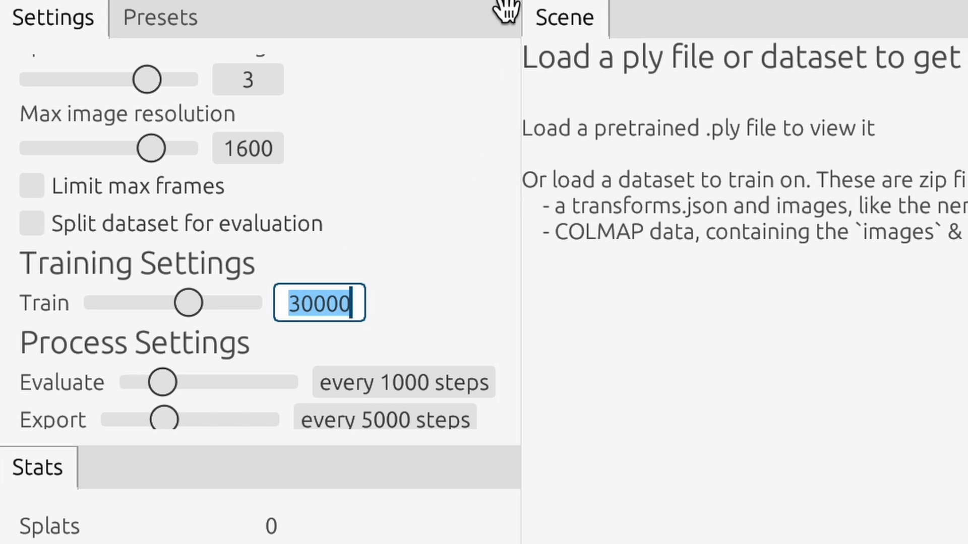
mouse_move(462, 96)
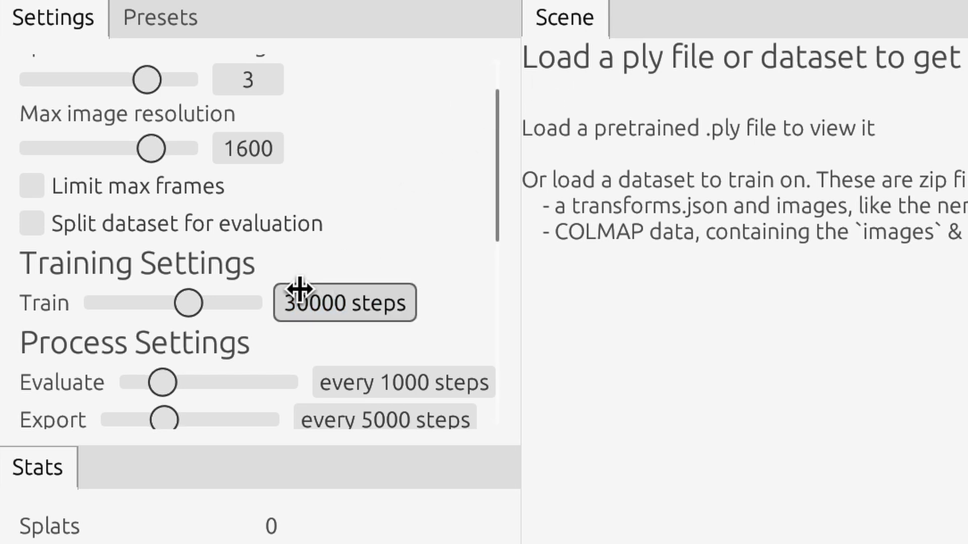
mouse_move(378, 255)
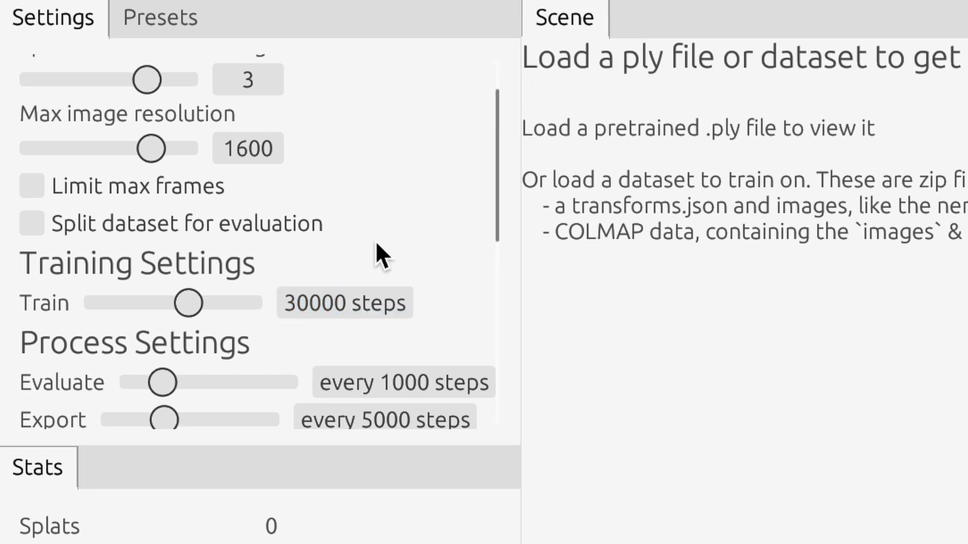
scroll(down, 3)
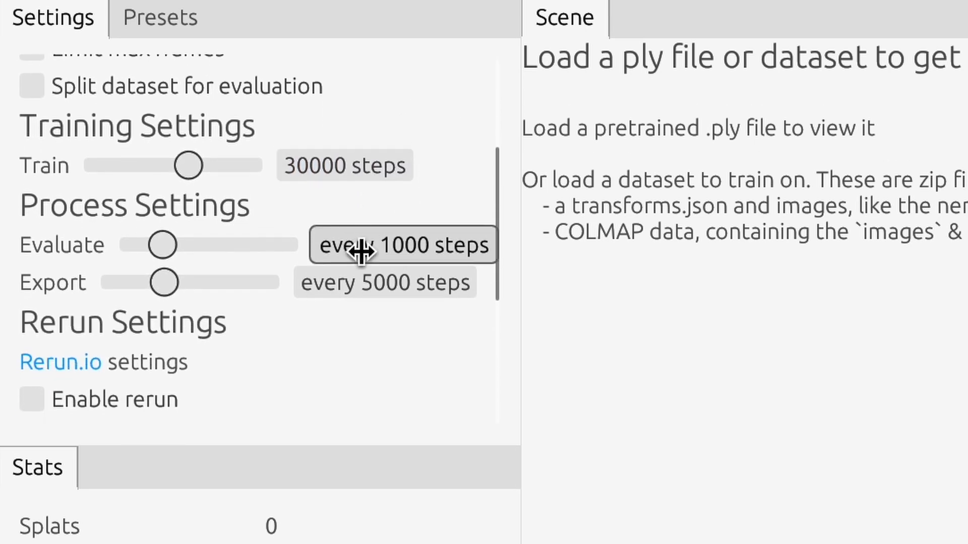
scroll(up, 3)
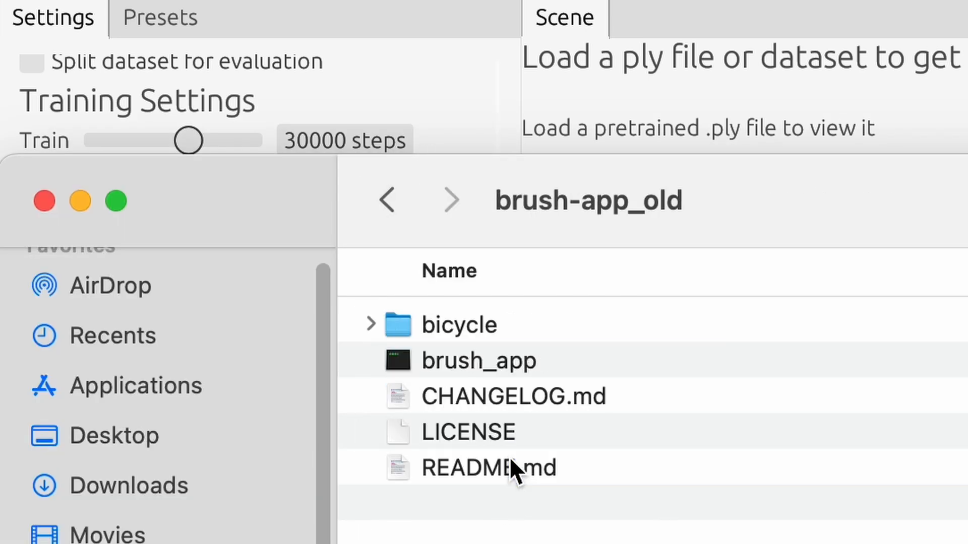
Open the bicycle folder, compare export_10000.ply and export_15000.ply, then return to Brush.
double_click(459, 325)
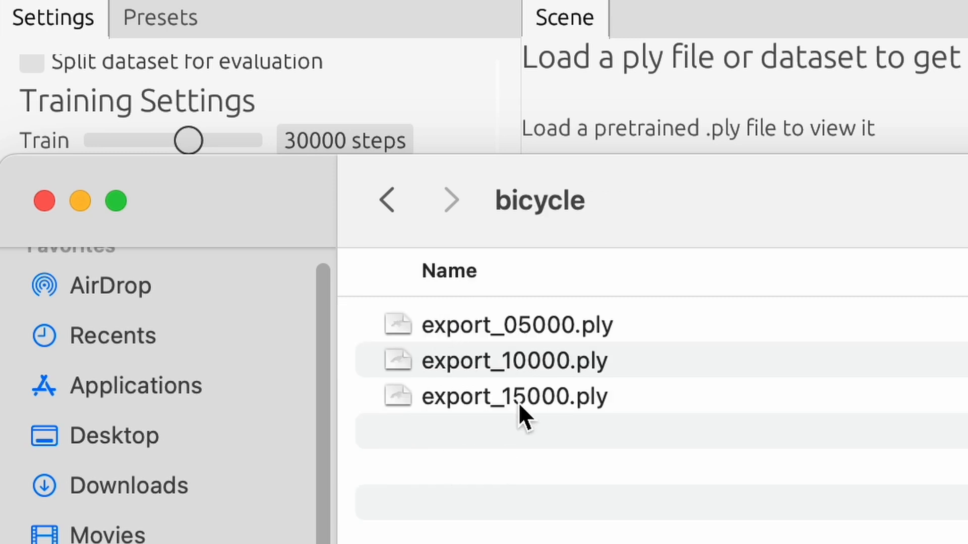
mouse_move(506, 342)
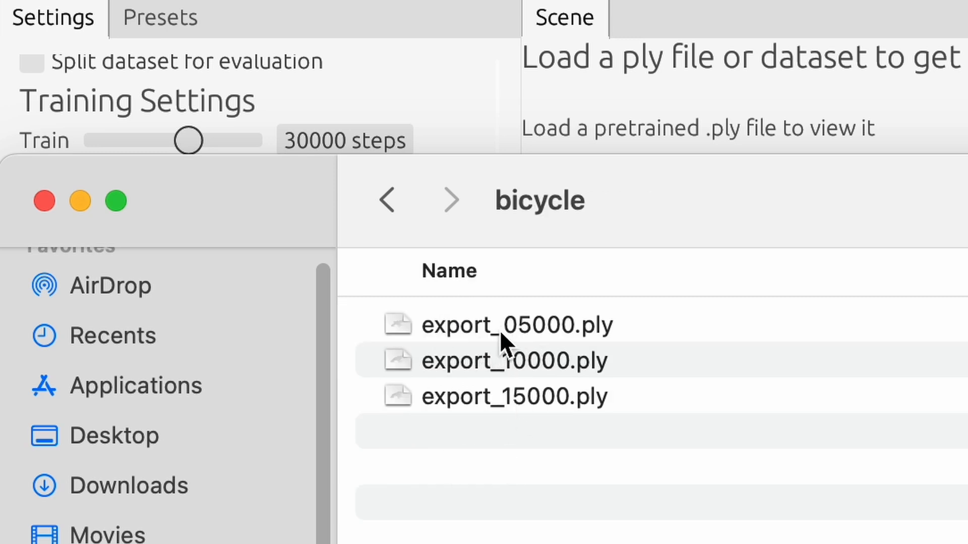
mouse_move(264, 121)
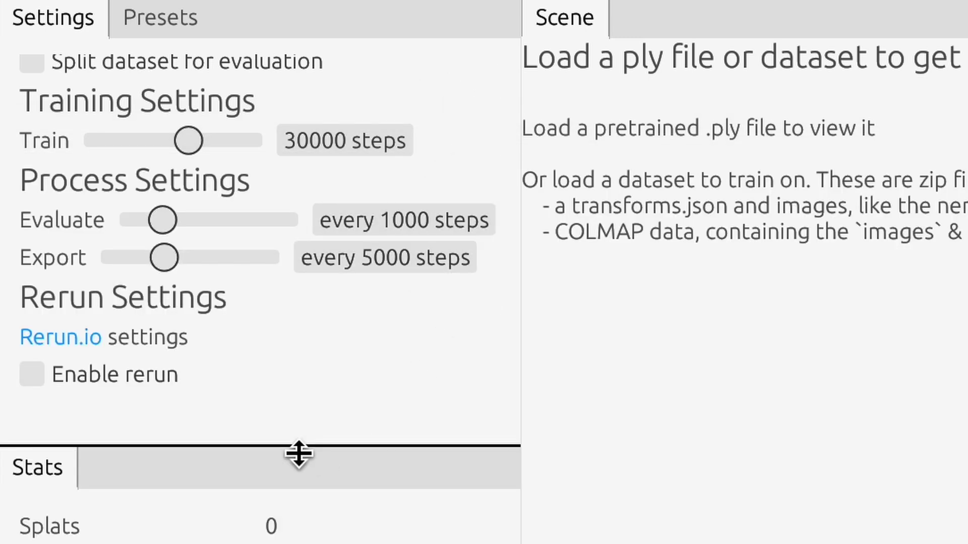
mouse_move(290, 379)
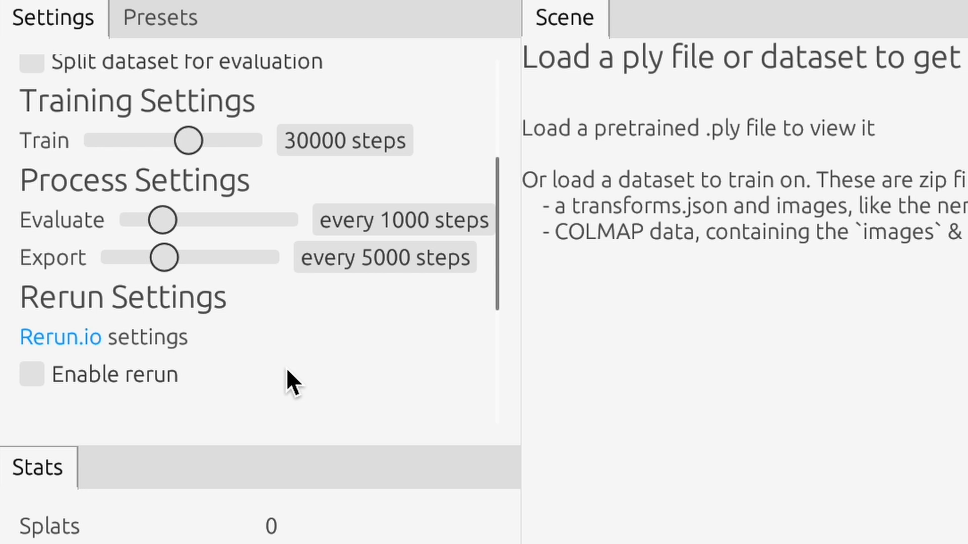
mouse_move(200, 424)
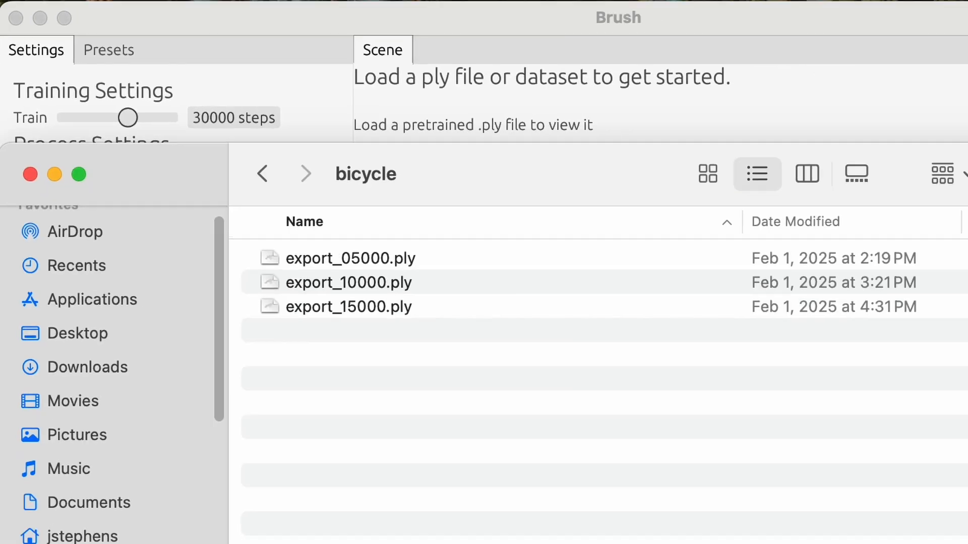
click(349, 283)
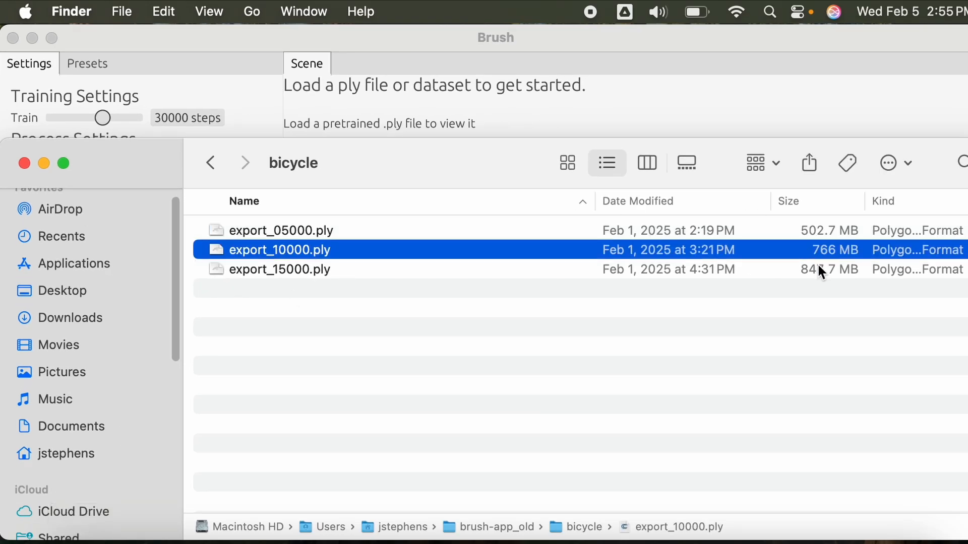
click(280, 269)
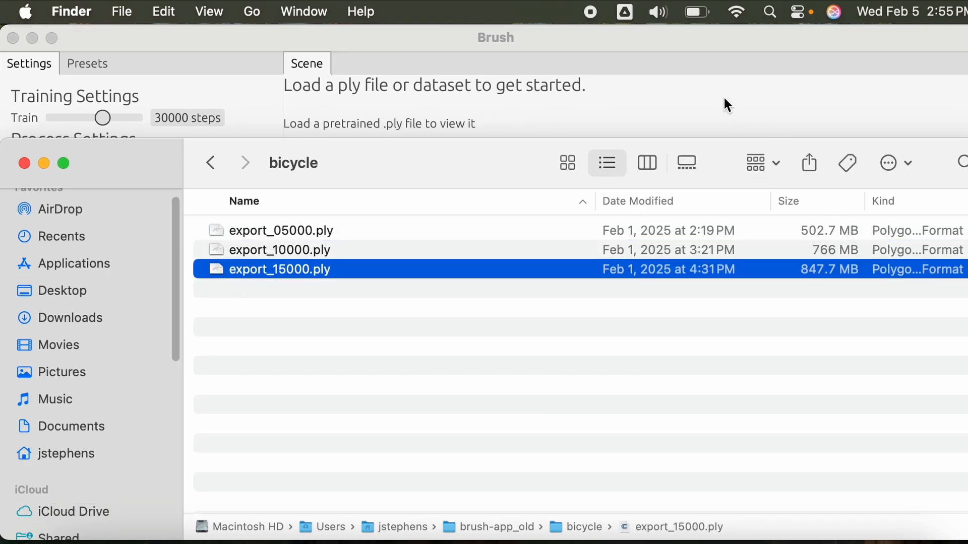
mouse_move(355, 255)
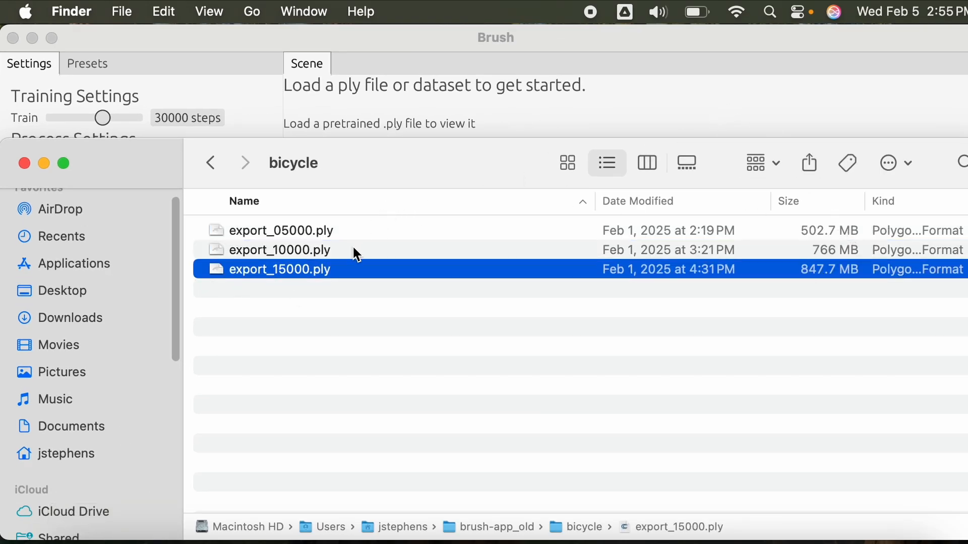
click(282, 230)
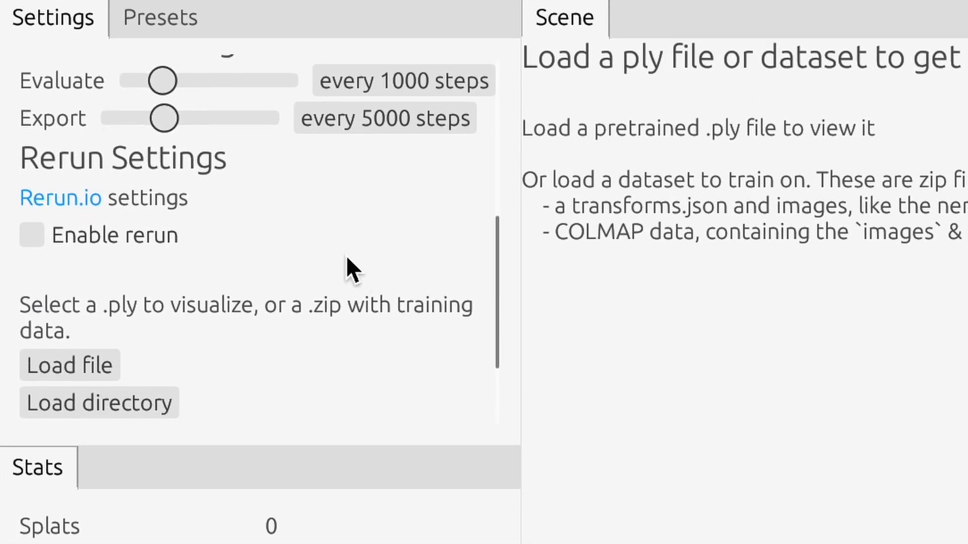
scroll(down, 3)
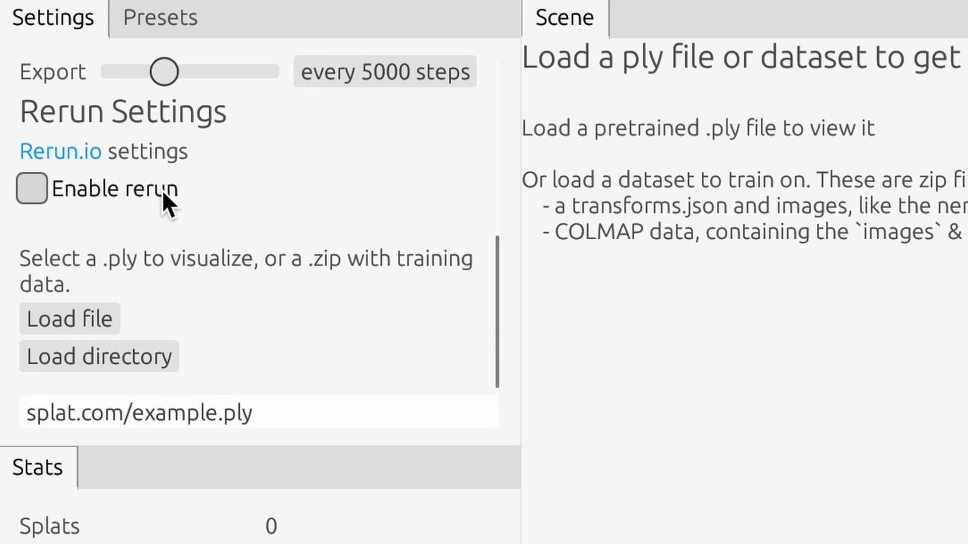
mouse_move(116, 278)
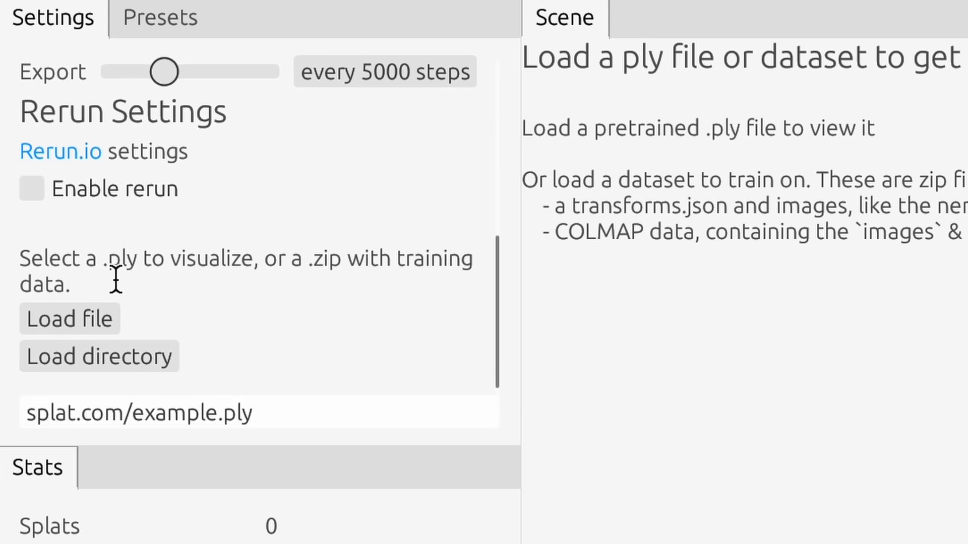
mouse_move(173, 229)
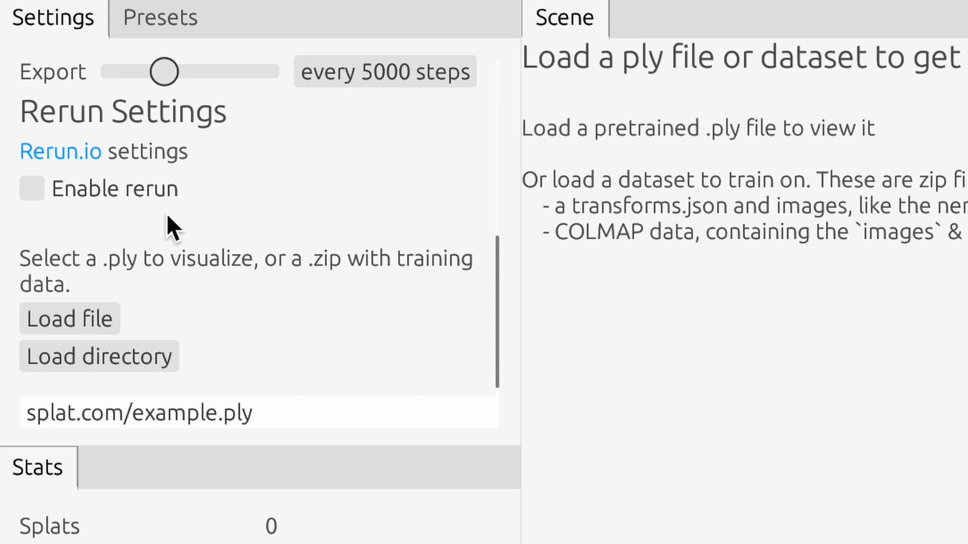
mouse_move(250, 223)
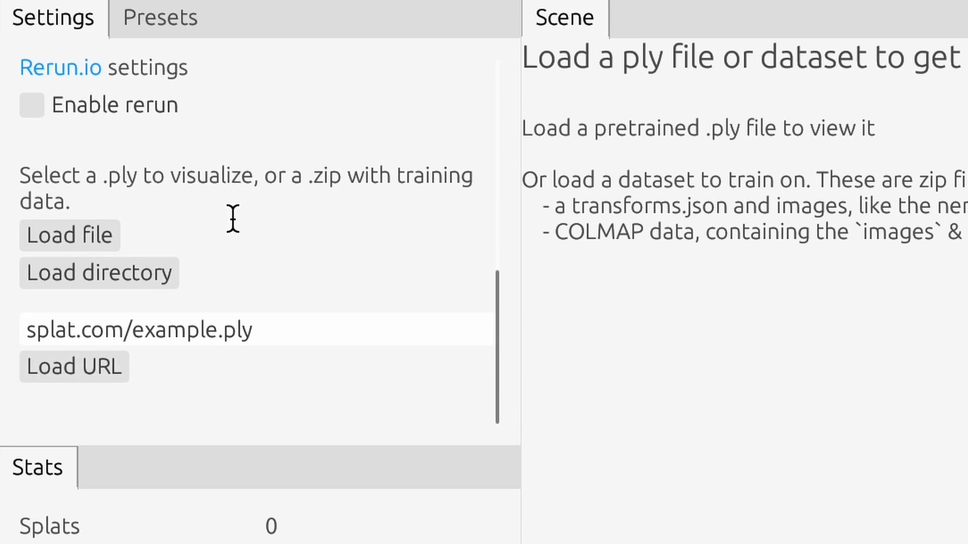
mouse_move(305, 221)
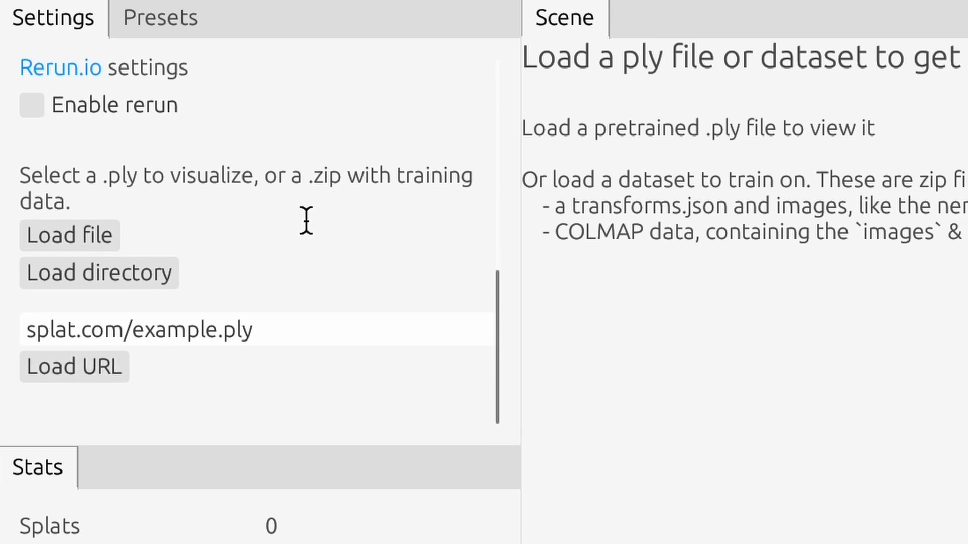
mouse_move(69, 235)
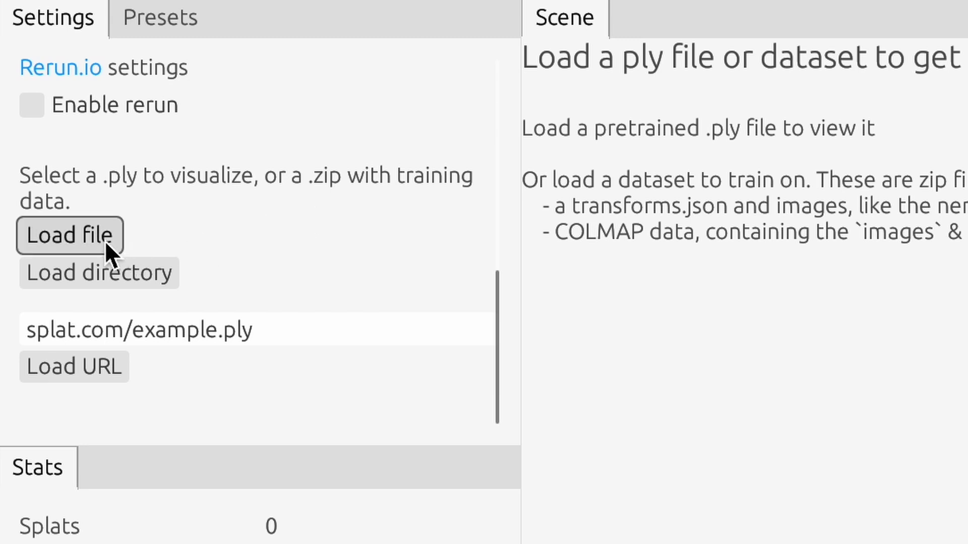
mouse_move(309, 185)
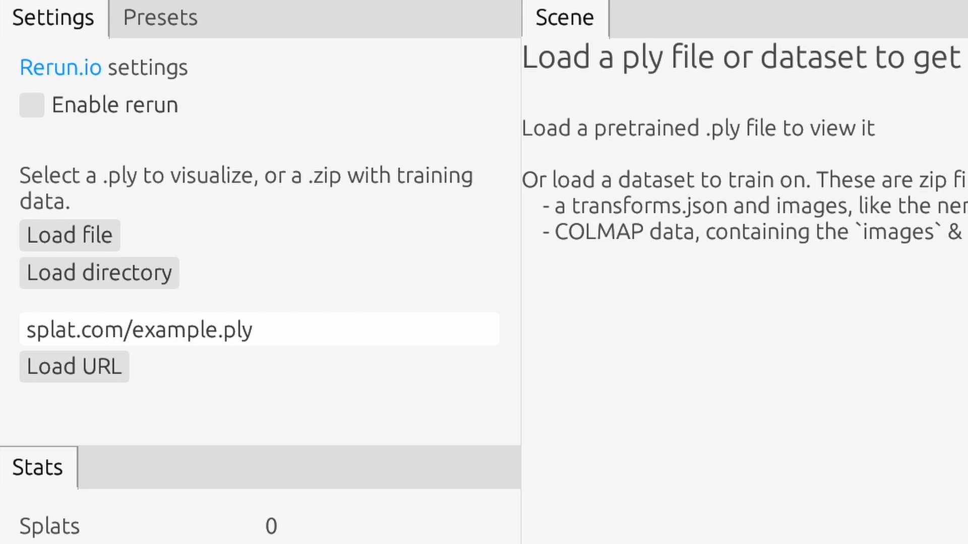
click(228, 329)
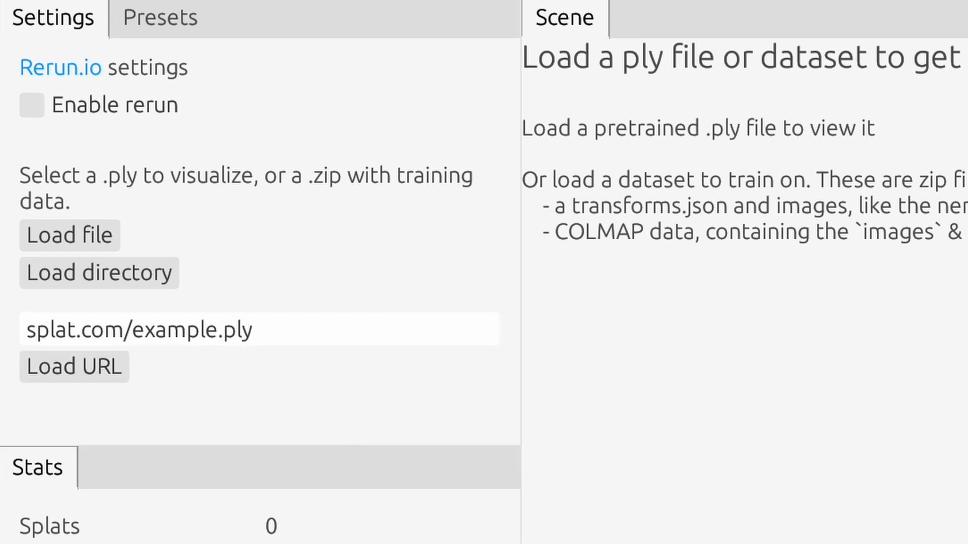
click(69, 235)
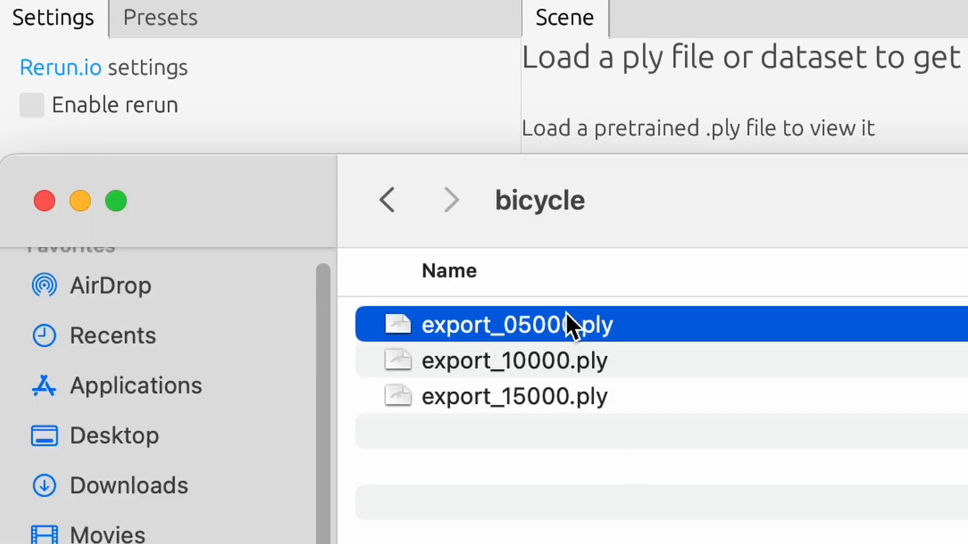
mouse_move(278, 178)
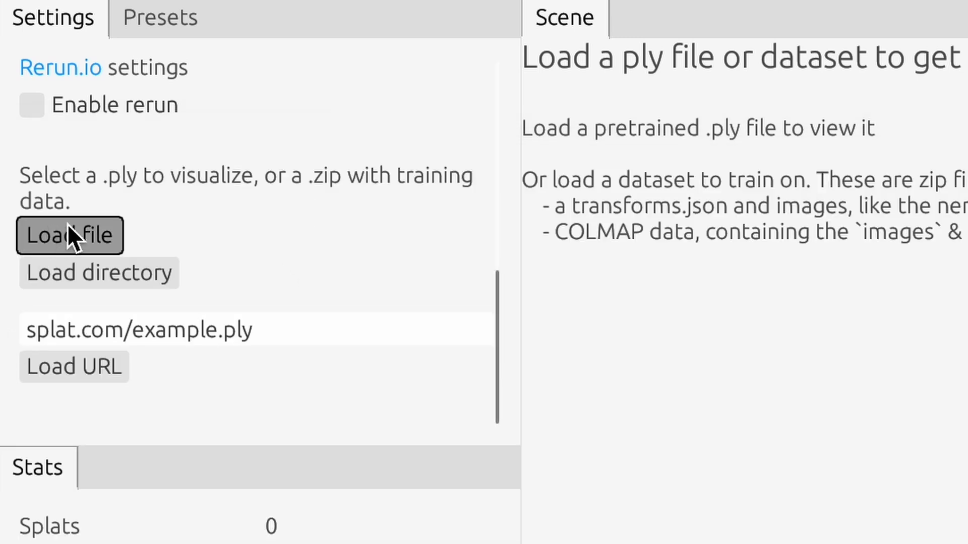
click(69, 235)
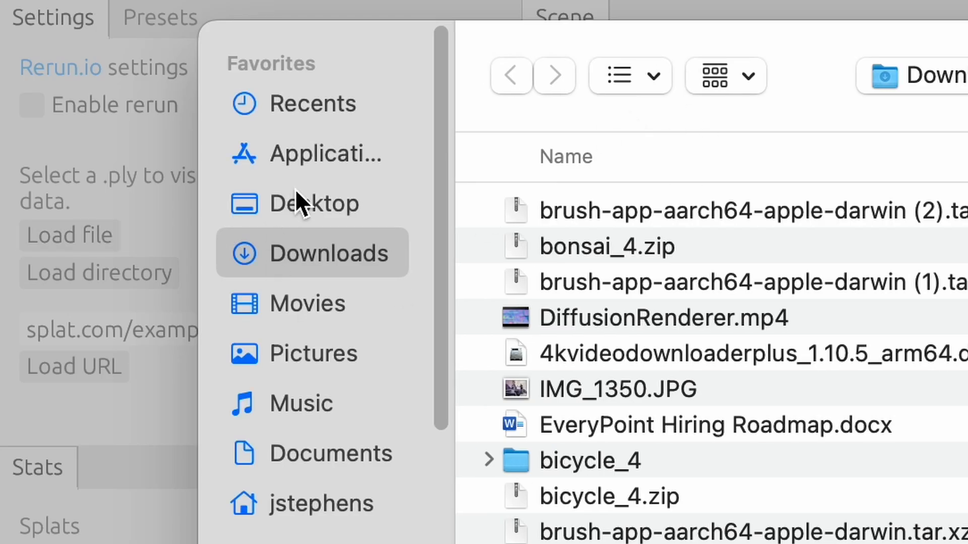
click(319, 503)
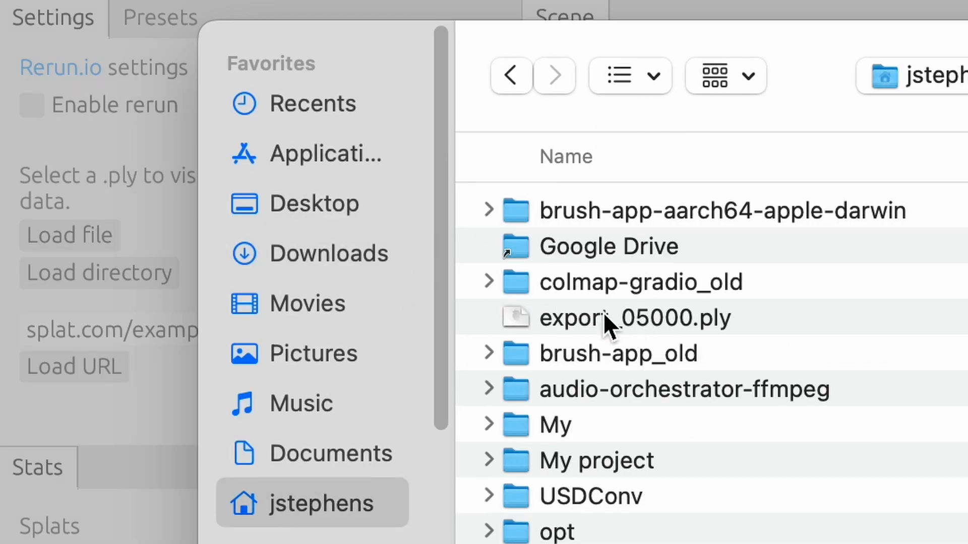
click(640, 282)
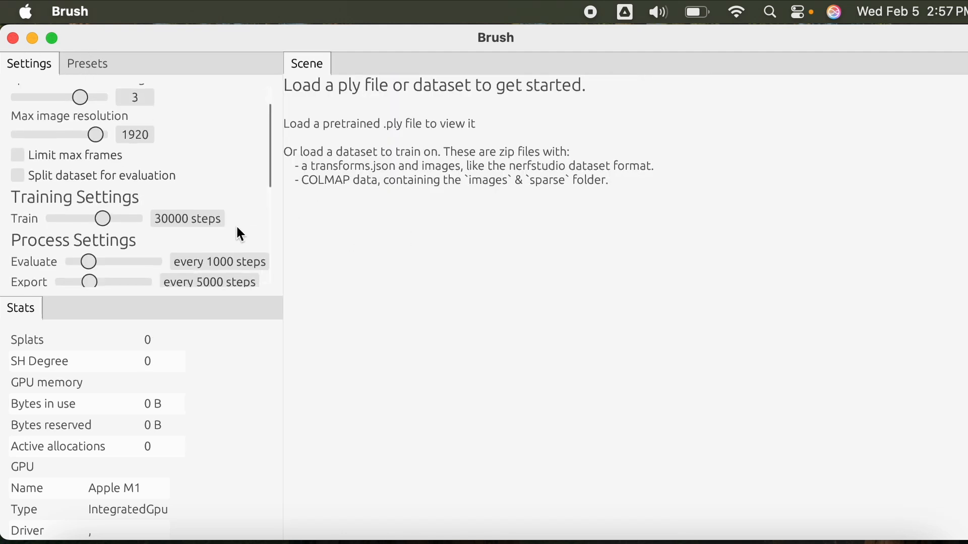
scroll(down, 3)
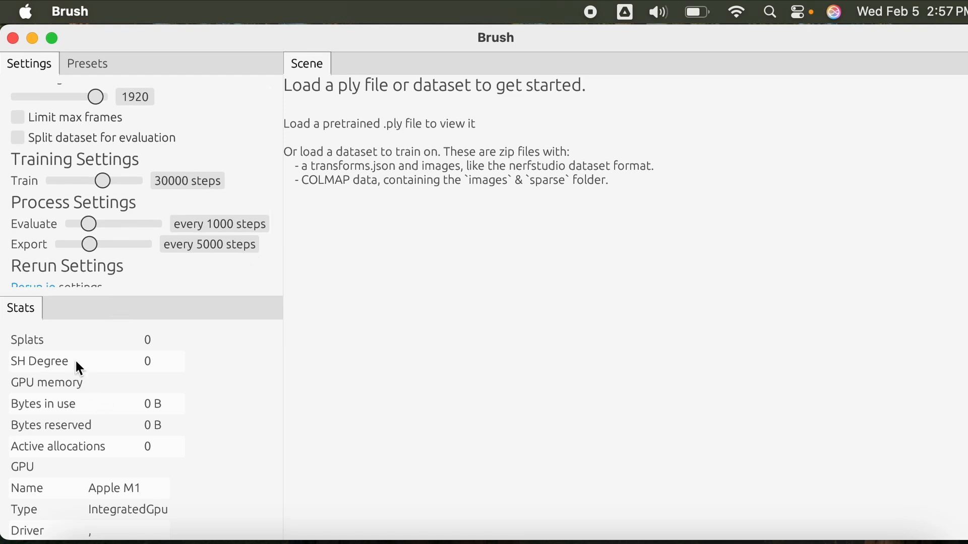
mouse_move(116, 473)
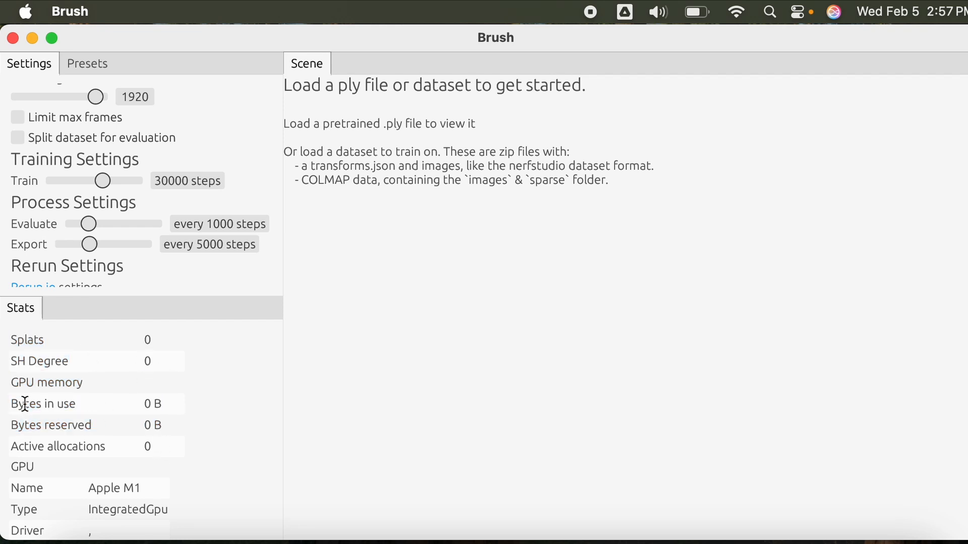
mouse_move(76, 507)
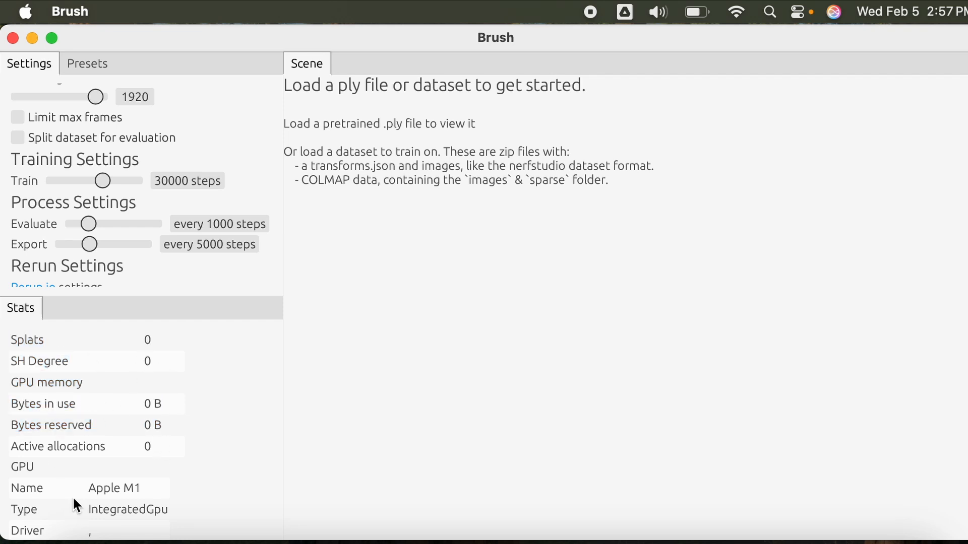
double_click(113, 488)
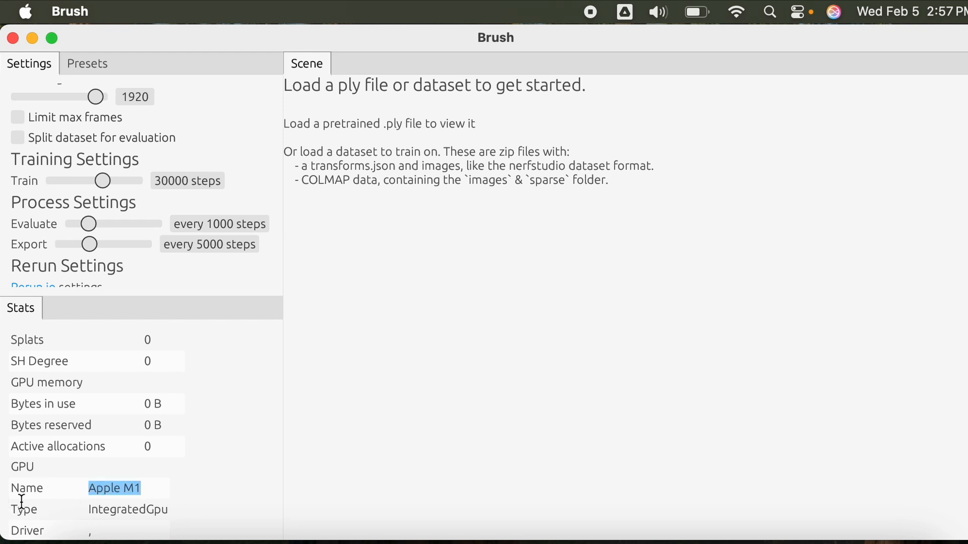
mouse_move(70, 420)
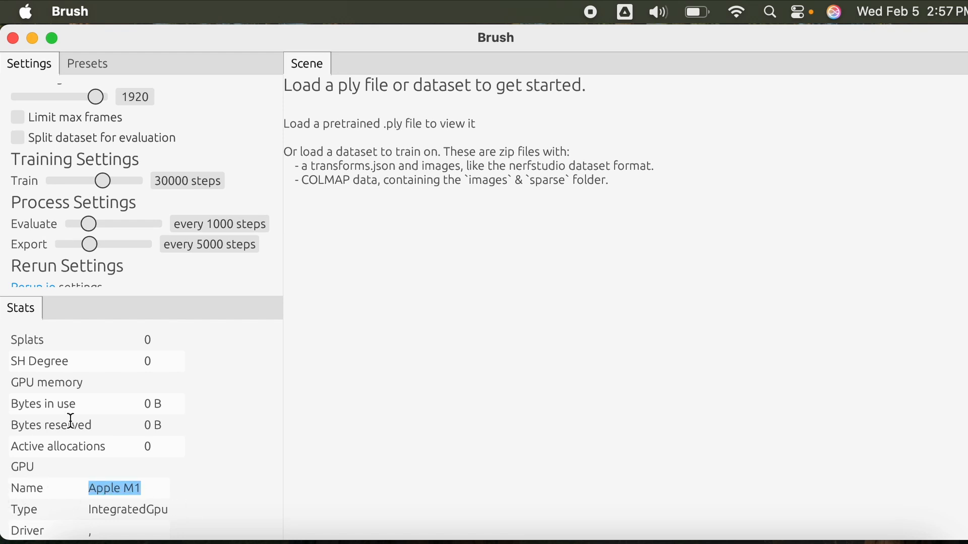
mouse_move(59, 403)
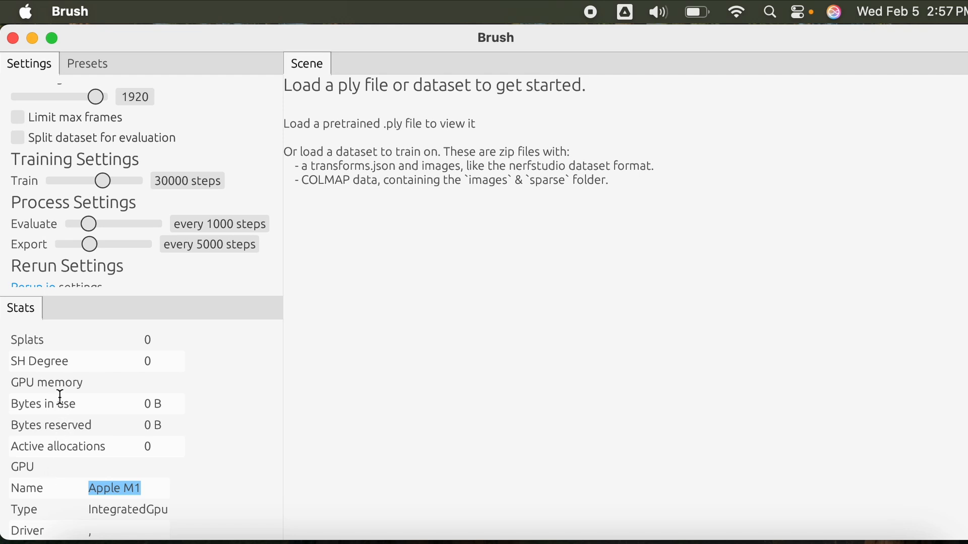
mouse_move(118, 406)
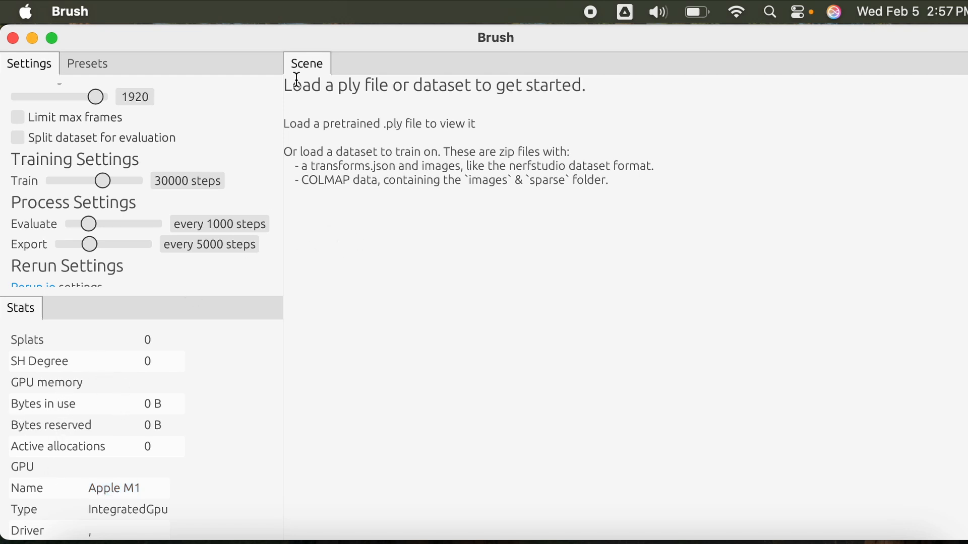
mouse_move(518, 353)
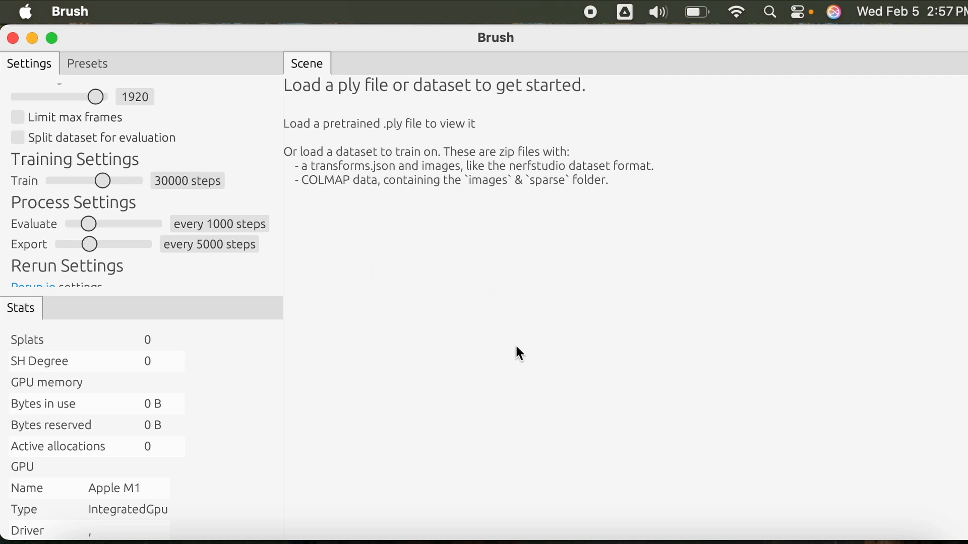
mouse_move(484, 281)
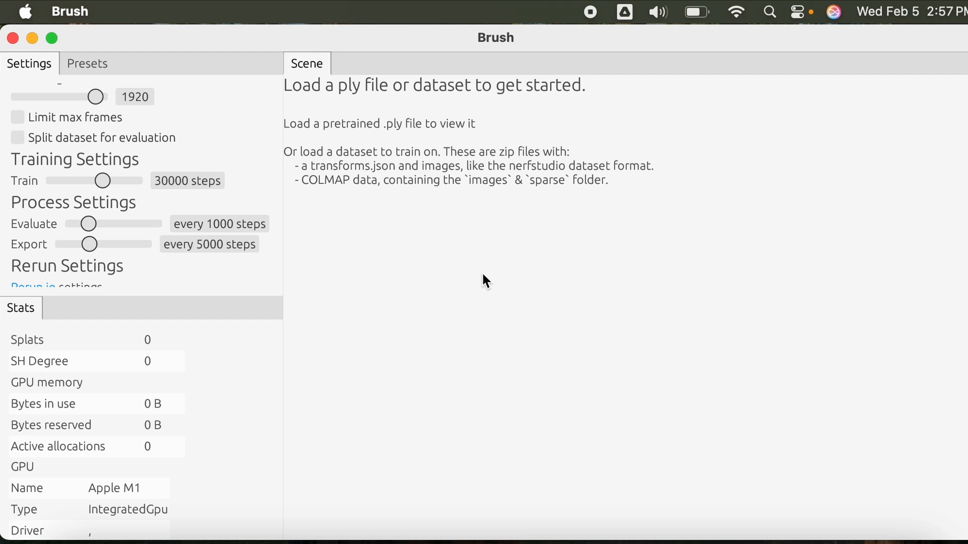
mouse_move(94, 97)
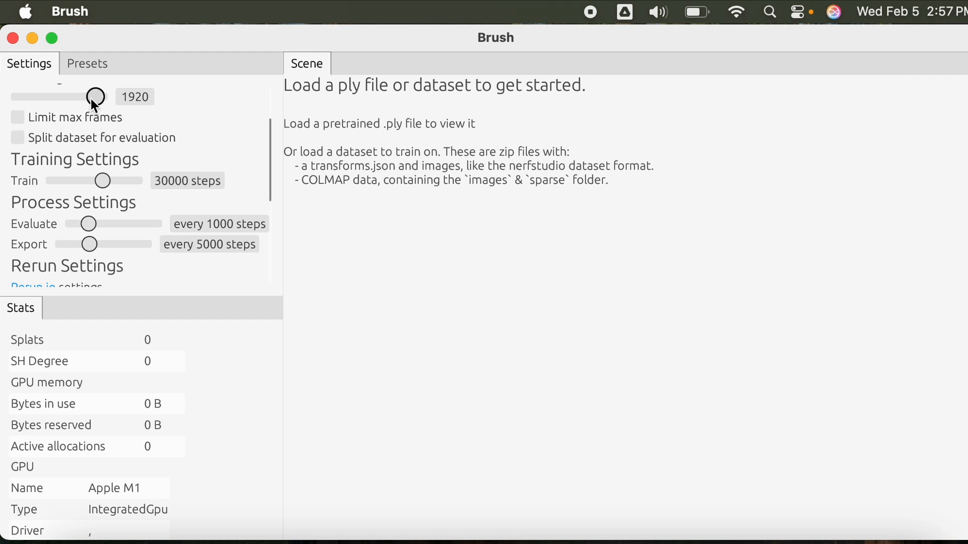
Show Brush's Presets list of Mipnerf and Synthetic blender scenes.
click(87, 63)
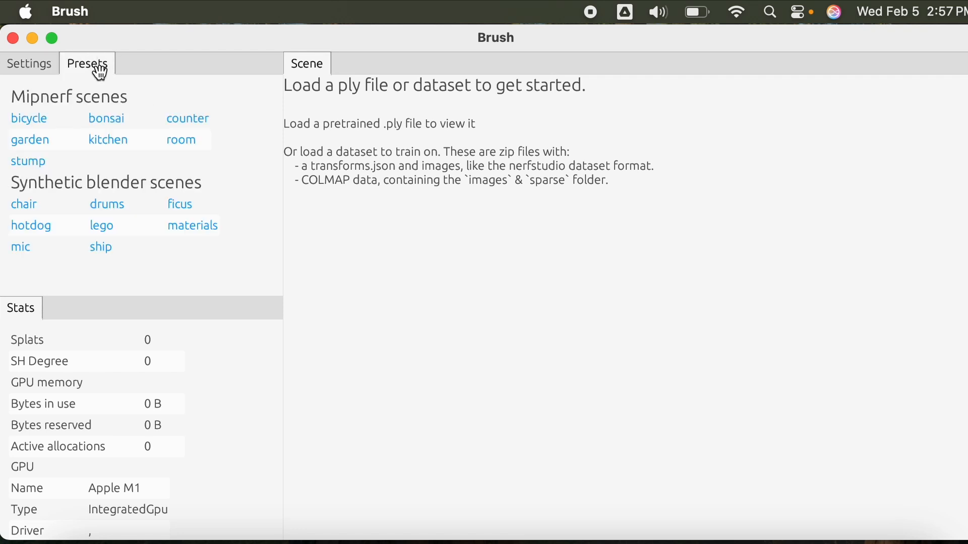
mouse_move(187, 118)
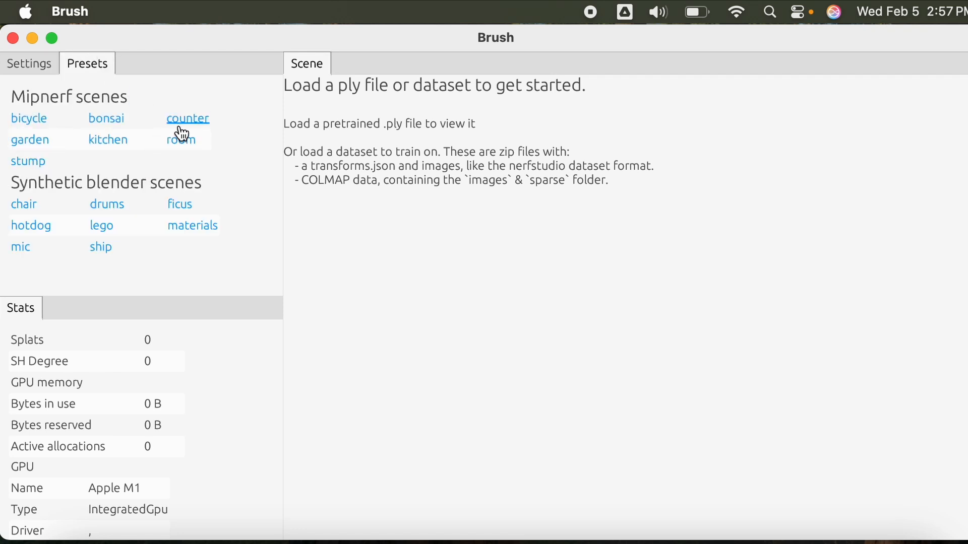
mouse_move(88, 105)
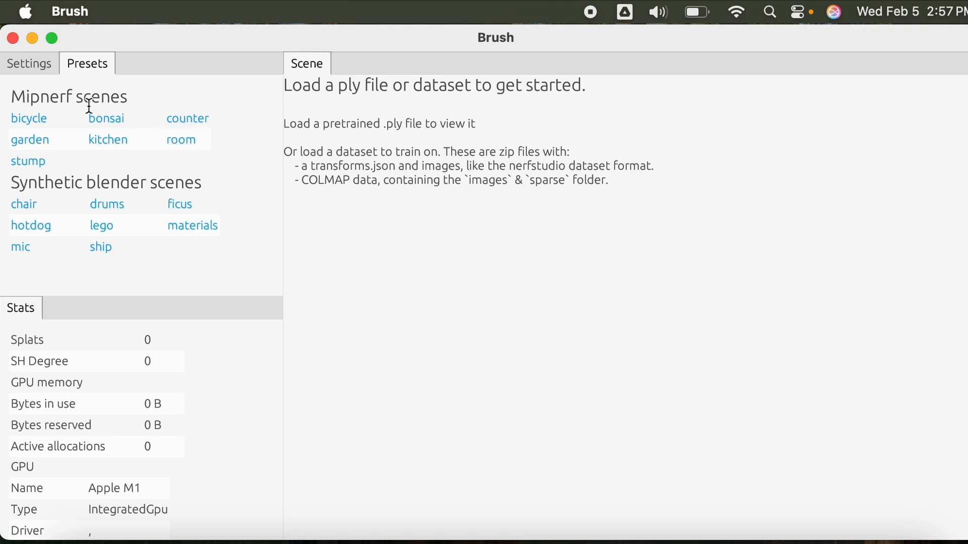
mouse_move(184, 285)
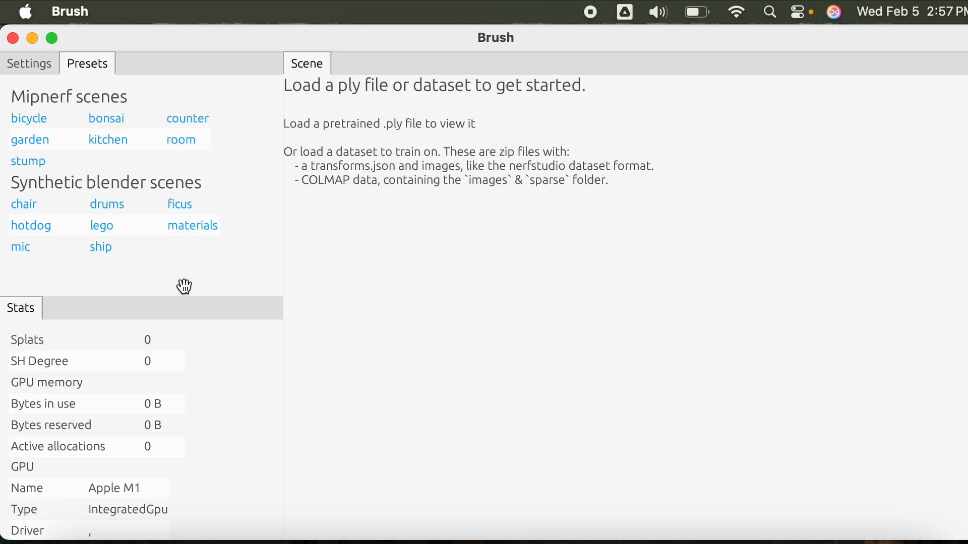
mouse_move(104, 108)
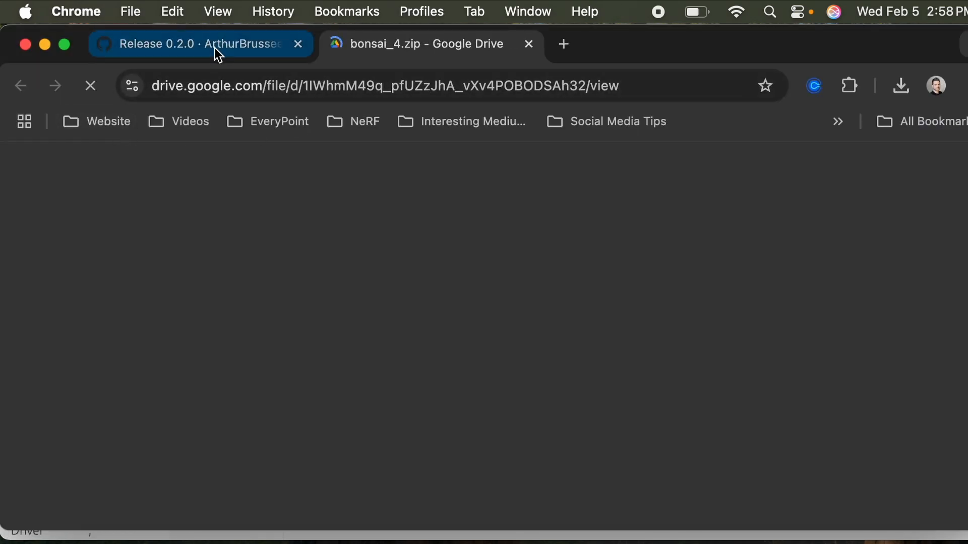
click(423, 44)
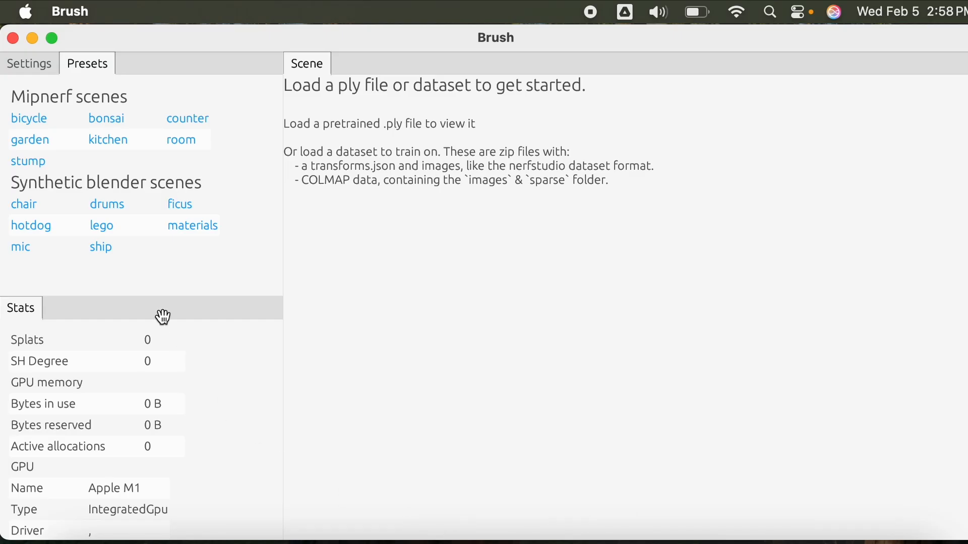
mouse_move(111, 392)
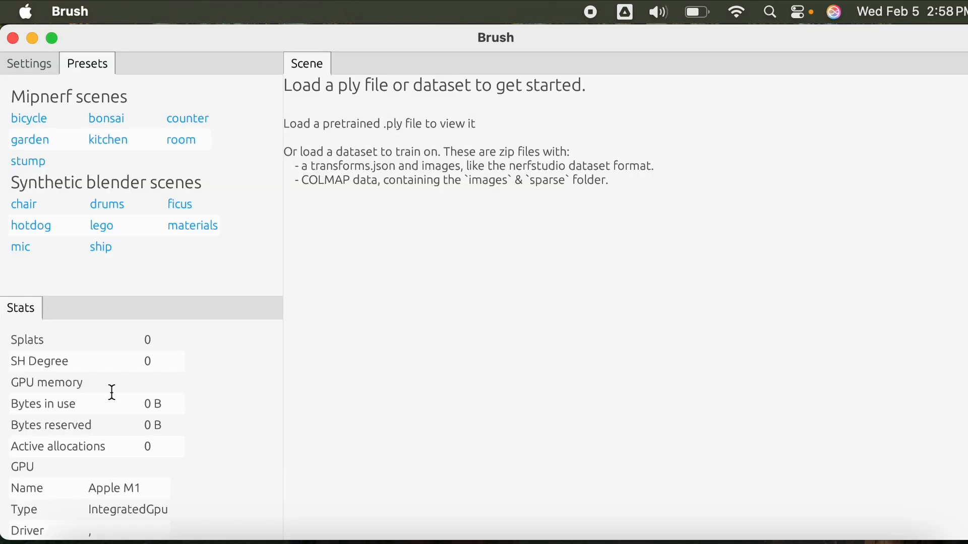
Return to the loading settings and open the Load file picker on Downloads.
click(28, 63)
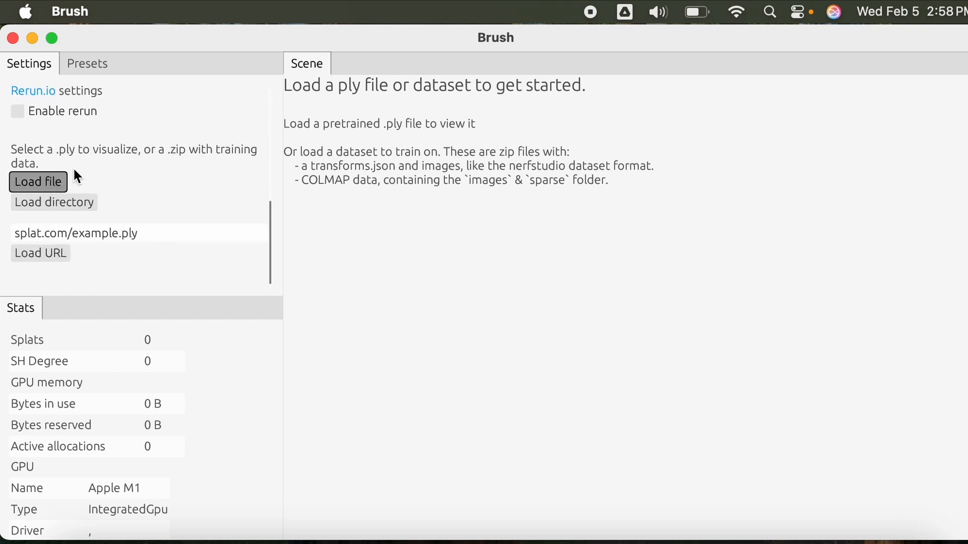
click(38, 182)
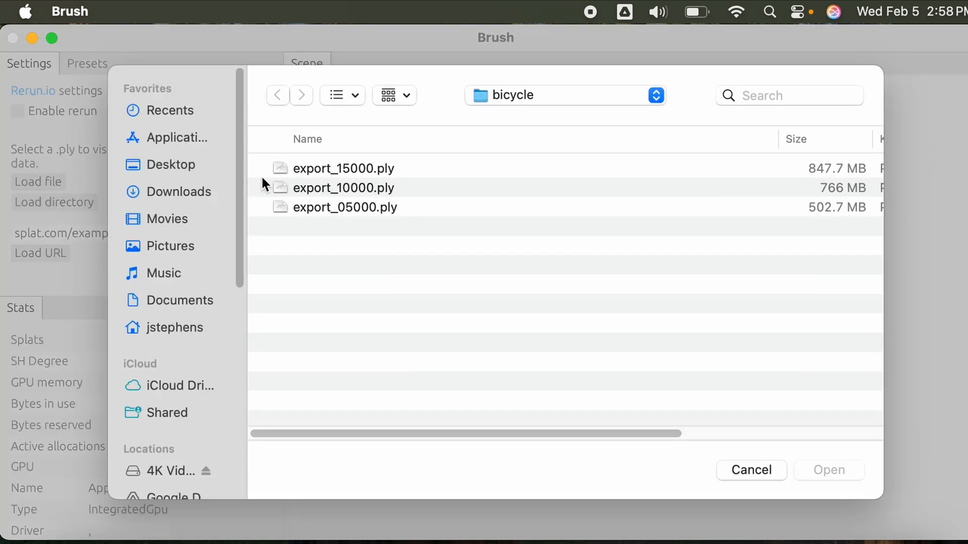
mouse_move(179, 192)
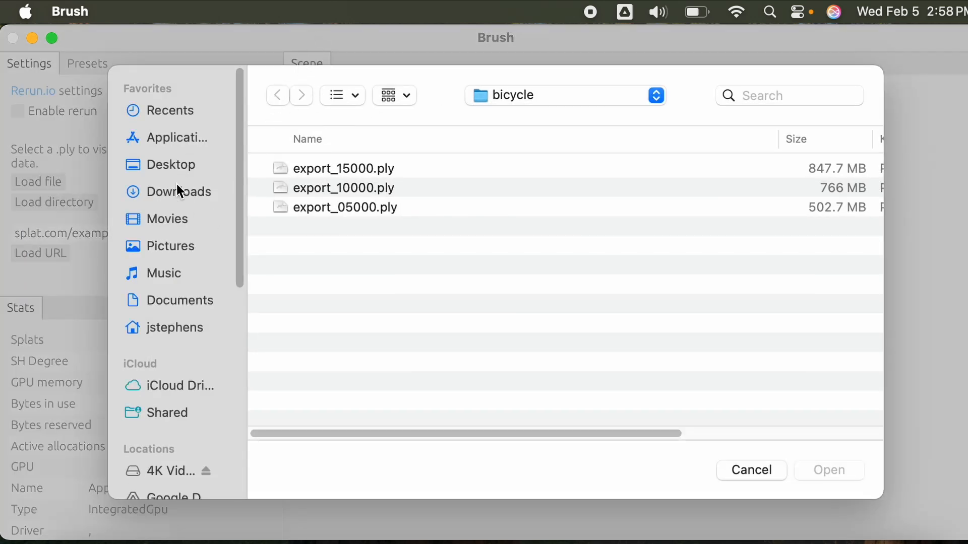
click(184, 192)
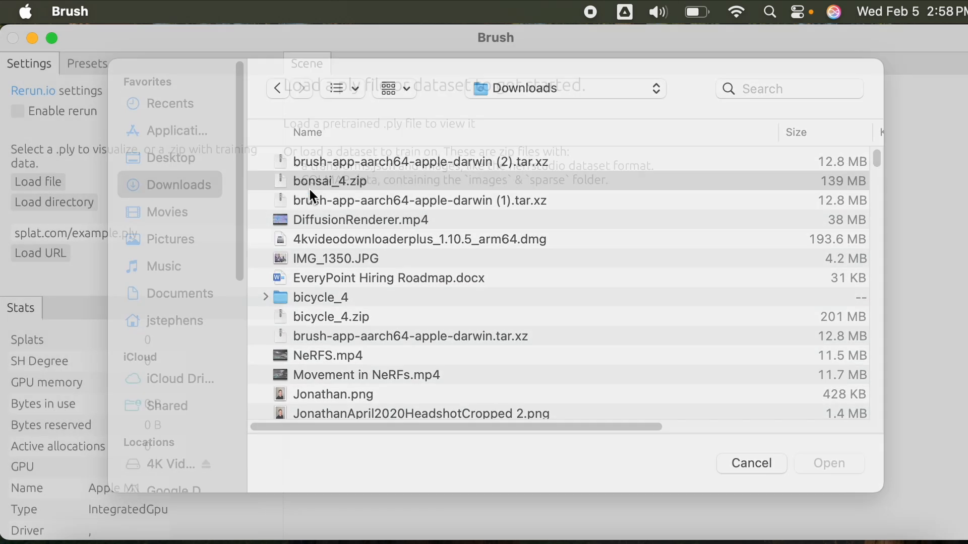
double_click(330, 181)
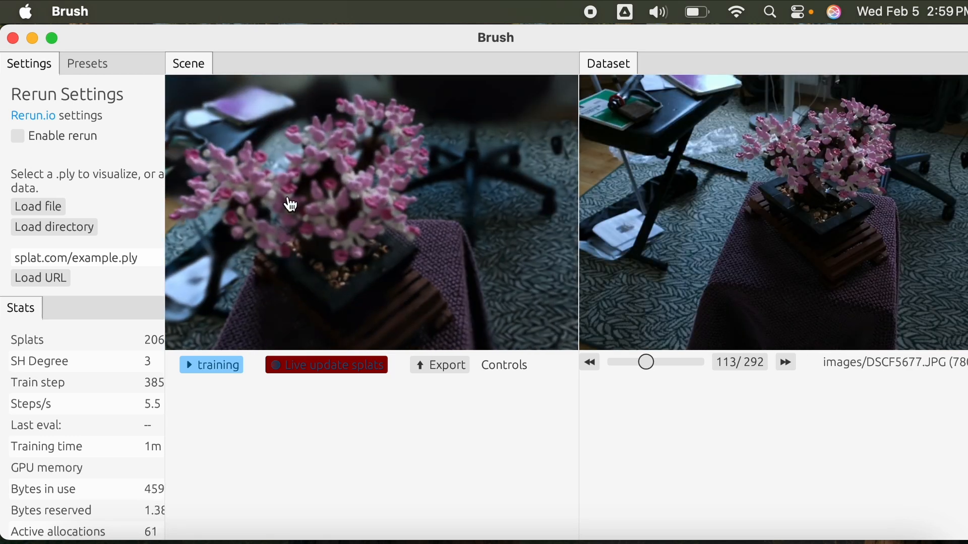
mouse_move(204, 271)
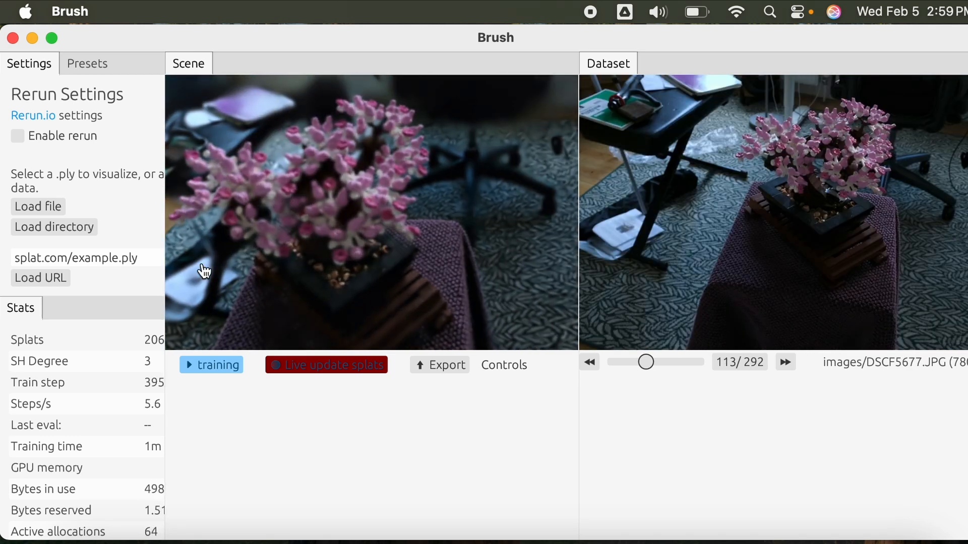
Pause training, turn off Live update splats, resume training, and check Controls.
click(211, 365)
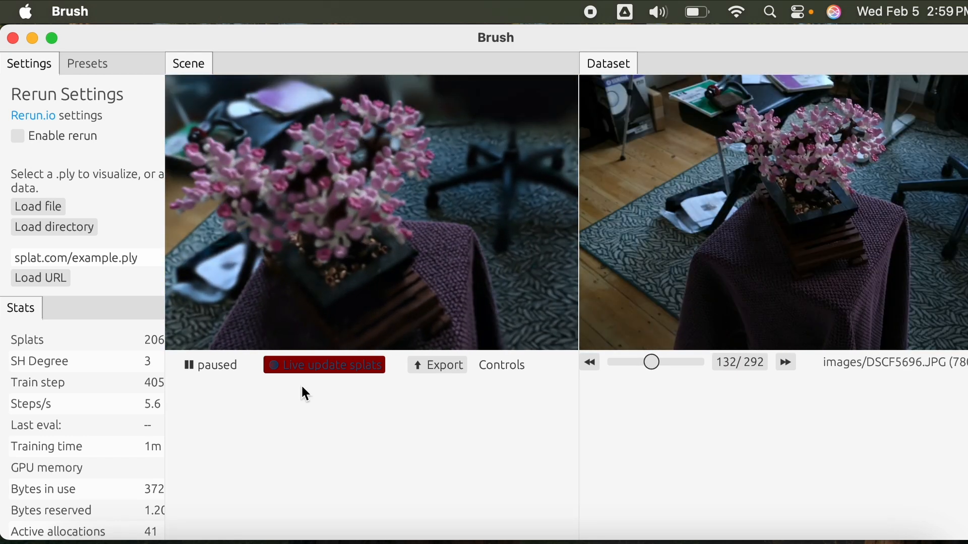
click(323, 365)
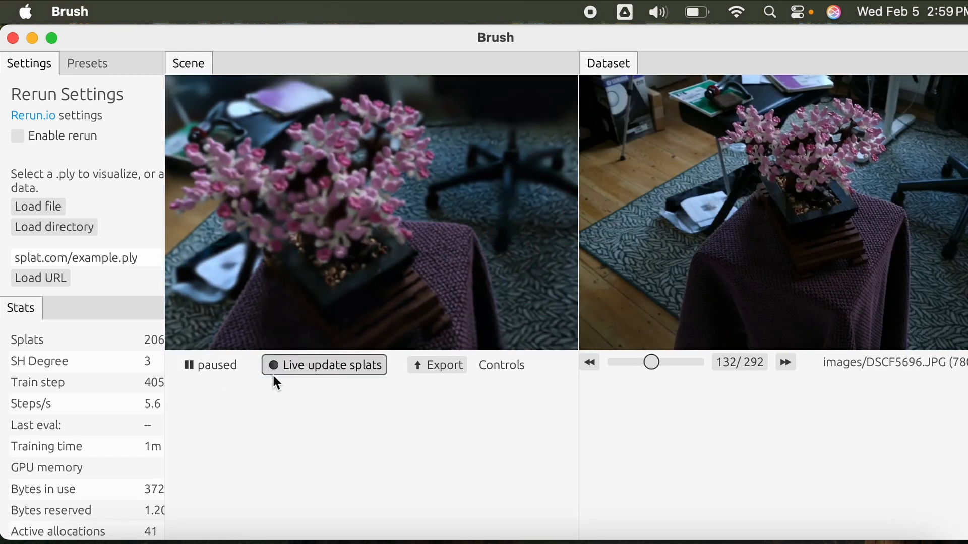
click(210, 365)
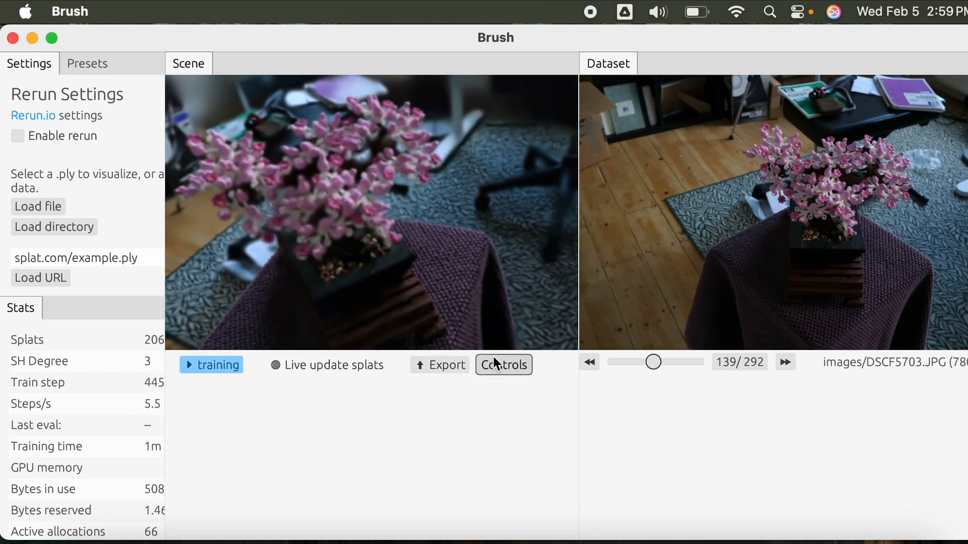
click(503, 365)
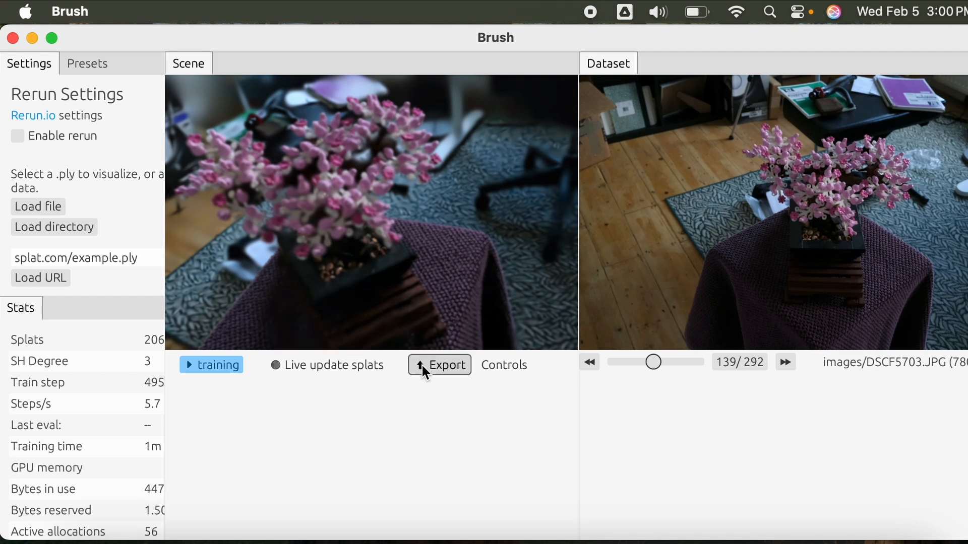
Cancel the splat export and show the Presets scene list.
click(439, 365)
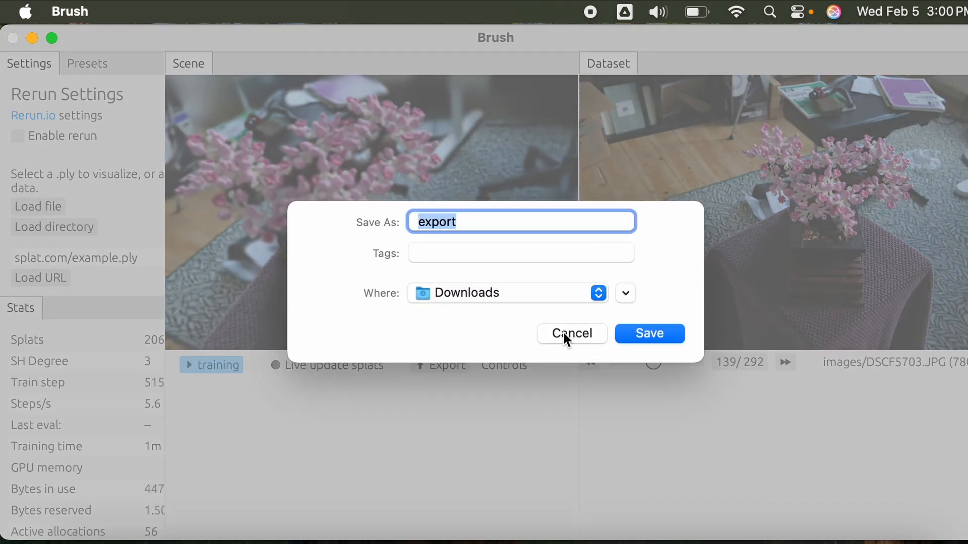
click(570, 333)
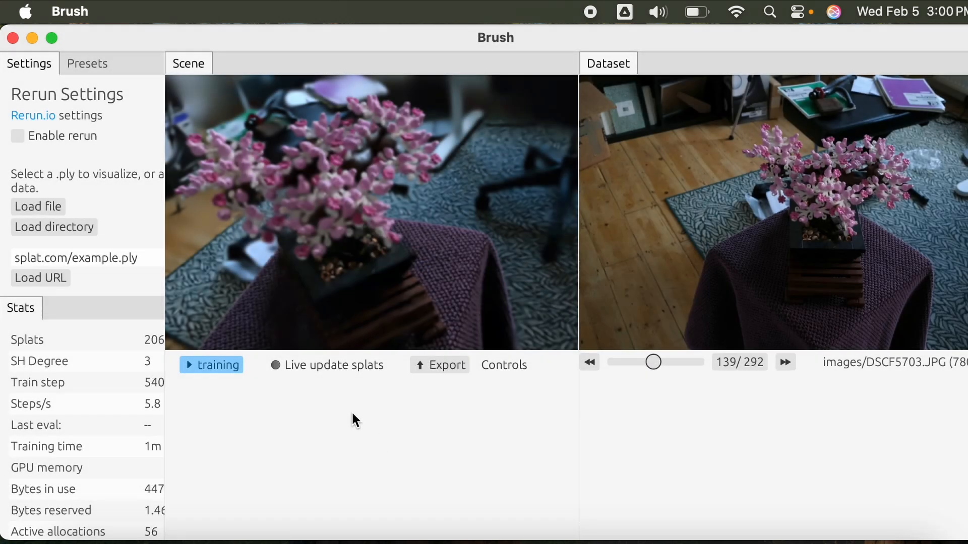
mouse_move(394, 395)
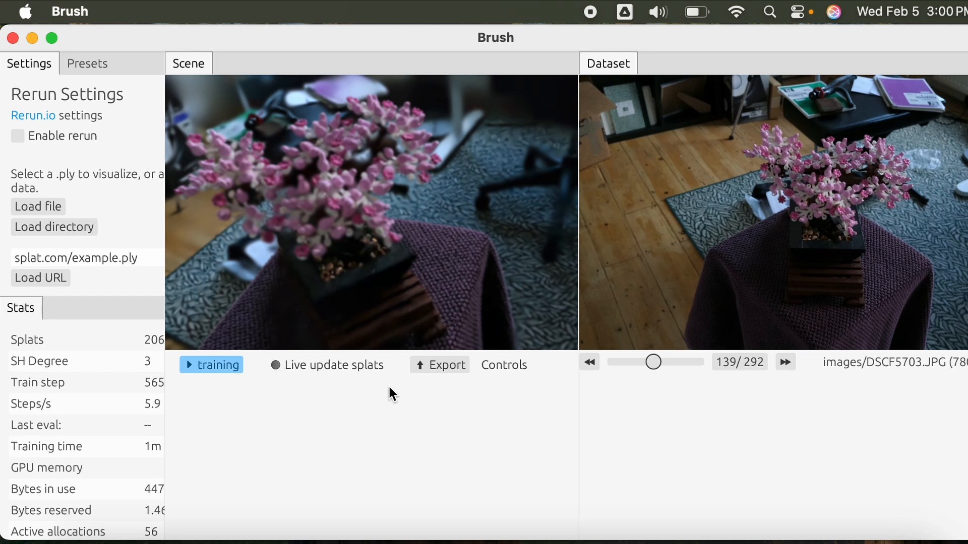
mouse_move(406, 394)
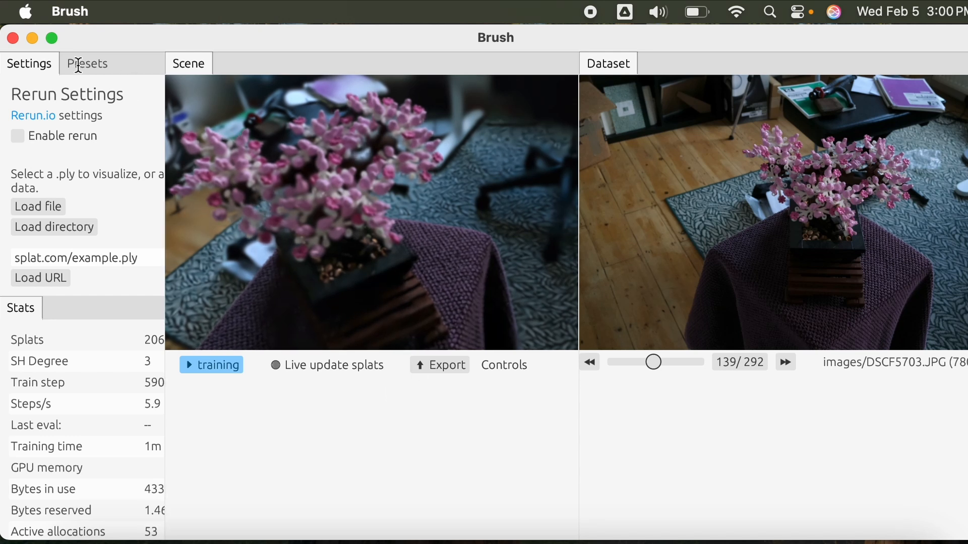
click(88, 64)
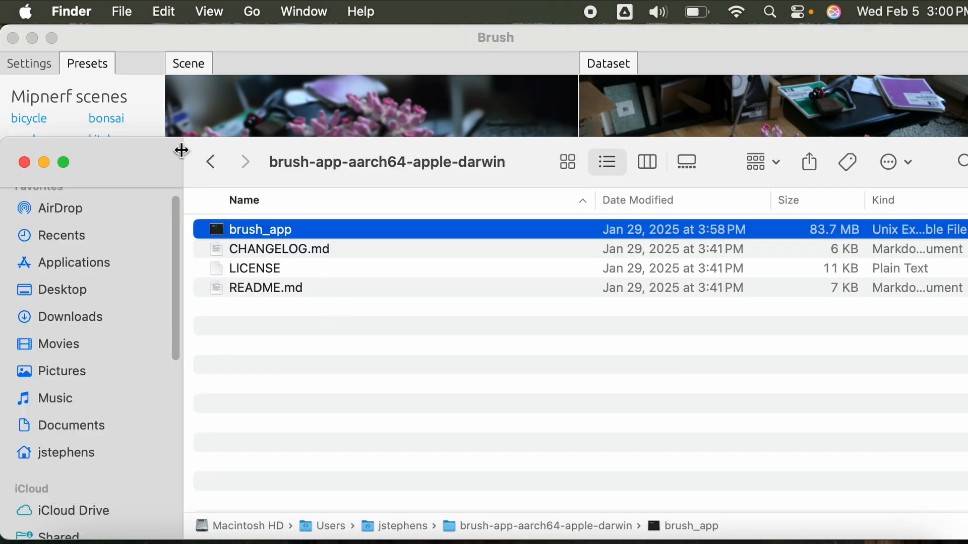
Open the extracted bonsai_4 folder in Downloads, inspect images and sparse/0, and return.
click(72, 328)
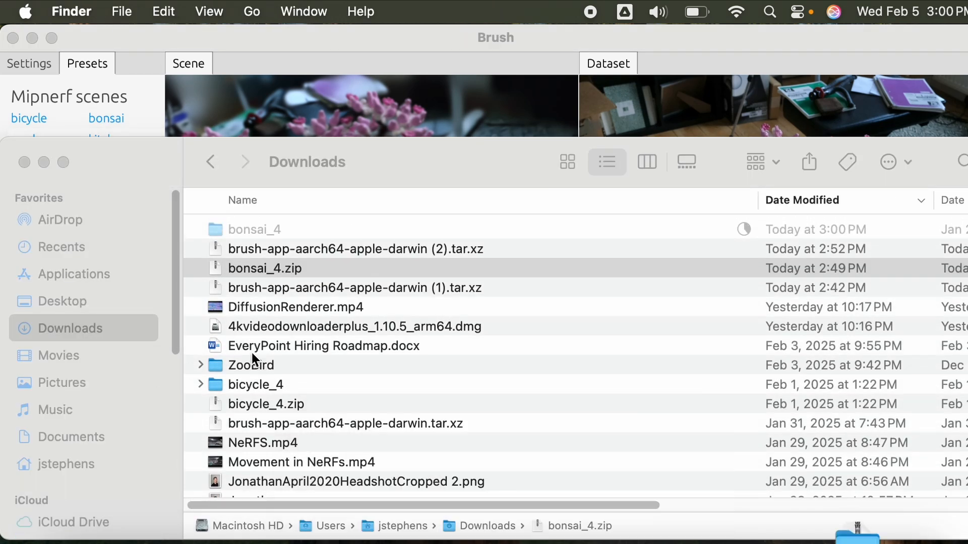
click(254, 229)
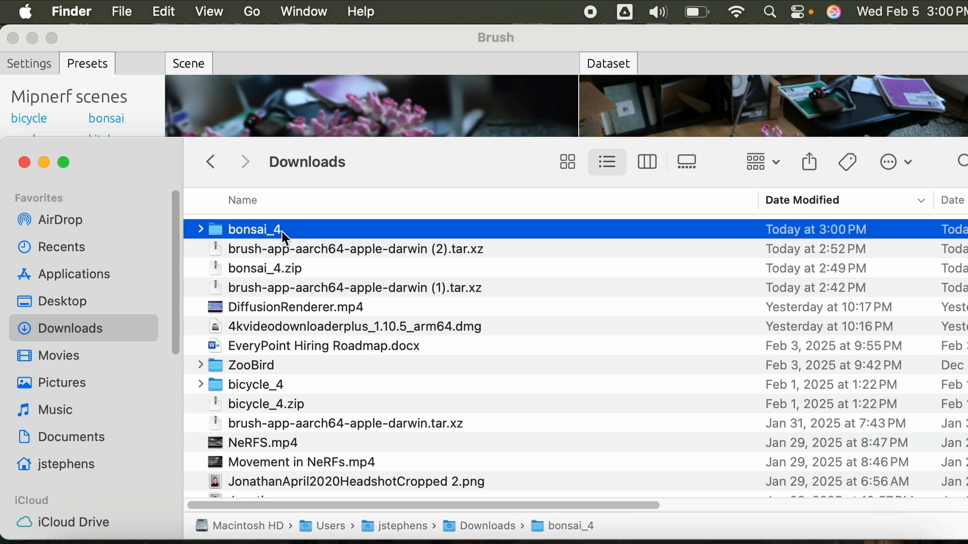
double_click(255, 229)
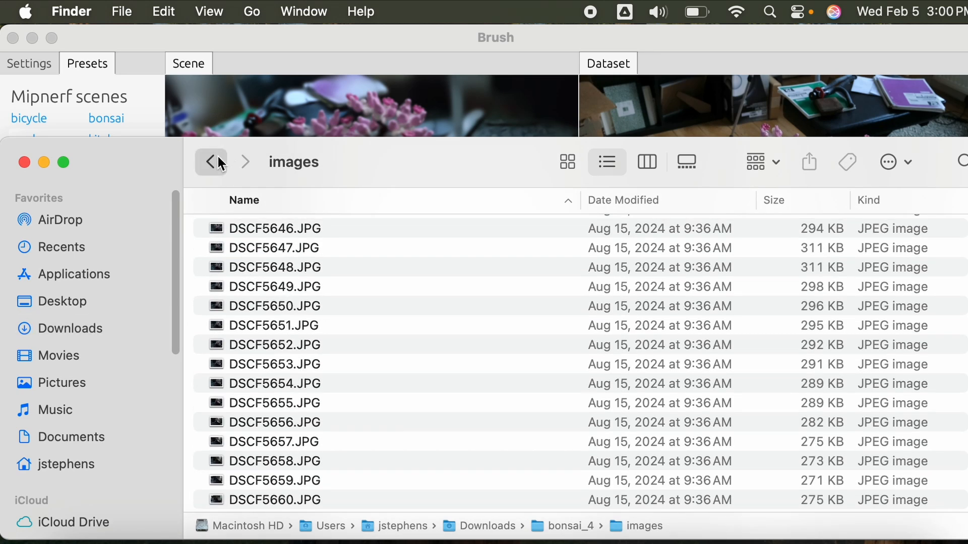
click(211, 162)
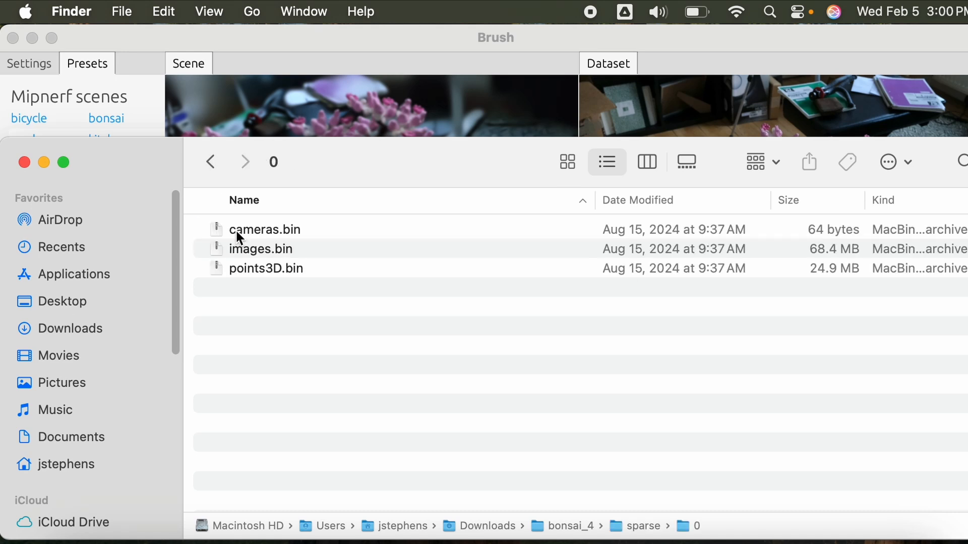
mouse_move(247, 271)
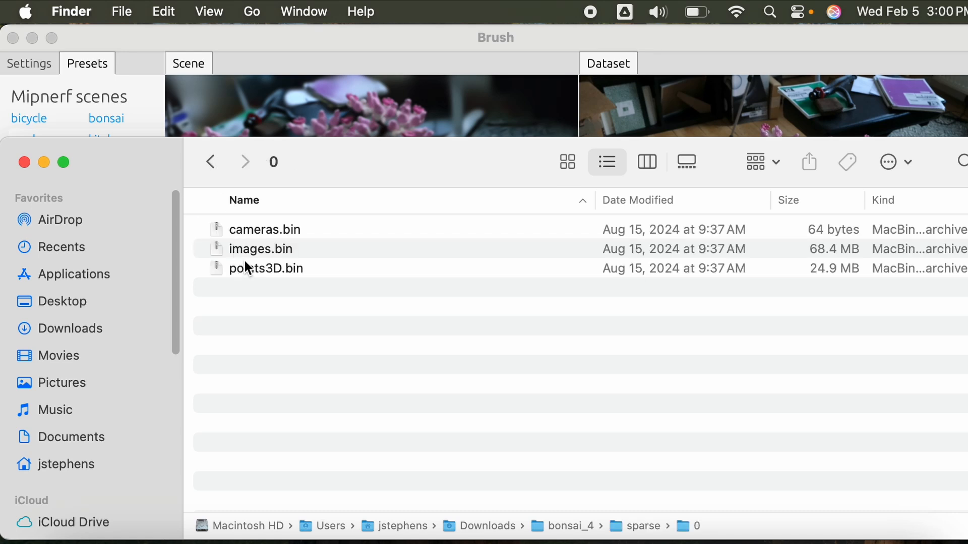
mouse_move(277, 281)
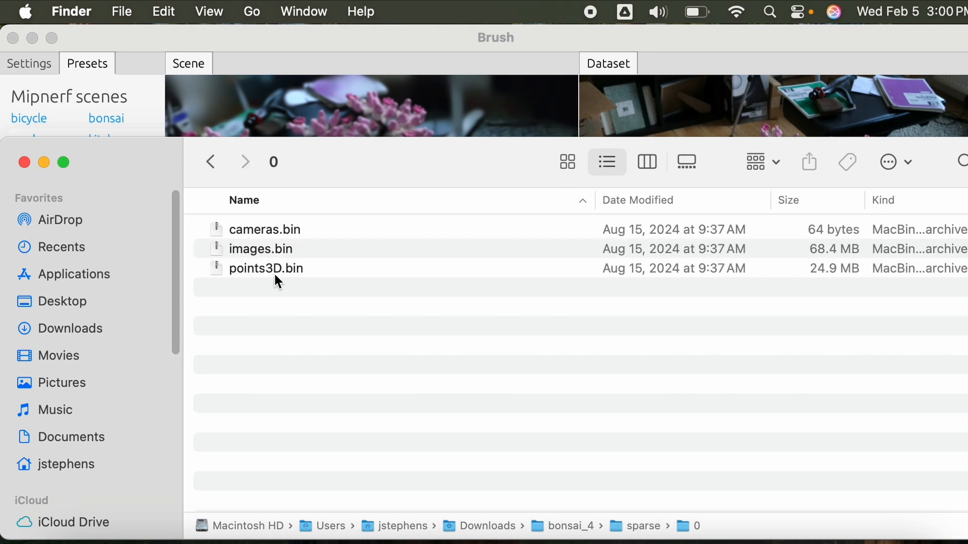
mouse_move(274, 180)
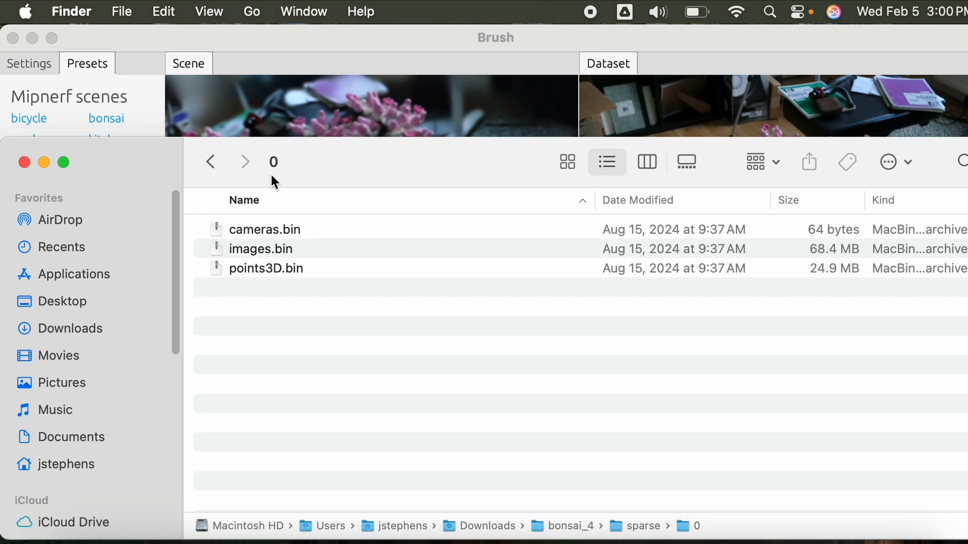
click(210, 162)
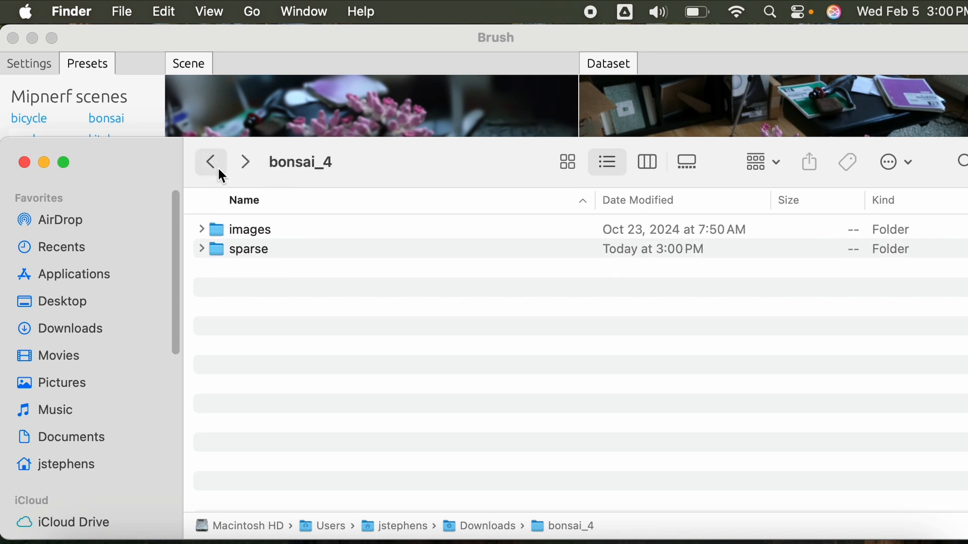
click(210, 162)
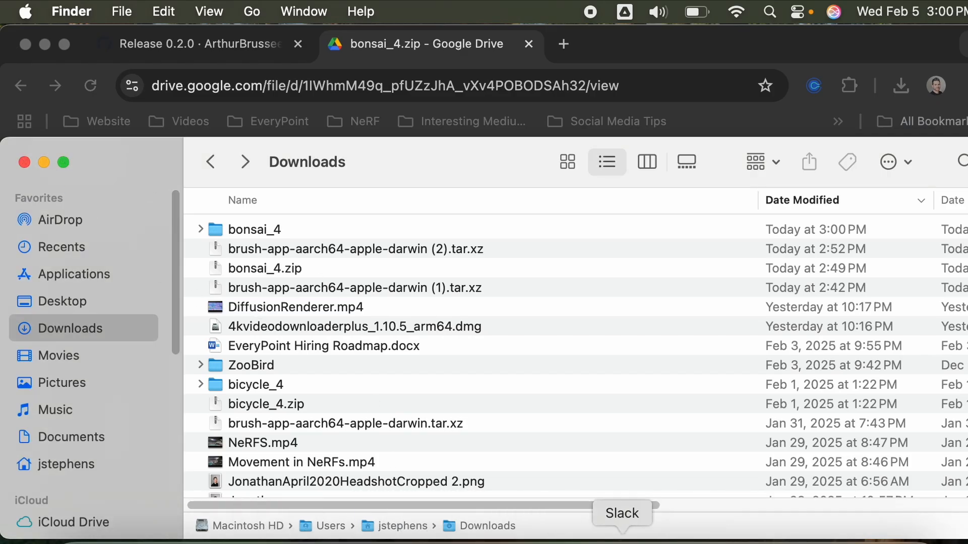
Open the colmap-gradio repository from your GitHub repositories list.
click(199, 43)
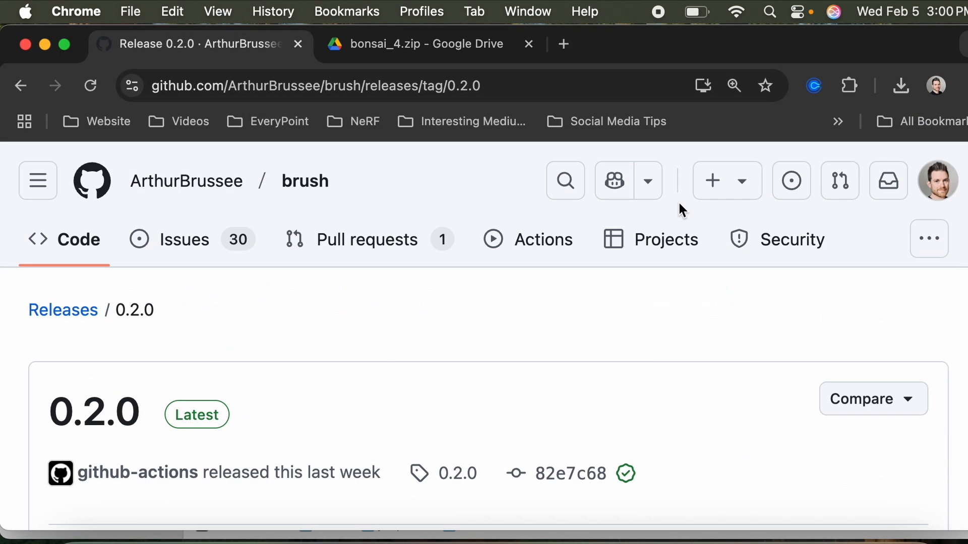
click(936, 180)
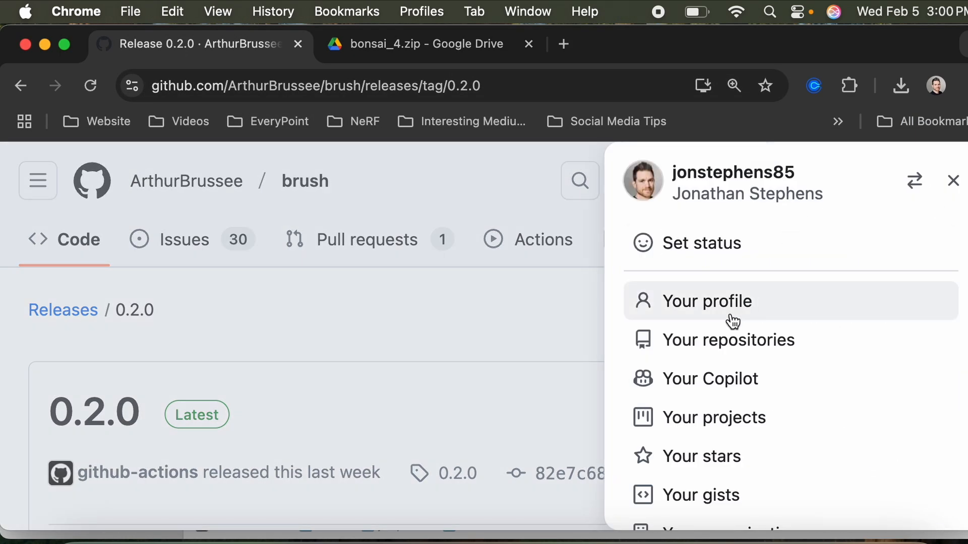
click(729, 339)
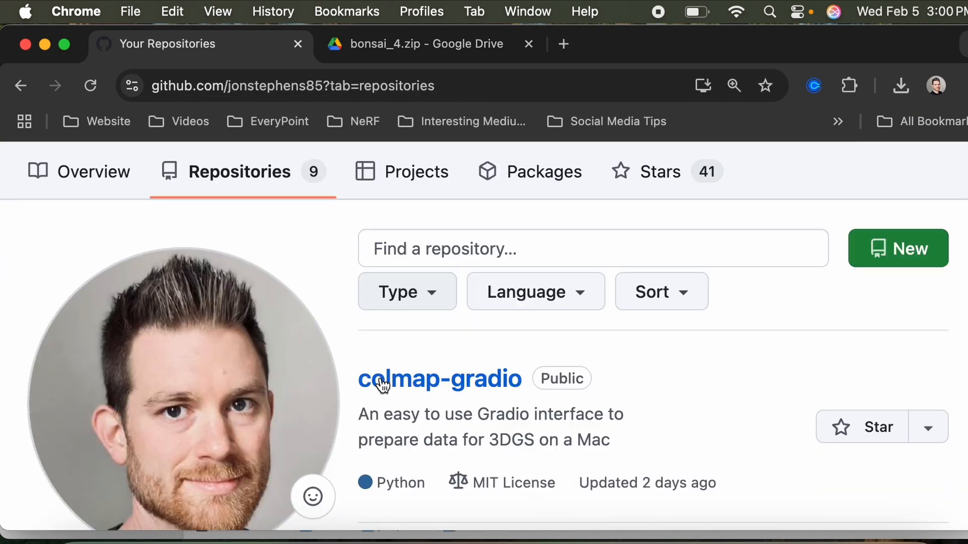
click(439, 379)
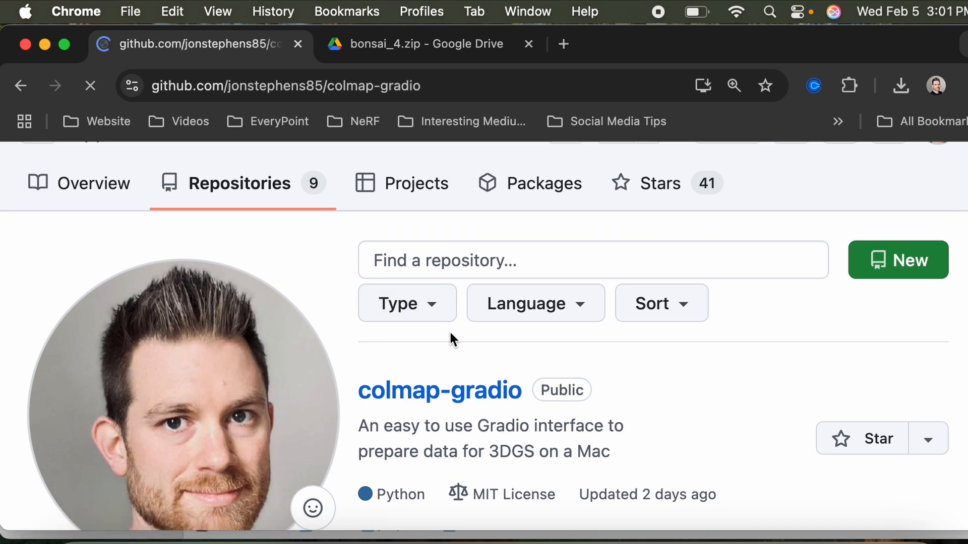
click(439, 391)
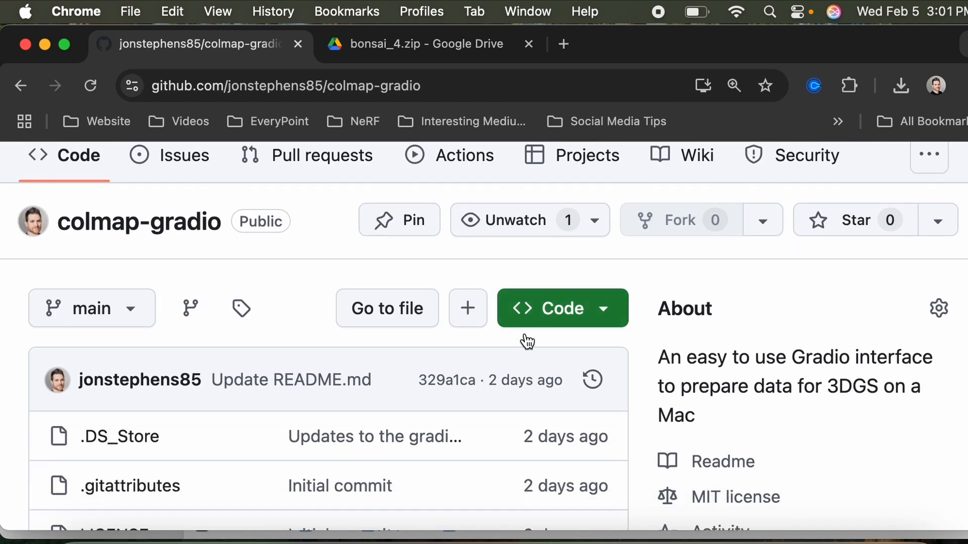
Scroll the colmap-gradio README down to the Installation section.
scroll(down, 3)
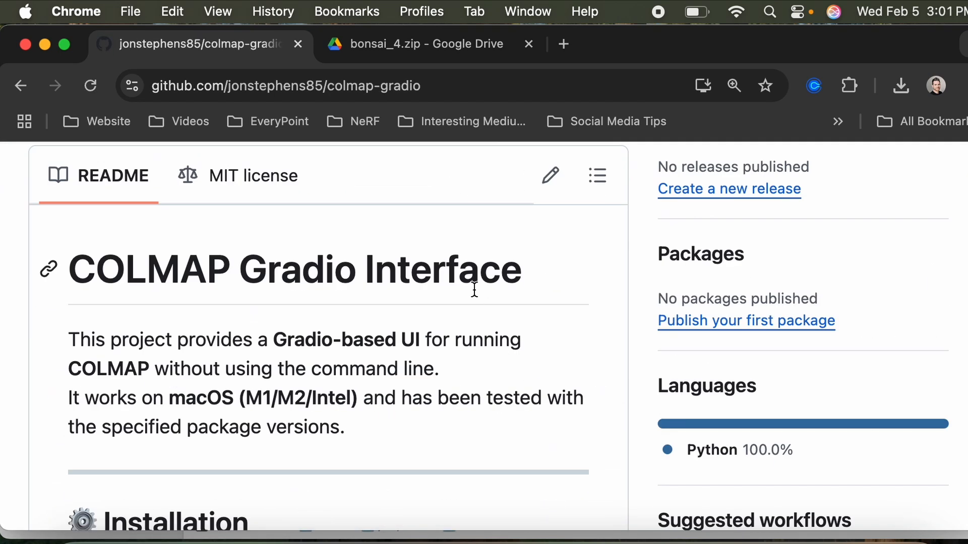
scroll(down, 3)
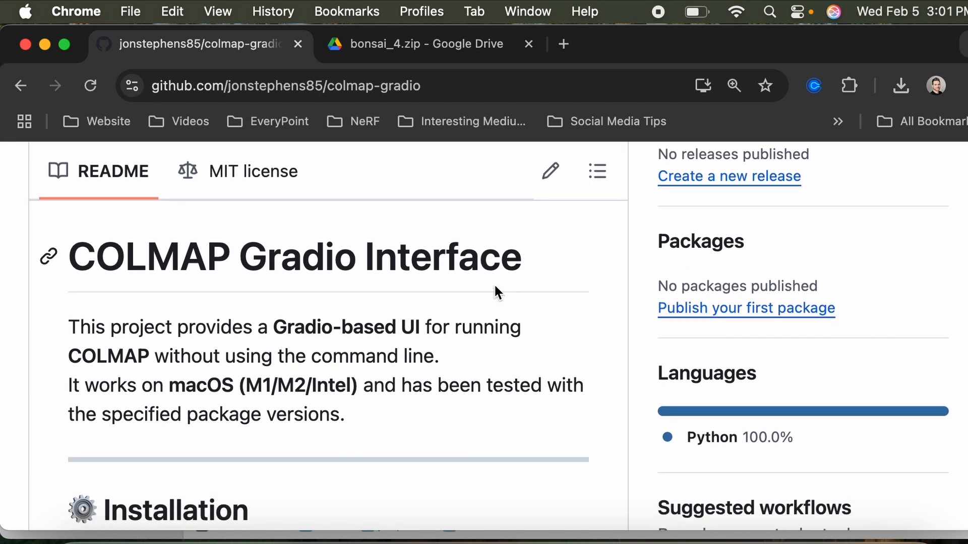
scroll(down, 3)
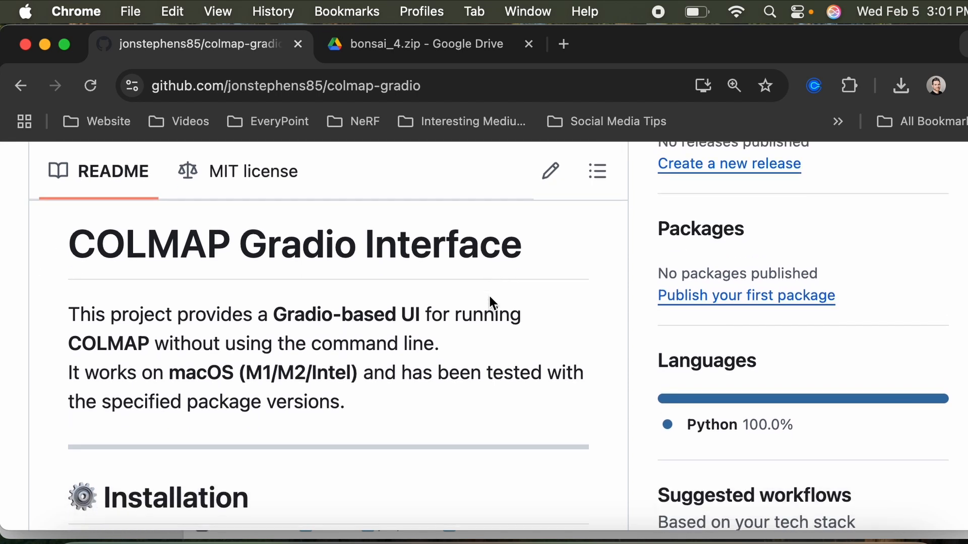
scroll(down, 3)
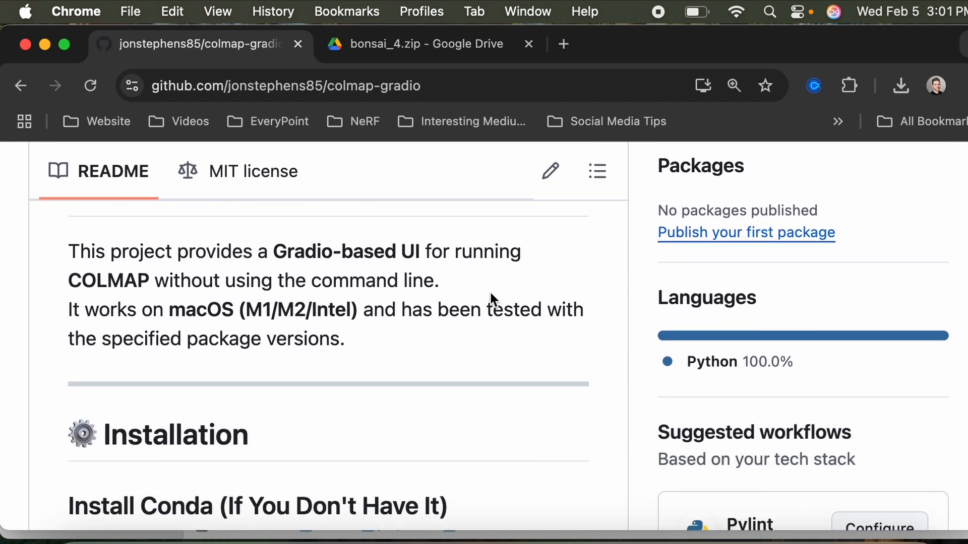
scroll(down, 3)
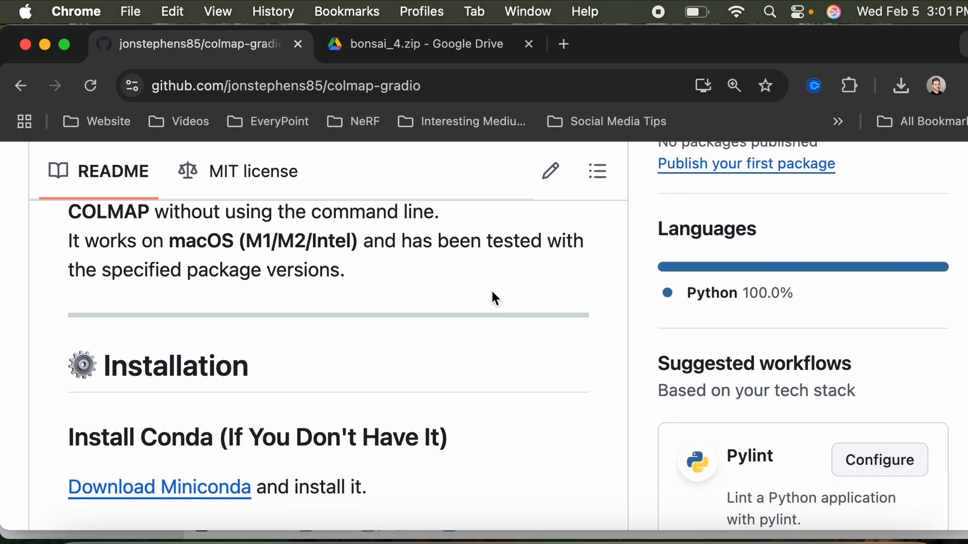
Open the Miniconda download documentation in a new tab and read through it.
click(284, 86)
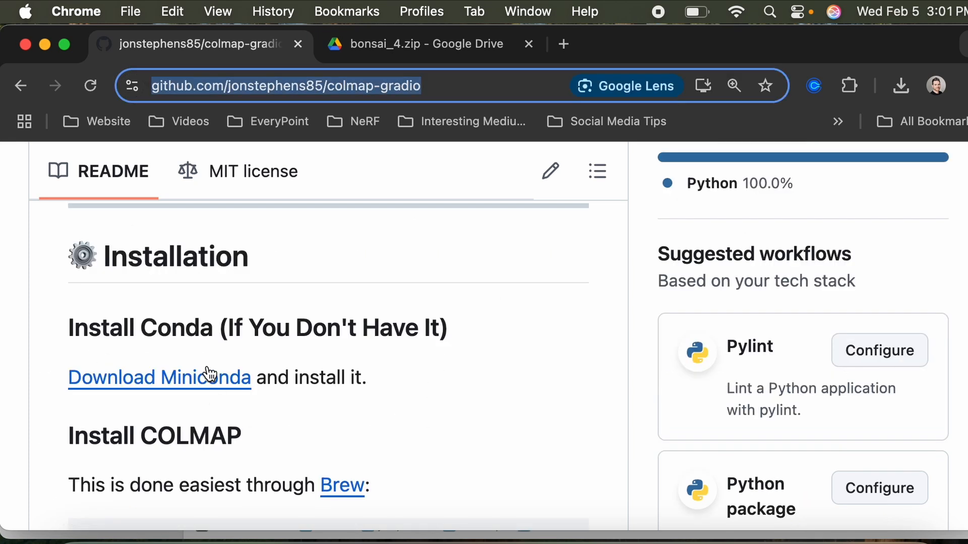
mouse_move(172, 377)
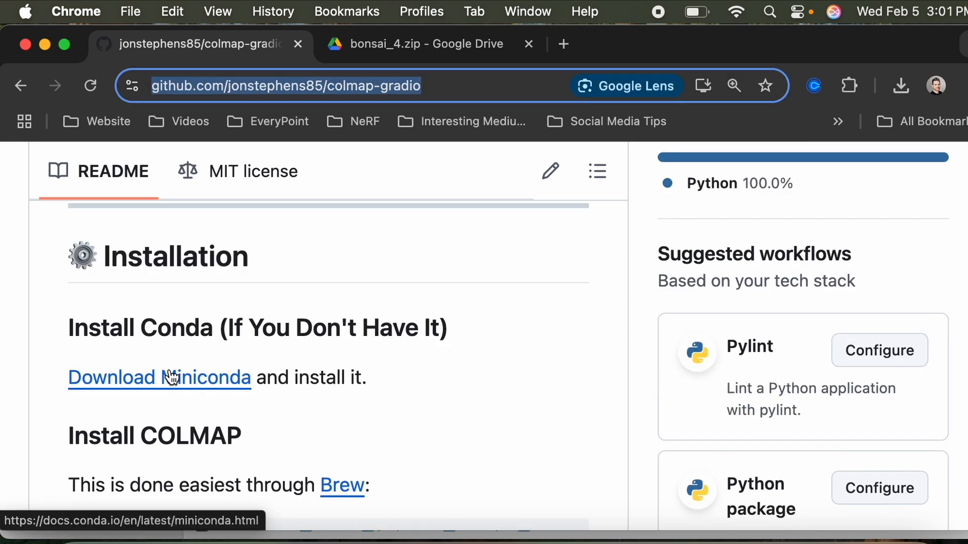
scroll(down, 3)
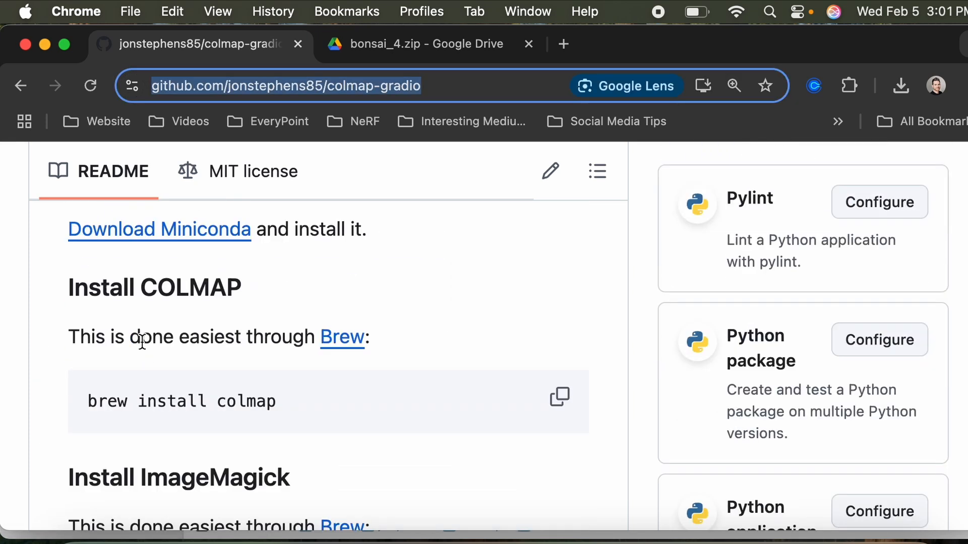
scroll(up, 3)
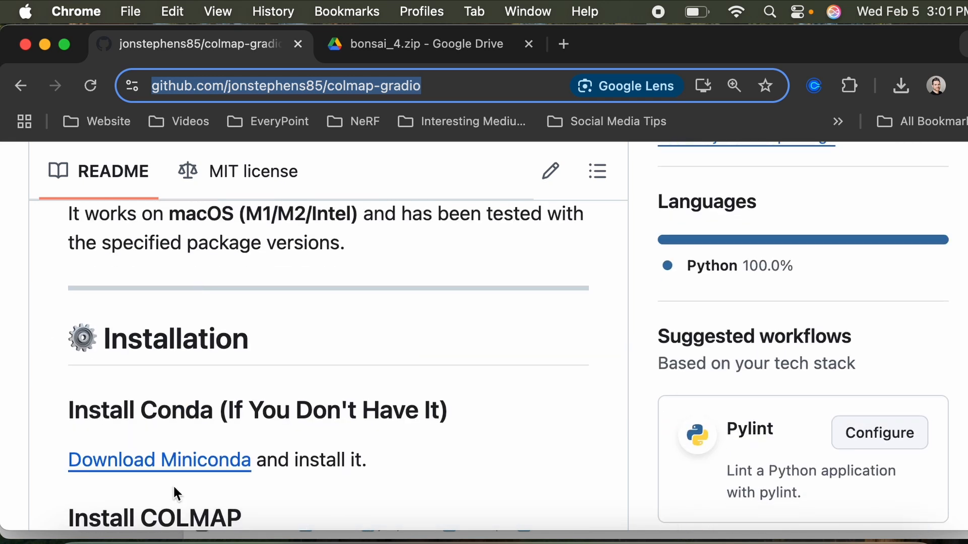
click(563, 44)
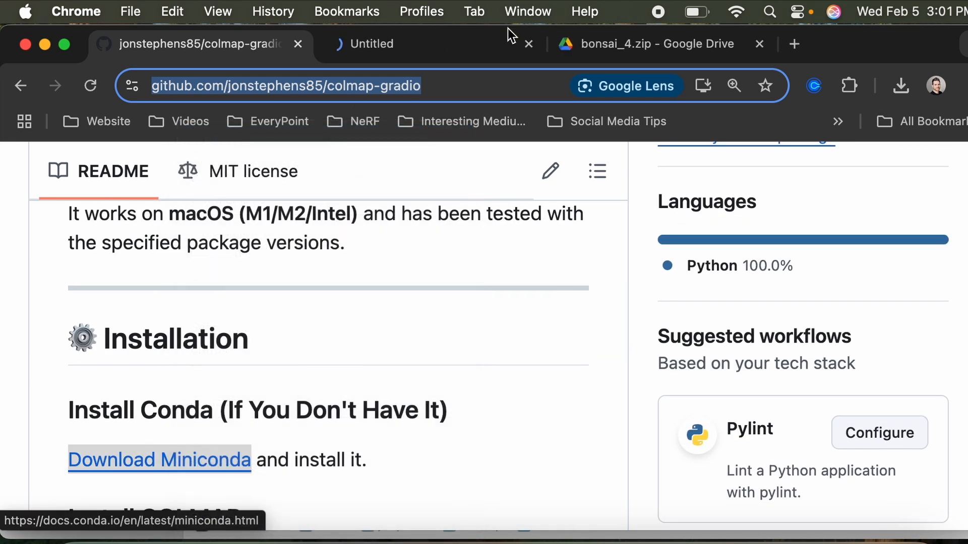
click(159, 460)
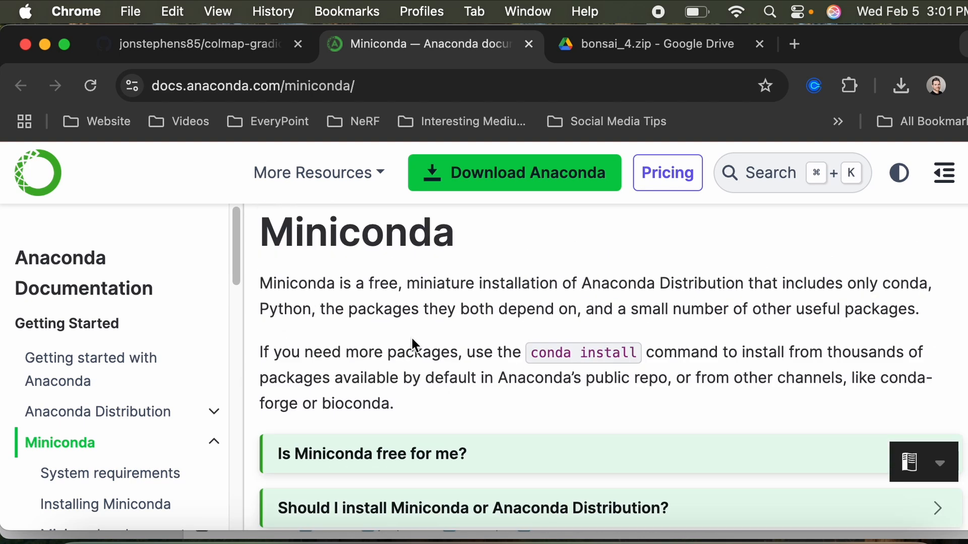
scroll(down, 3)
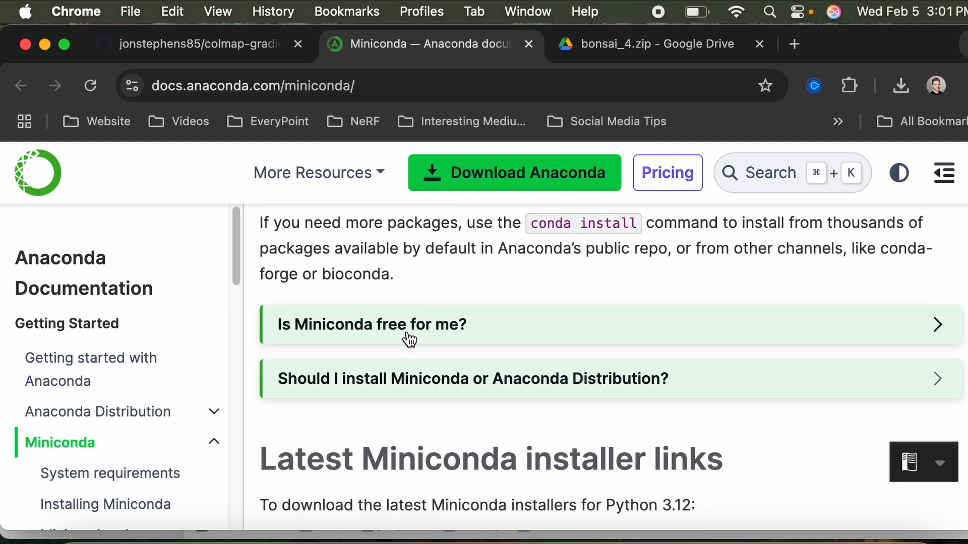
scroll(down, 3)
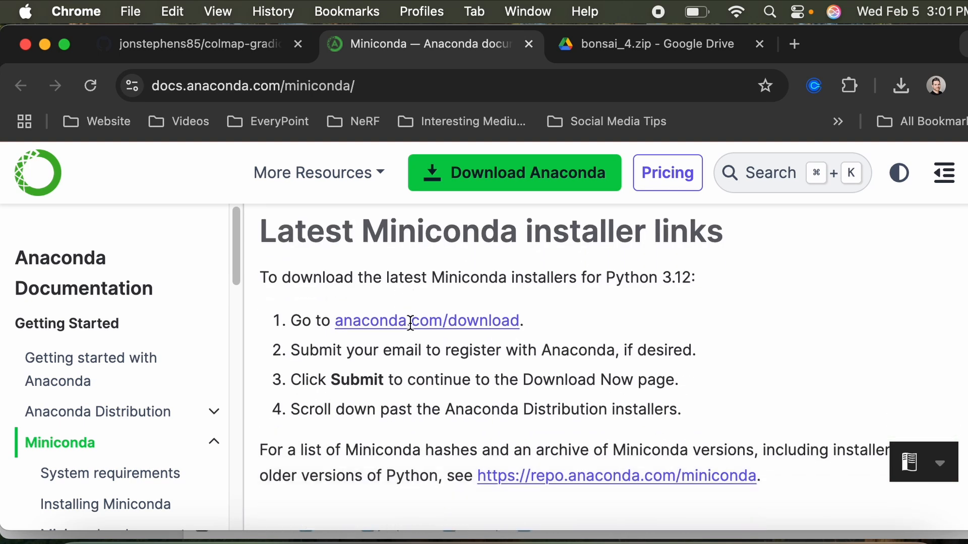
scroll(down, 3)
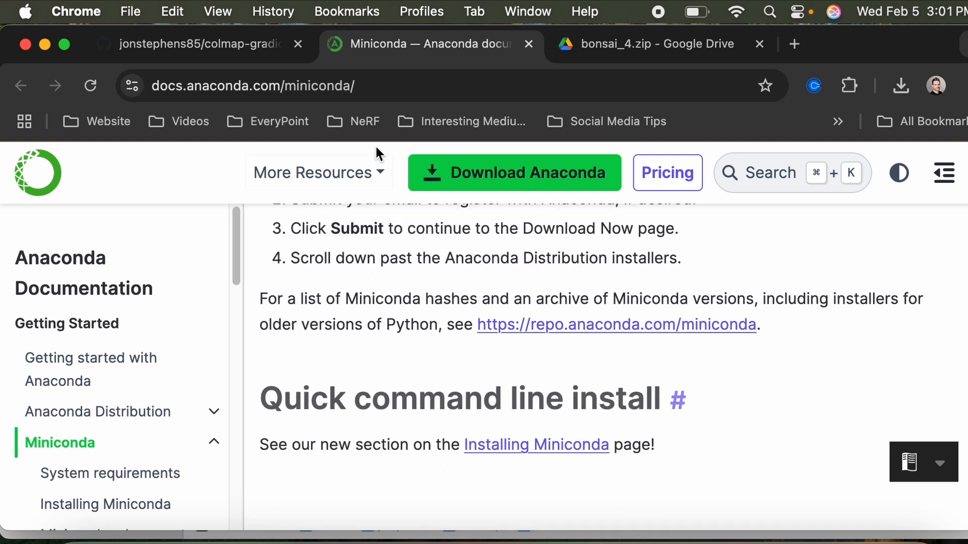
Return to the colmap-gradio README and scroll to the Install COLMAP step.
click(192, 44)
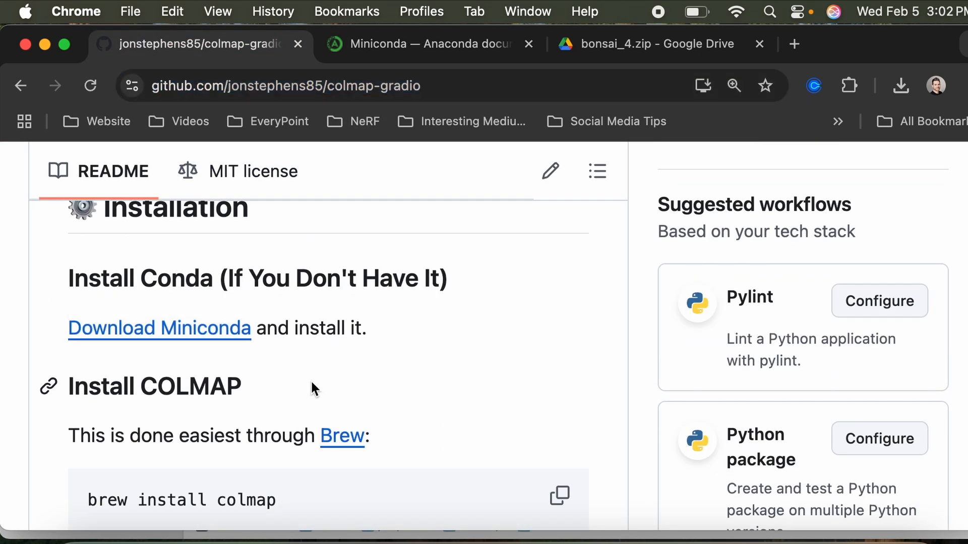
scroll(down, 3)
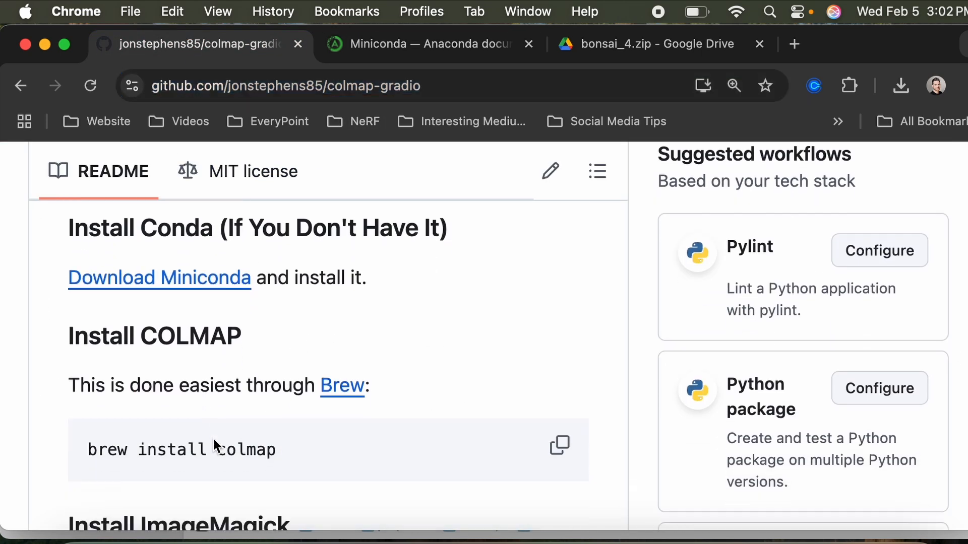
key(cmd+space)
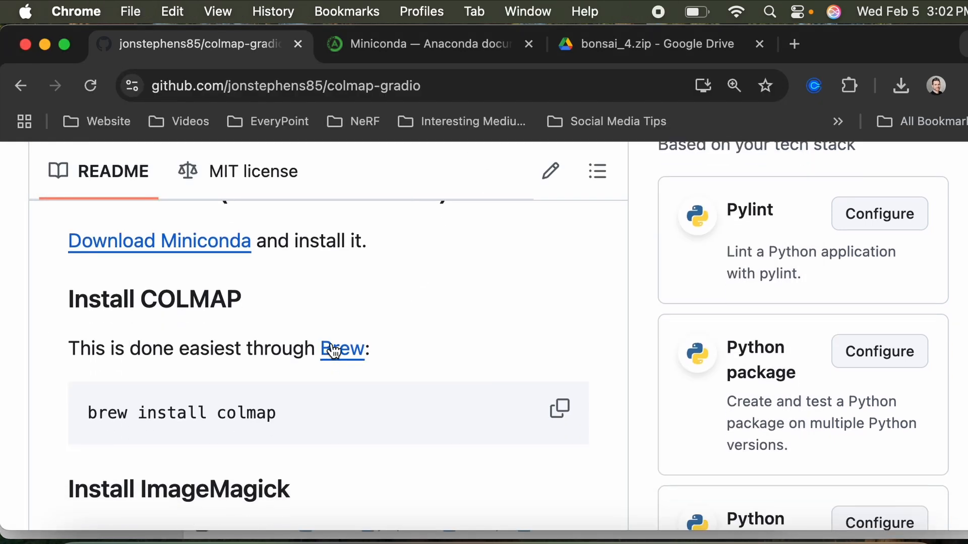
mouse_move(354, 357)
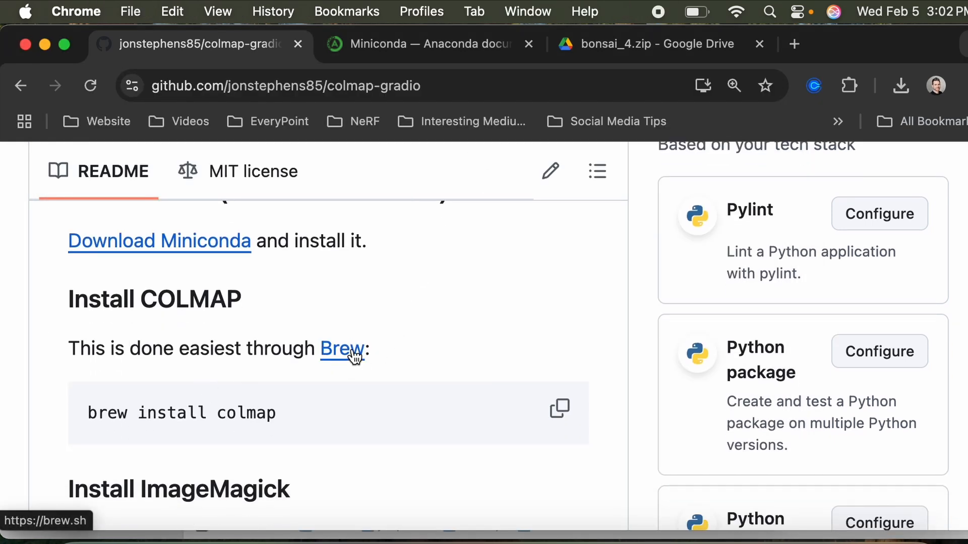
Paste the Homebrew install command into Terminal, discard it, and return to the README.
click(342, 348)
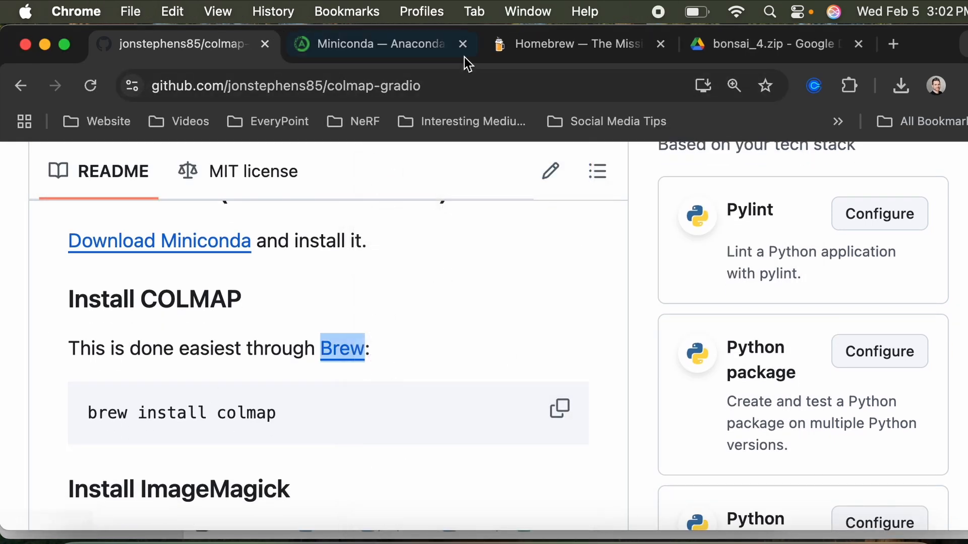
click(574, 44)
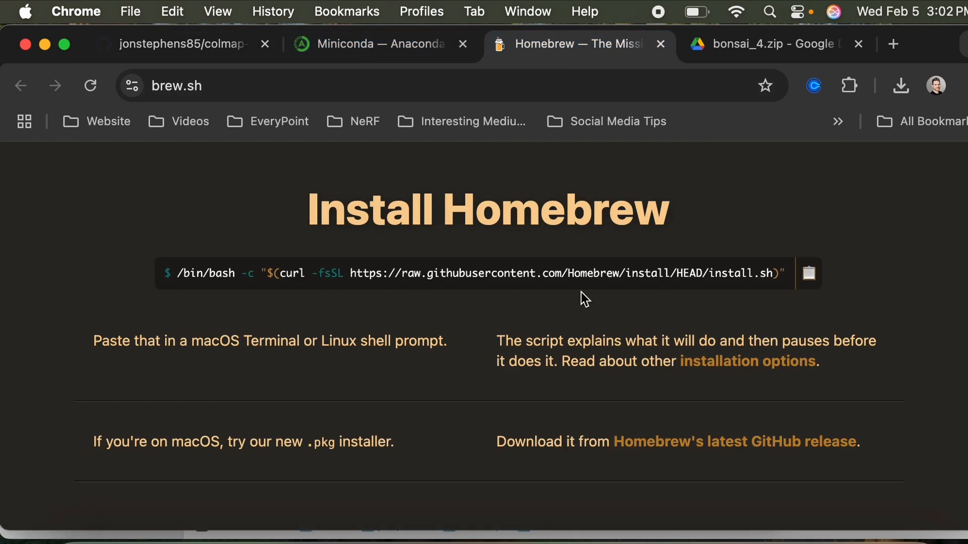
mouse_move(486, 271)
text(/bin/bash -c "$(curl -fsSL https://raw.gi)
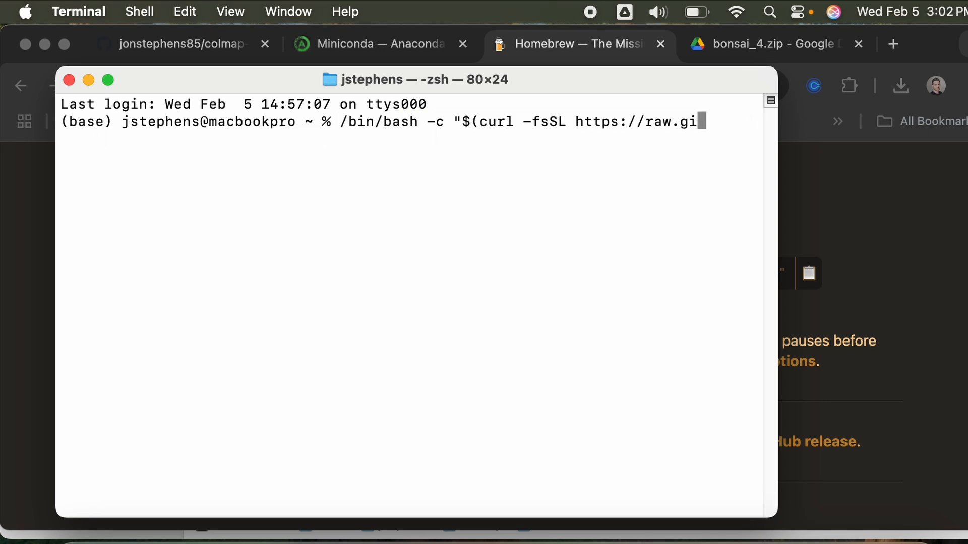
key(Backspace)
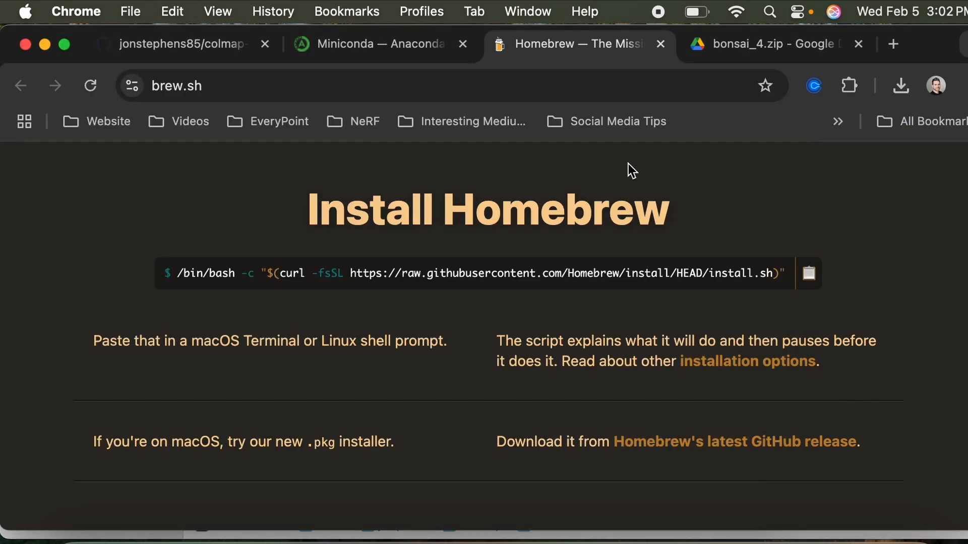
click(179, 44)
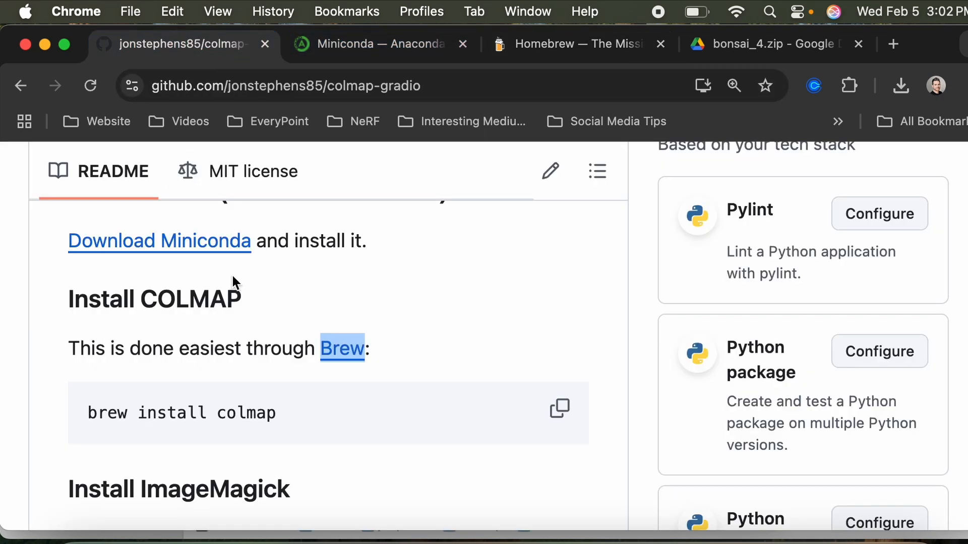
scroll(down, 3)
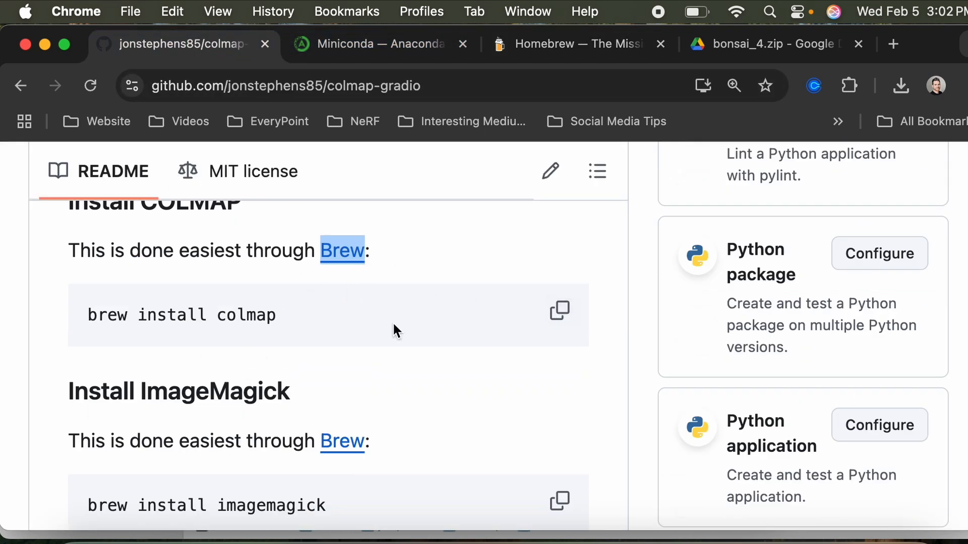
Run brew install colmap and brew install imagemagick in Terminal.
click(558, 310)
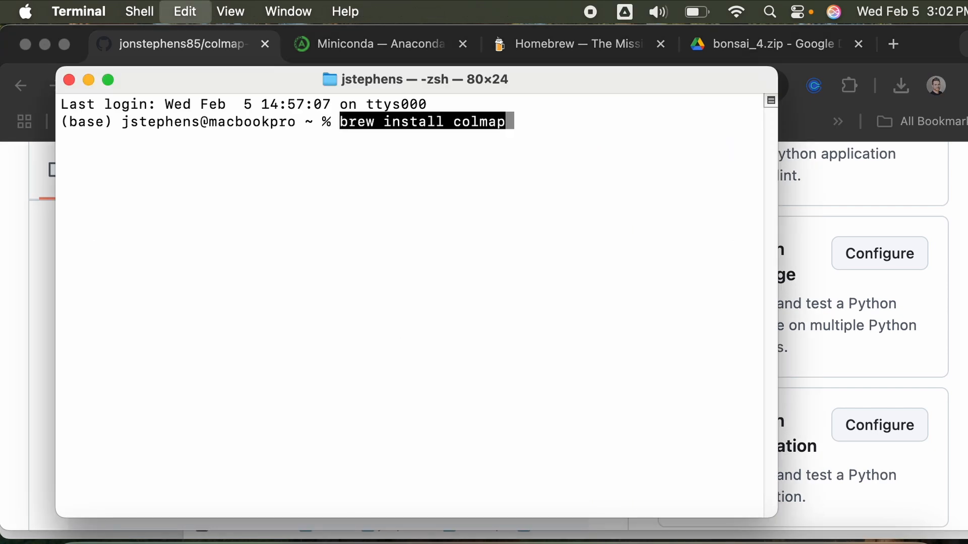
key(Return)
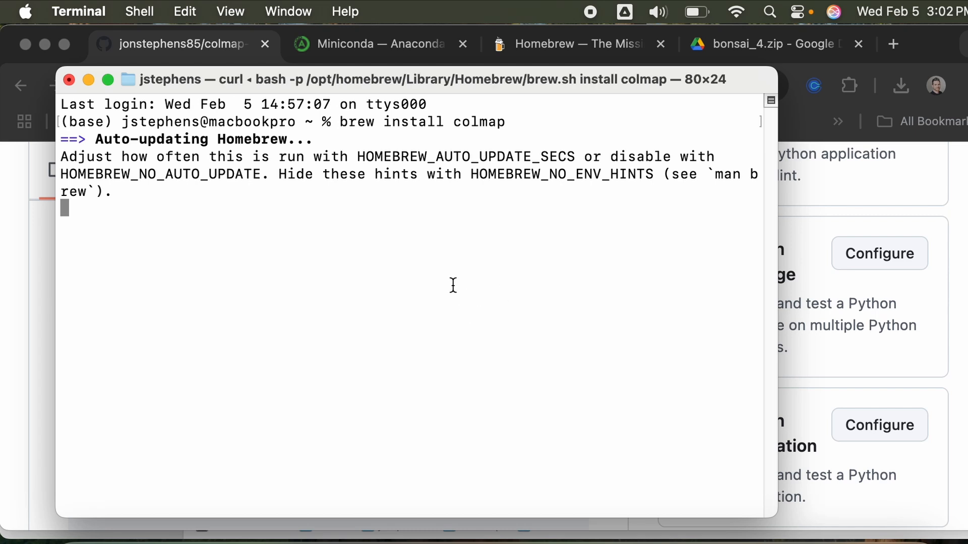
mouse_move(398, 234)
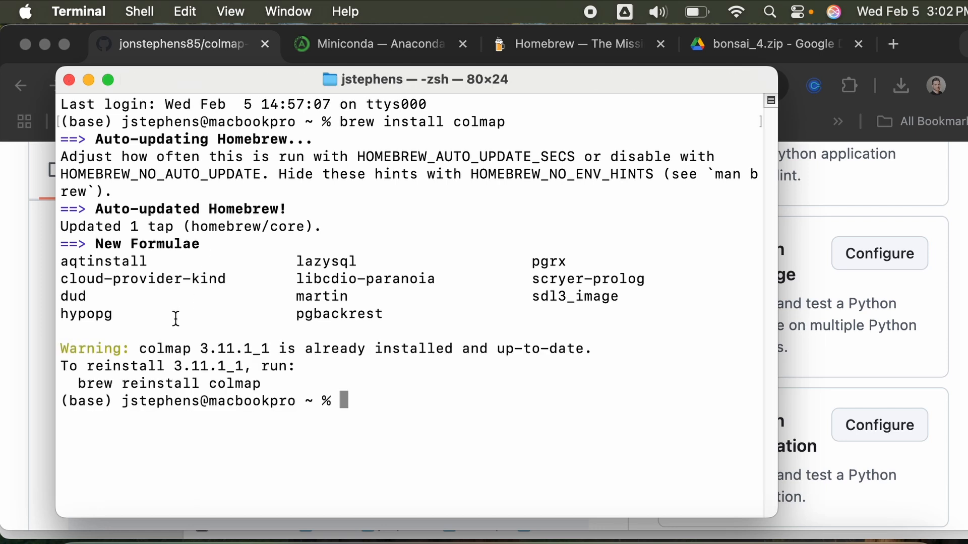
mouse_move(232, 376)
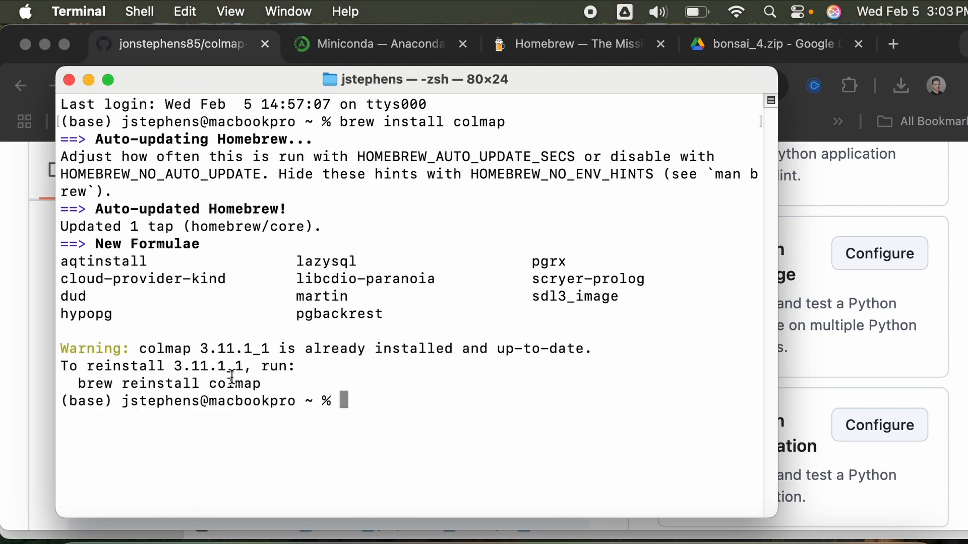
mouse_move(312, 368)
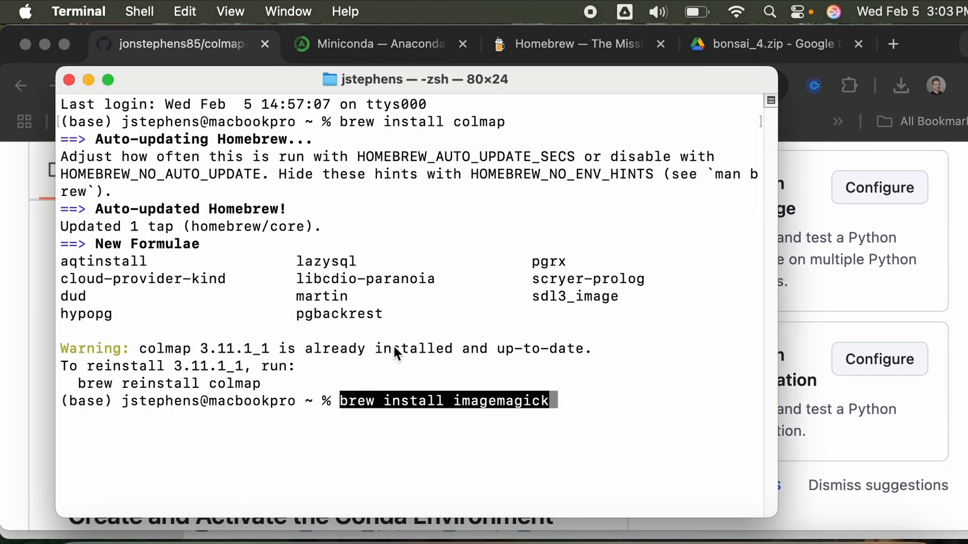
key(Return)
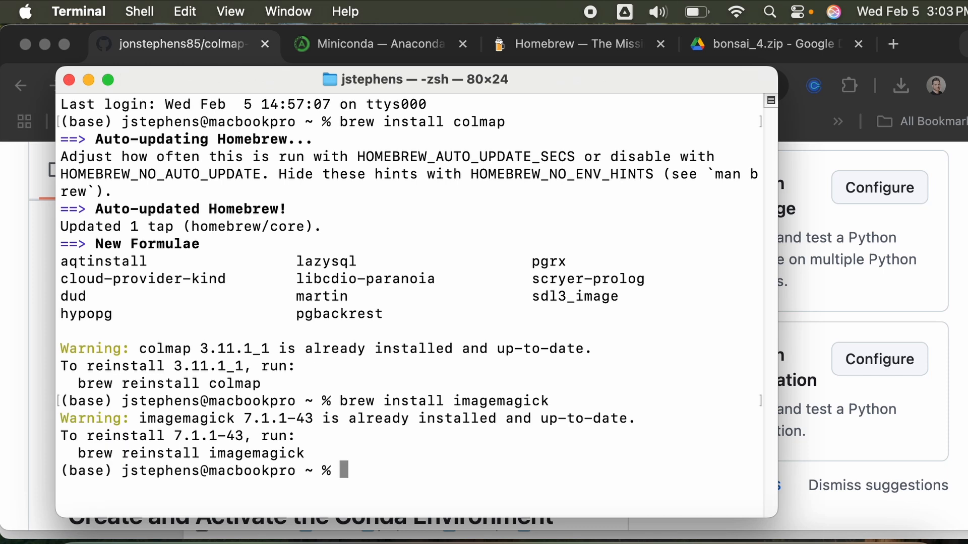
mouse_move(372, 389)
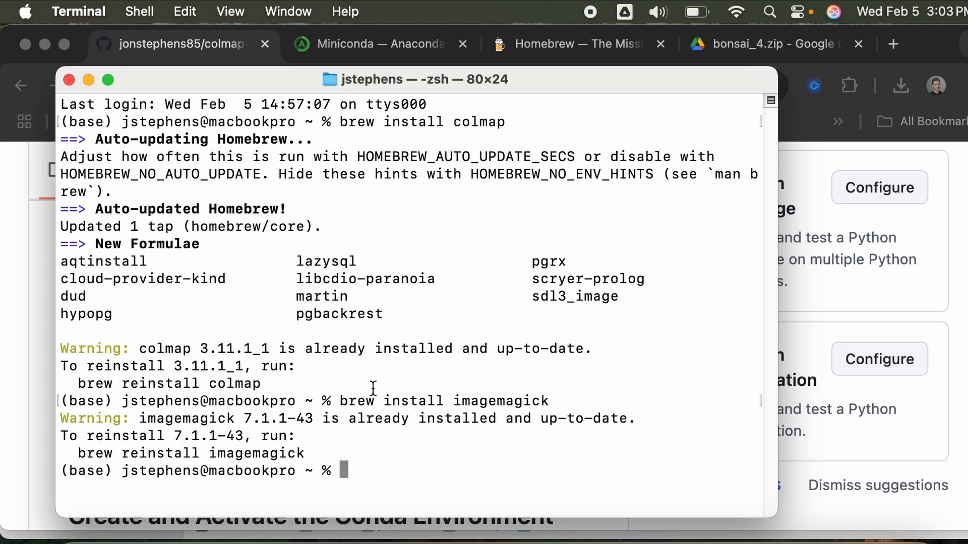
mouse_move(318, 410)
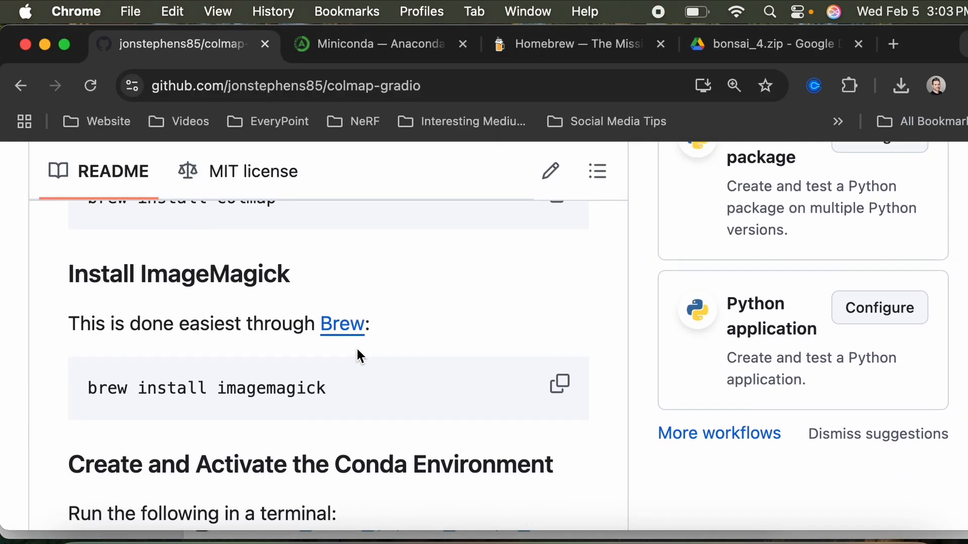
Create the colmap_env conda environment with Python 3.9 and activate it.
scroll(down, 3)
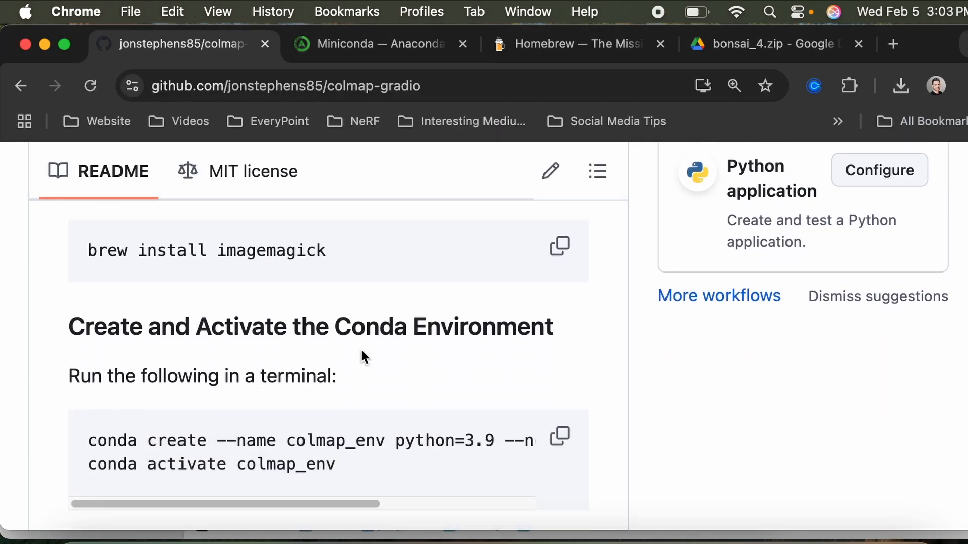
scroll(down, 3)
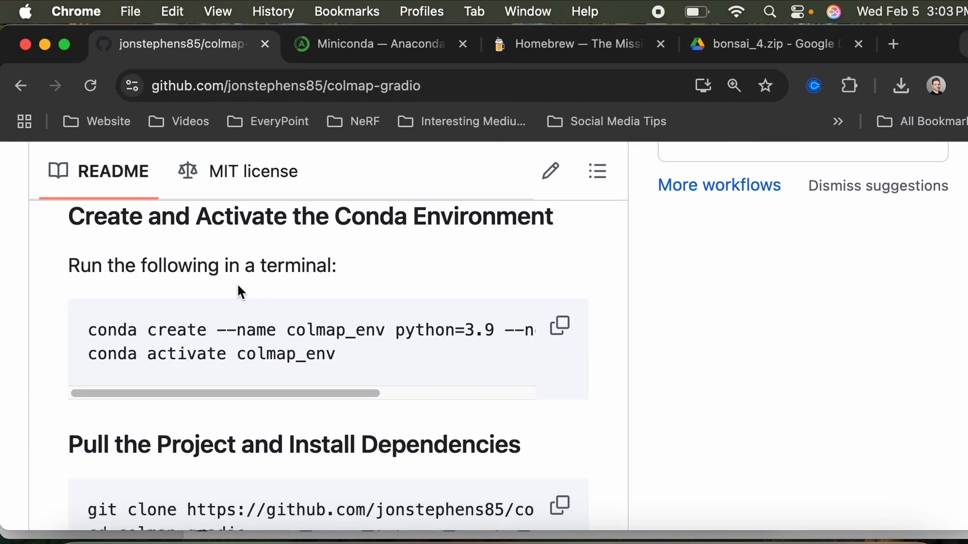
mouse_move(558, 326)
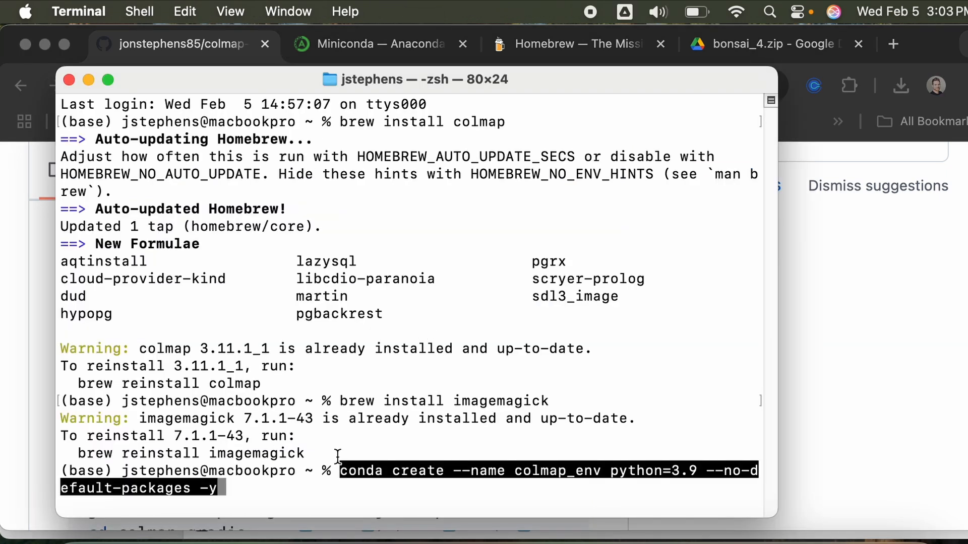
key(Return)
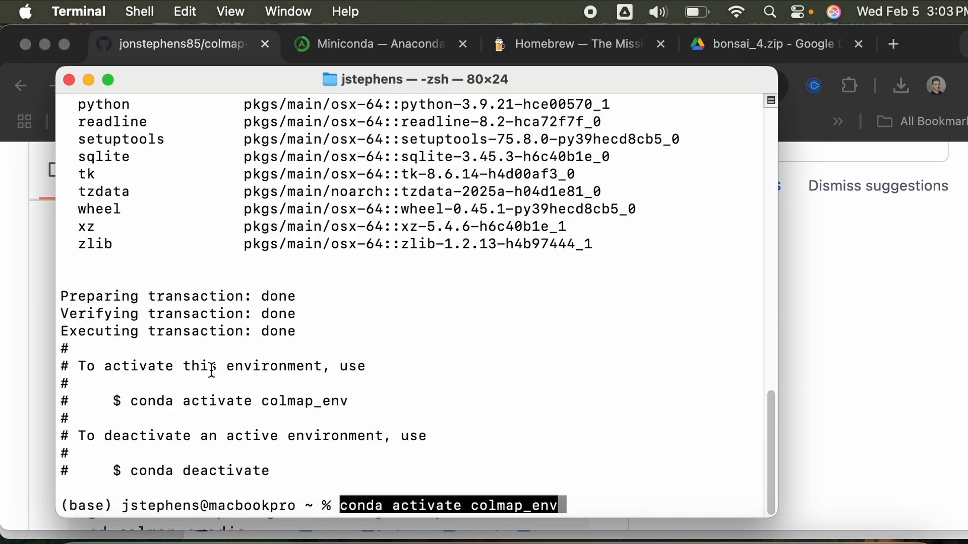
key(Return)
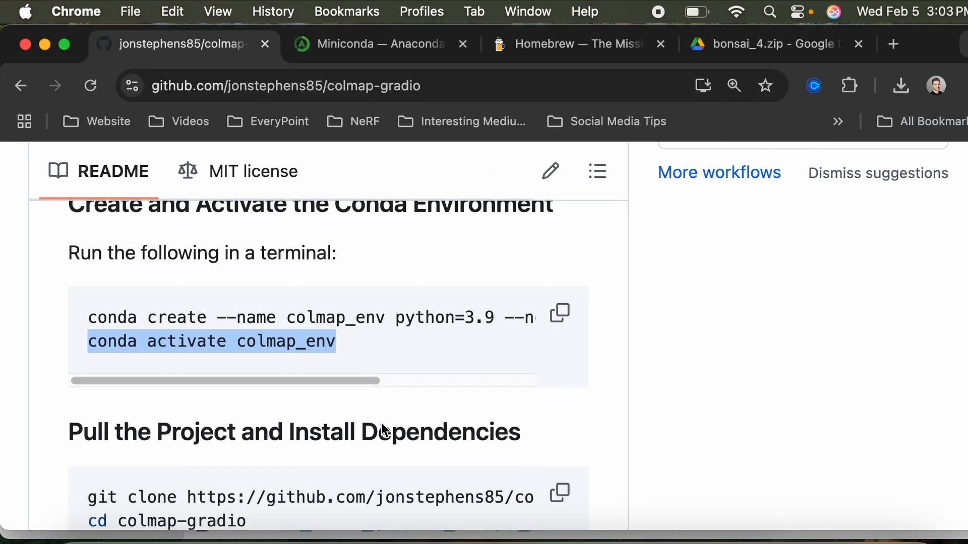
scroll(down, 3)
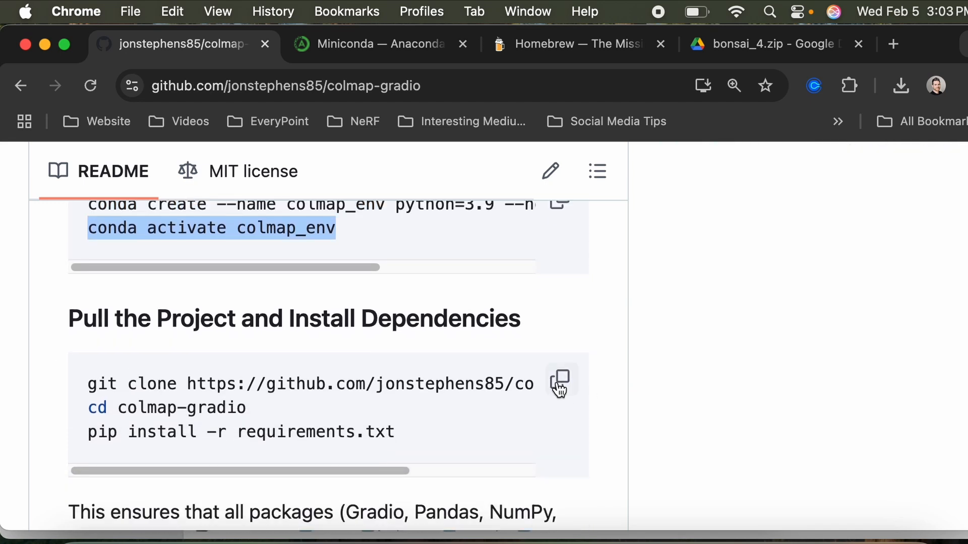
Copy the git clone command from the README and run it in Terminal.
click(558, 379)
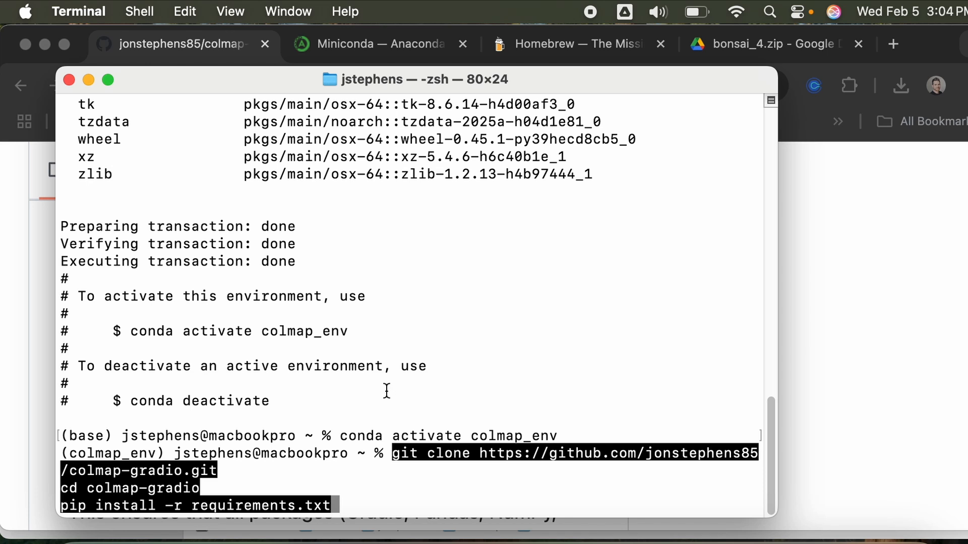
click(179, 44)
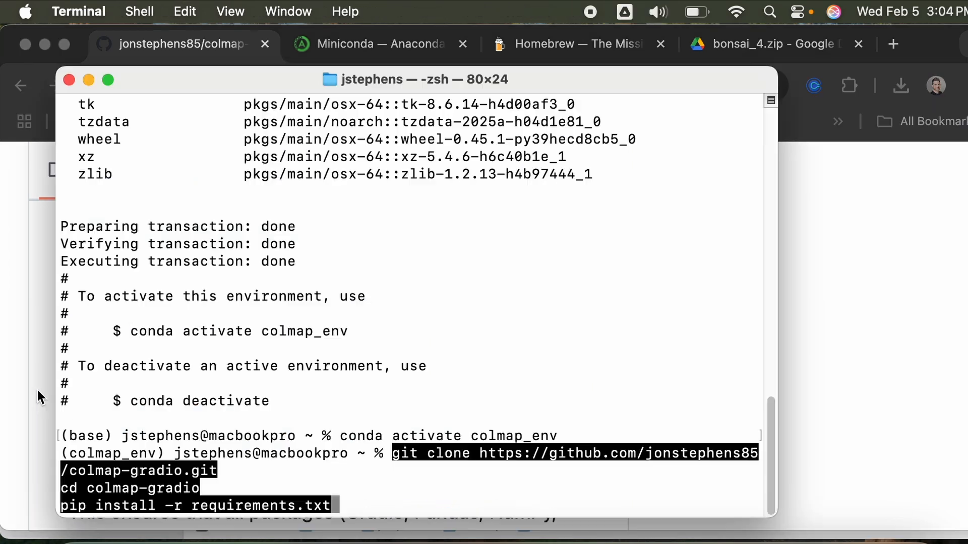
key(Return)
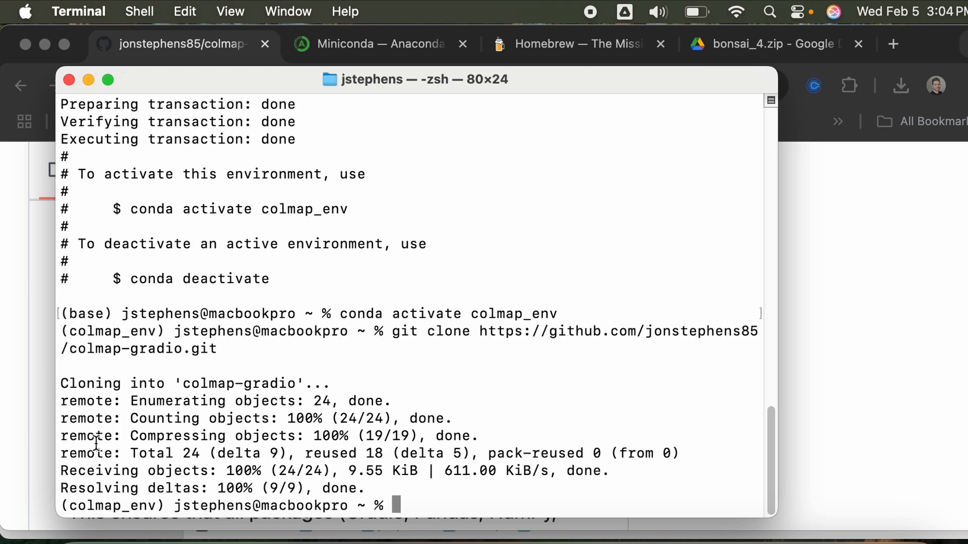
Open the cloned colmap-gradio folder from the home folder in Finder.
click(88, 515)
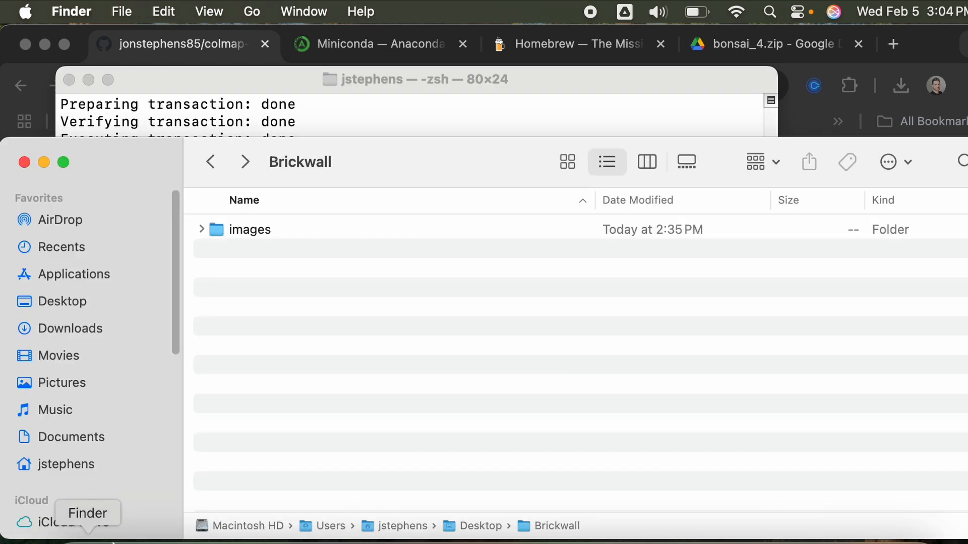
click(70, 453)
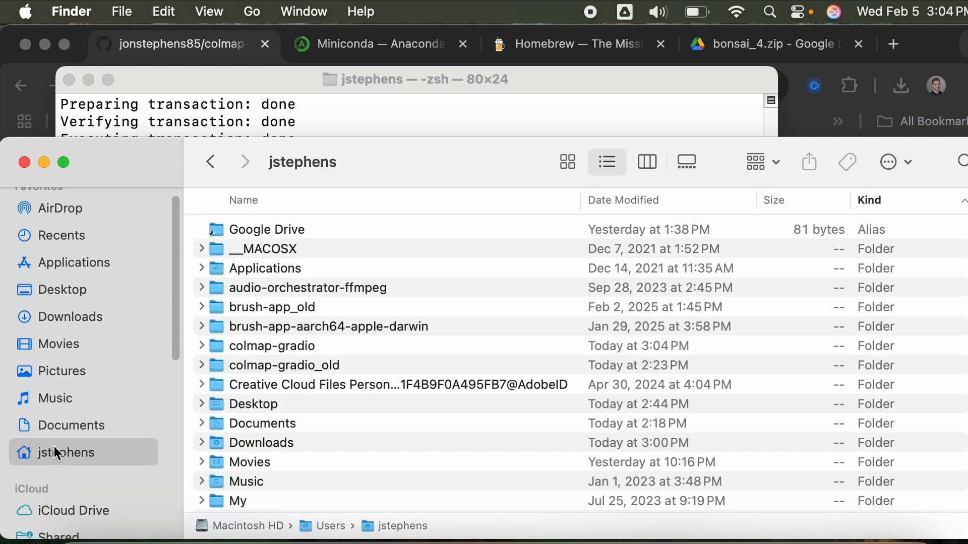
mouse_move(302, 329)
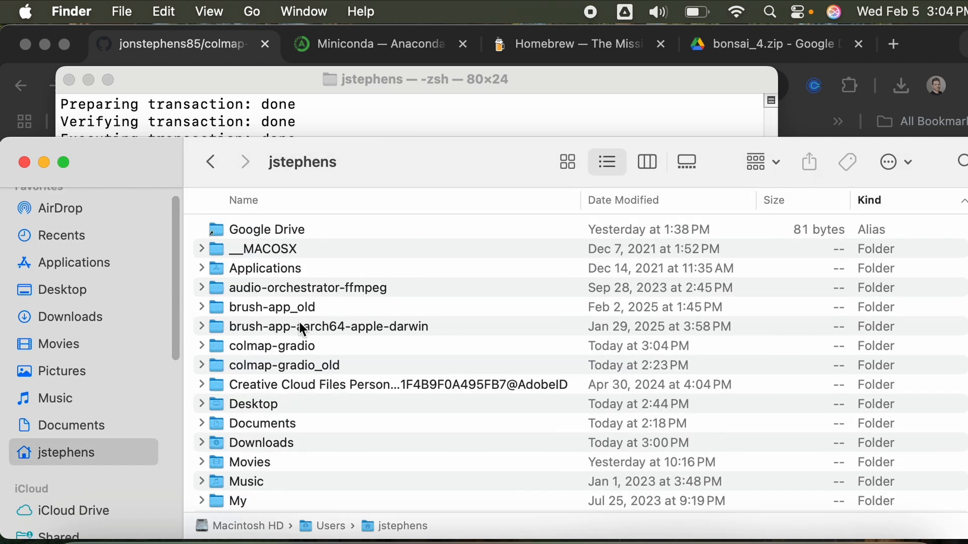
double_click(271, 346)
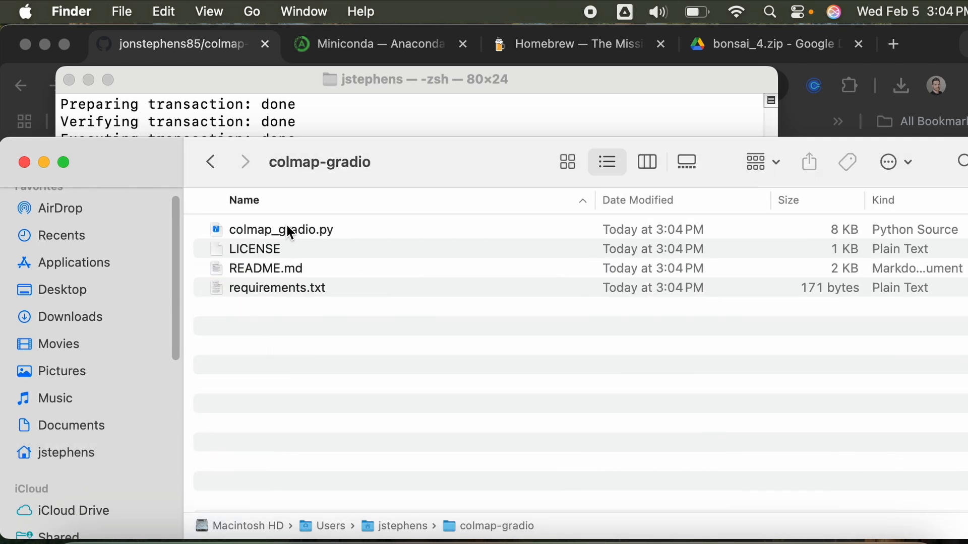
mouse_move(434, 111)
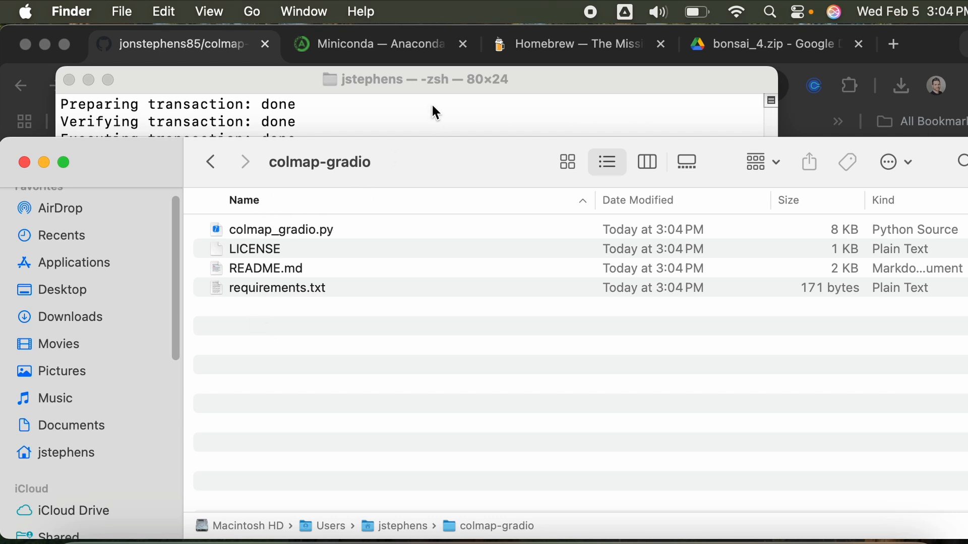
mouse_move(404, 529)
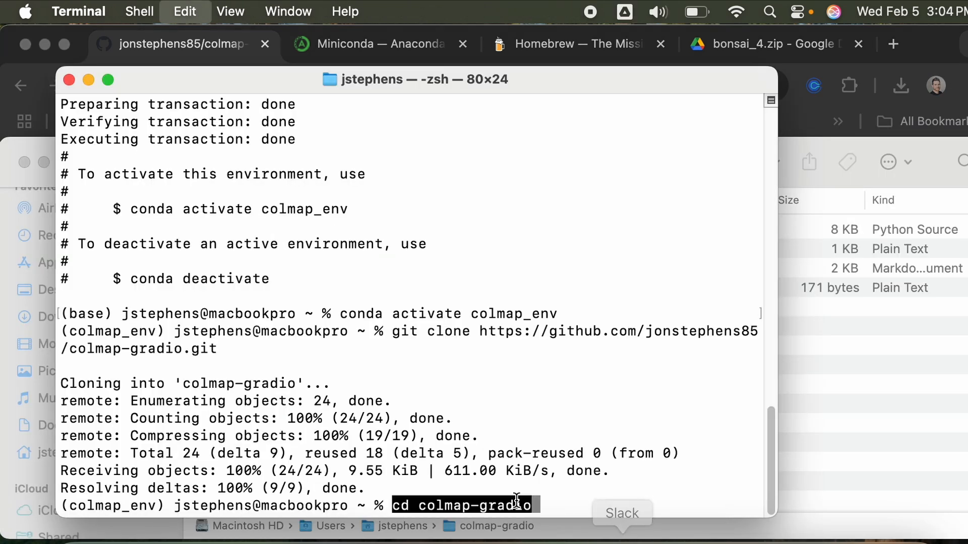
Enter colmap-gradio and pip install requirements, urllib3<1.27, gradio 4.43.0 and blobconverter.
key(Return)
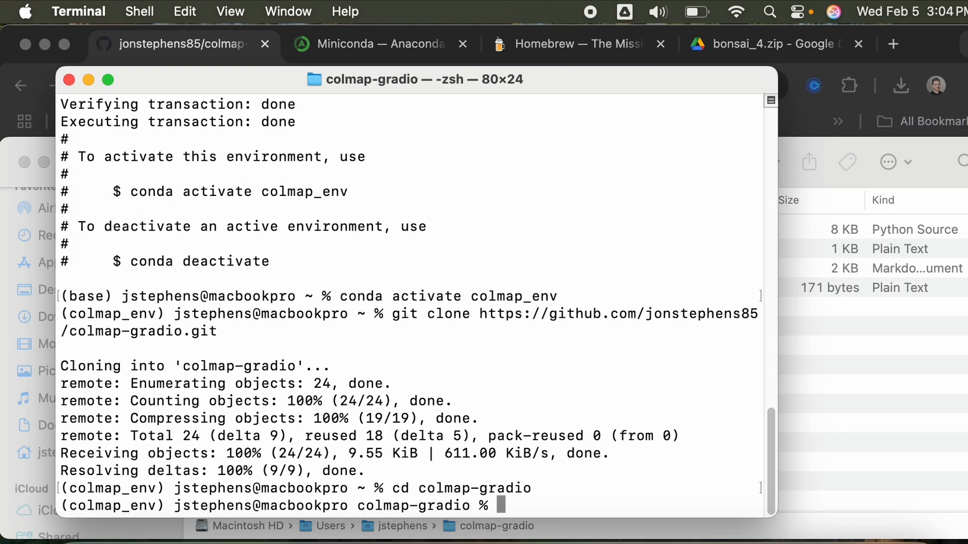
mouse_move(360, 530)
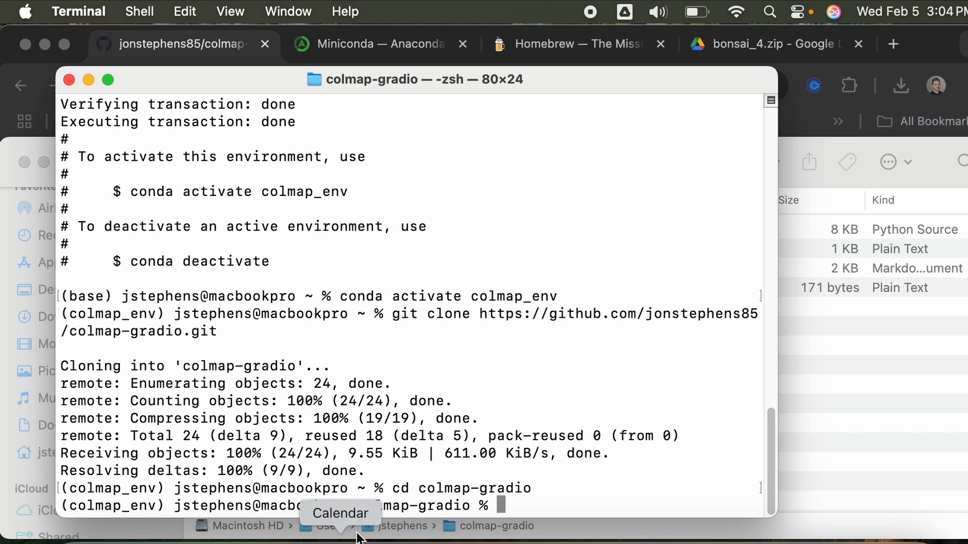
mouse_move(213, 513)
text(pip install -r requirements.txt)
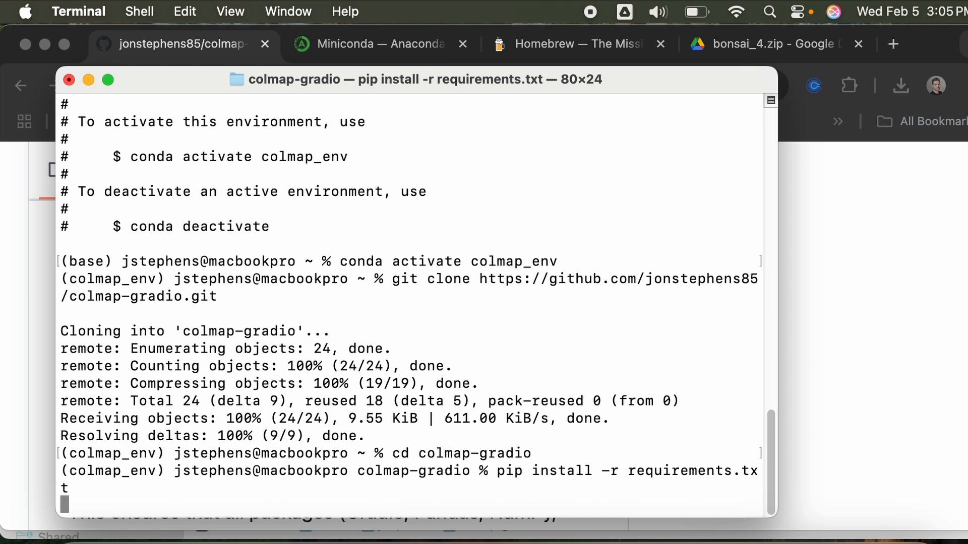
mouse_move(536, 387)
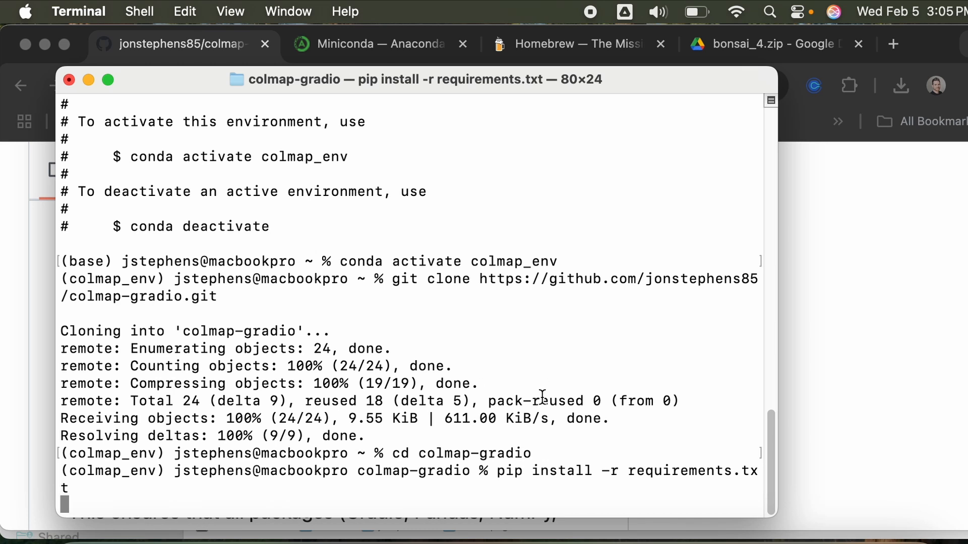
scroll(down, 3)
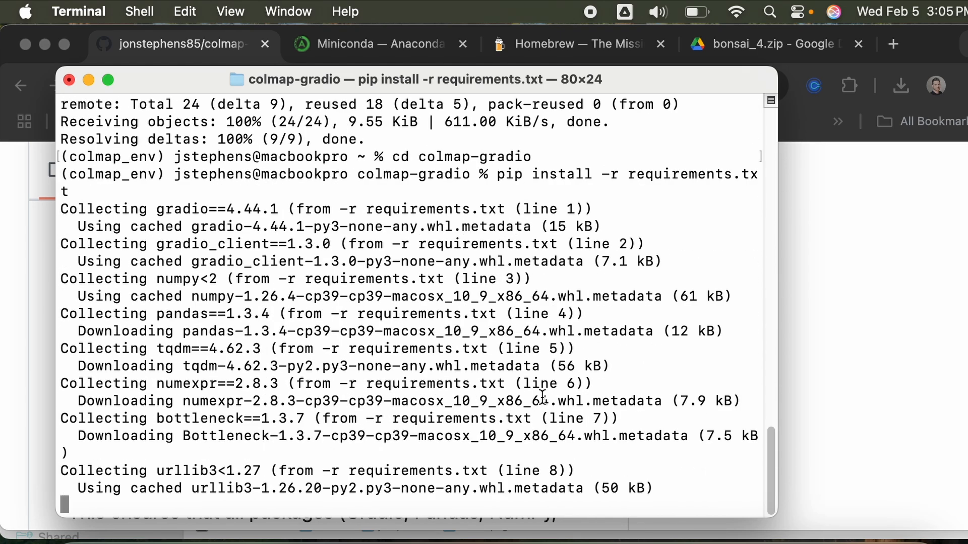
scroll(down, 3)
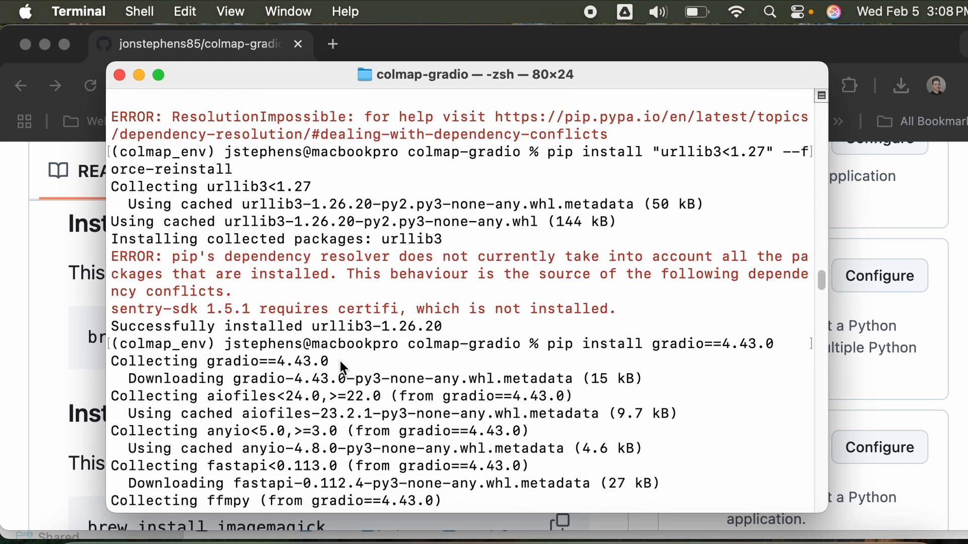
mouse_move(338, 378)
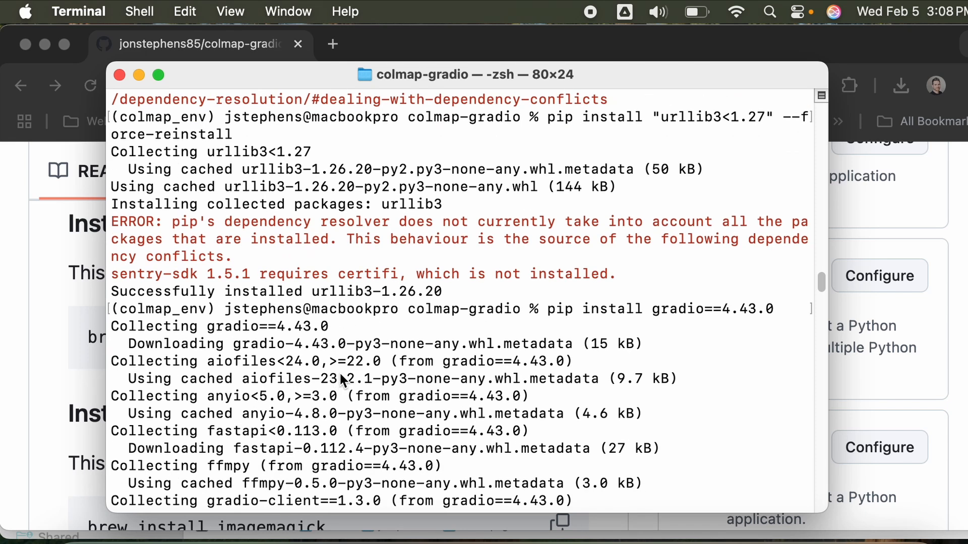
mouse_move(386, 302)
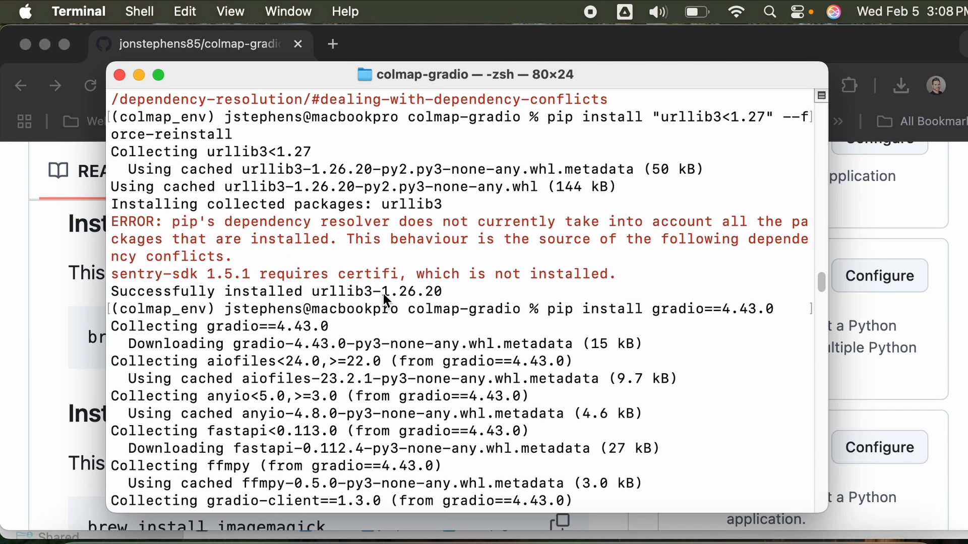
mouse_move(266, 379)
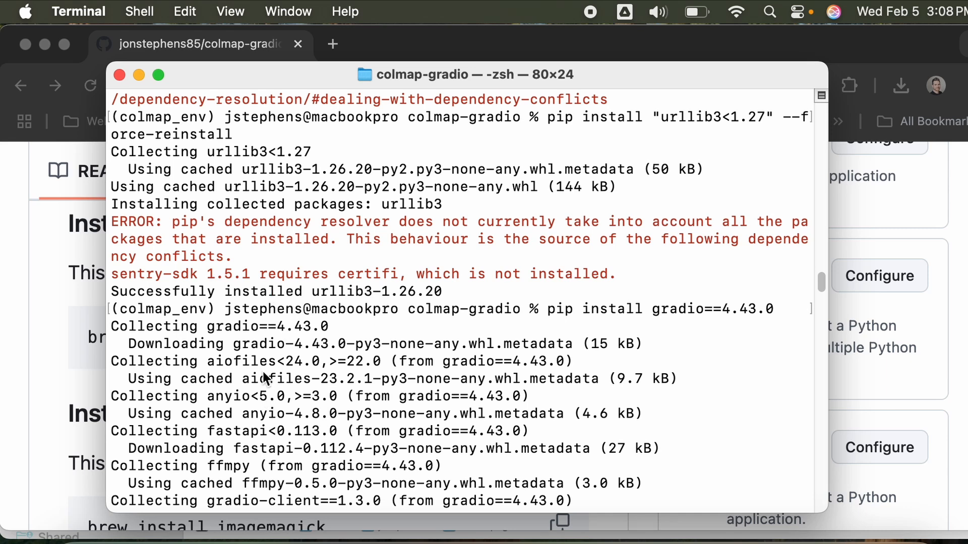
scroll(down, 3)
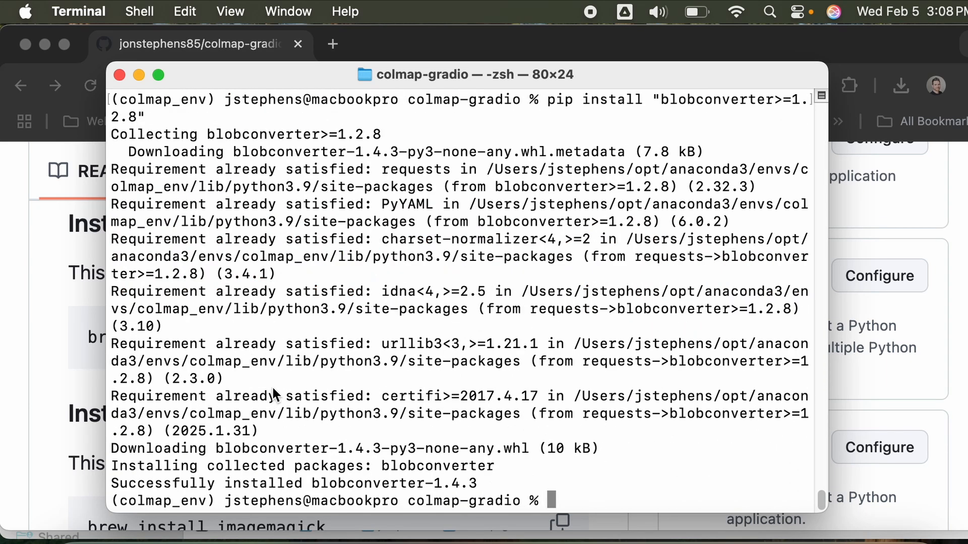
mouse_move(503, 485)
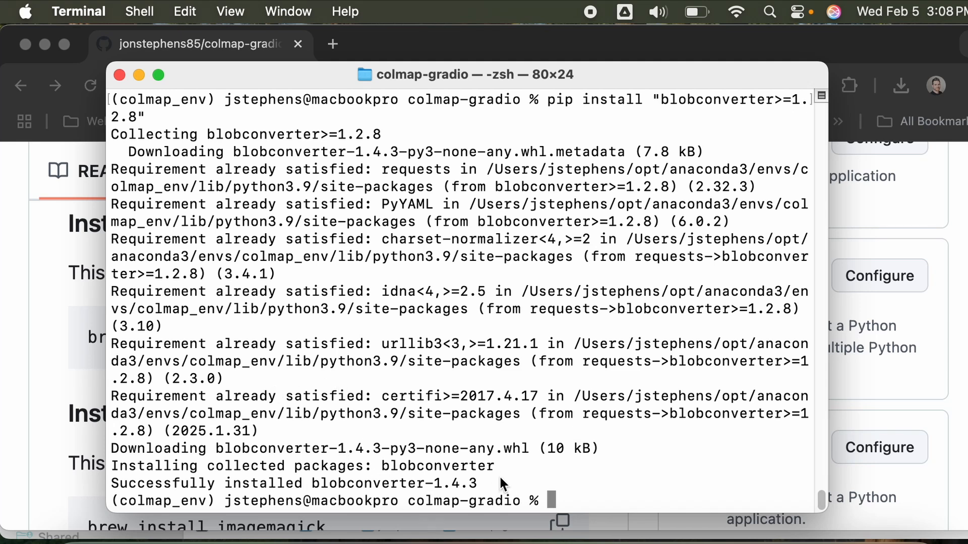
mouse_move(36, 336)
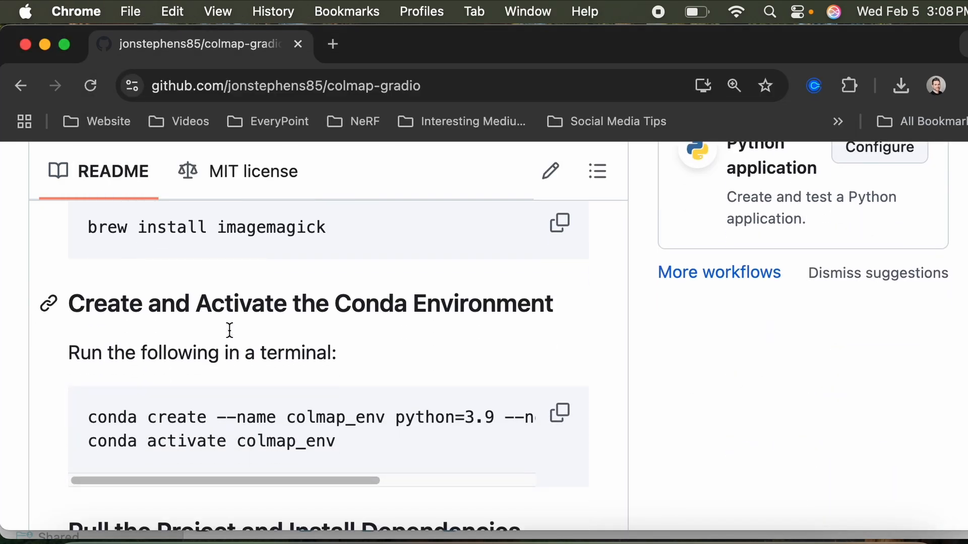
Launch python colmap_gradio.py after a mistyped filename, serving at 127.0.0.1:7860.
scroll(down, 3)
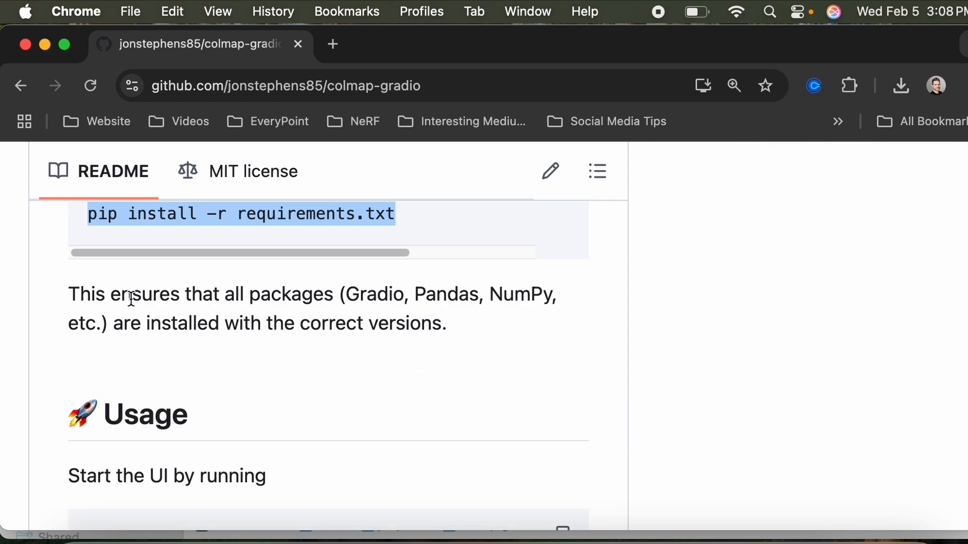
scroll(down, 3)
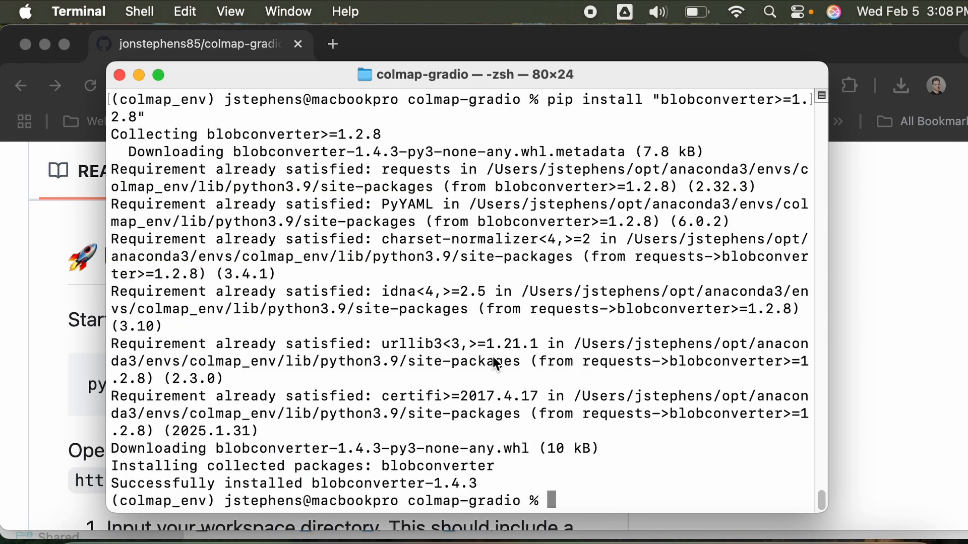
text(python gradio_colmap.py)
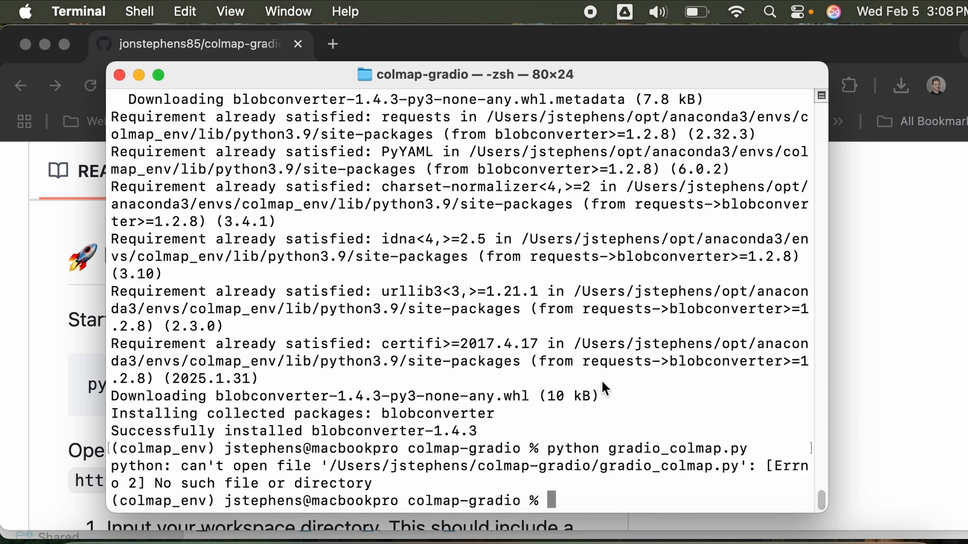
text(python colmap_gradio.py)
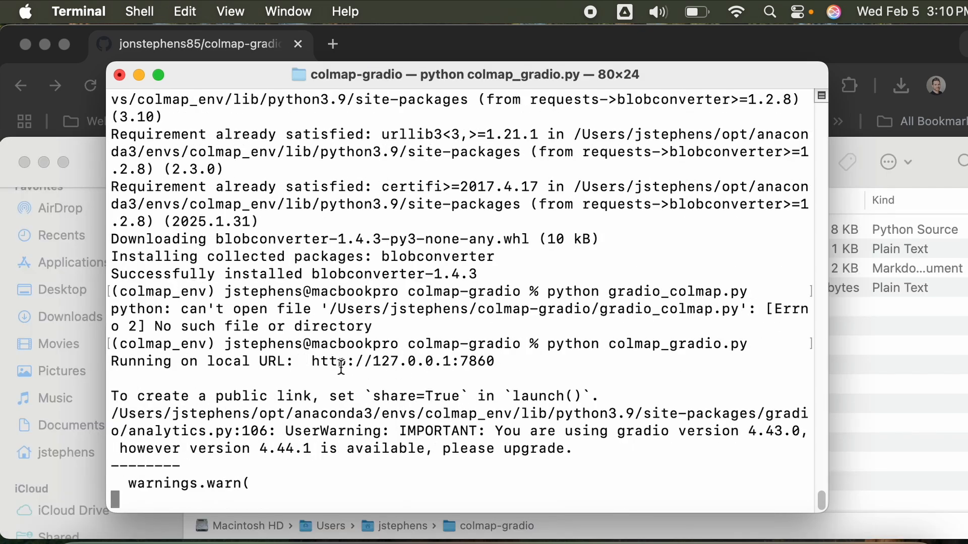
mouse_move(369, 357)
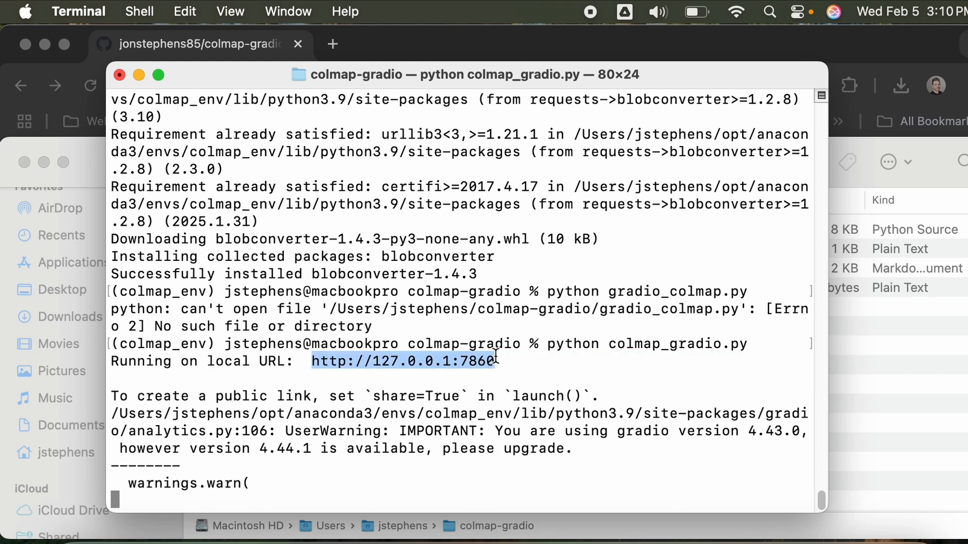
mouse_move(855, 397)
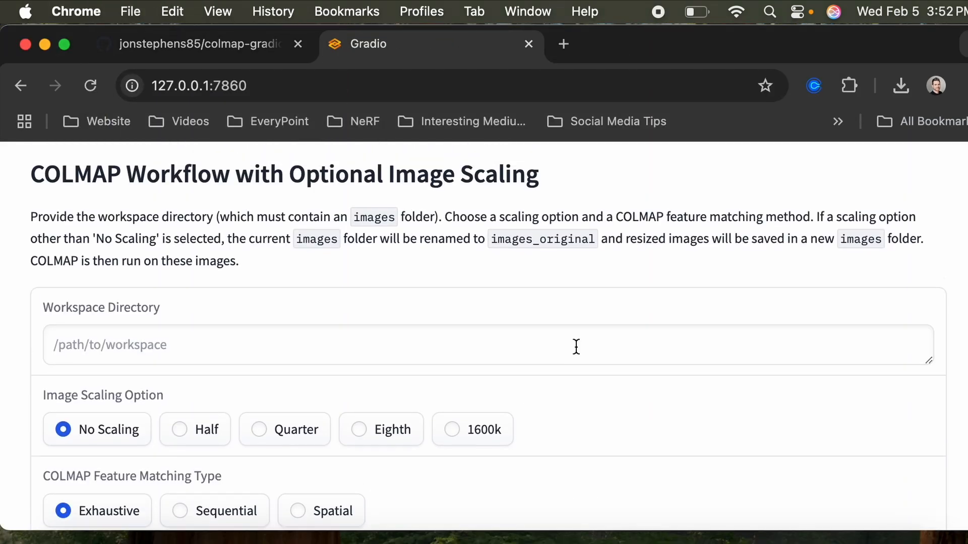
mouse_move(581, 330)
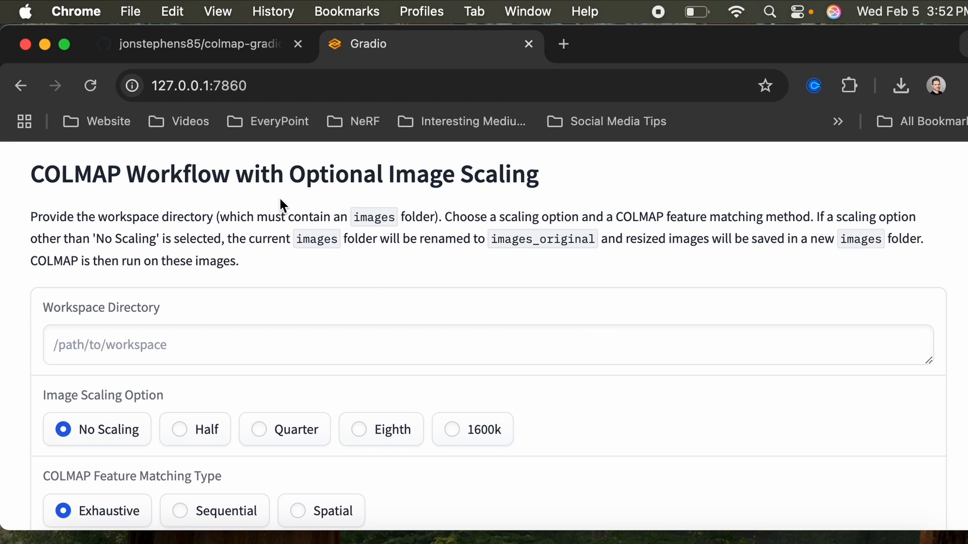
mouse_move(68, 223)
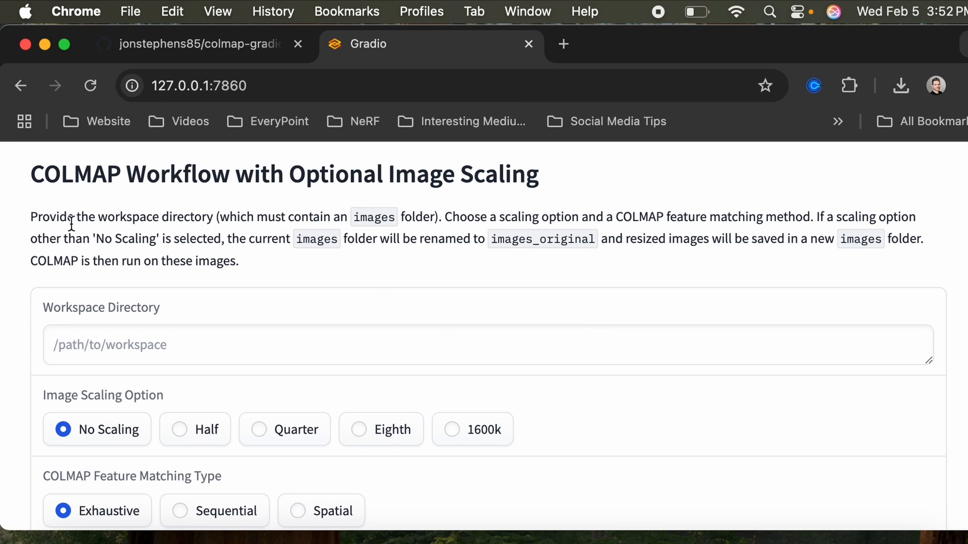
mouse_move(327, 217)
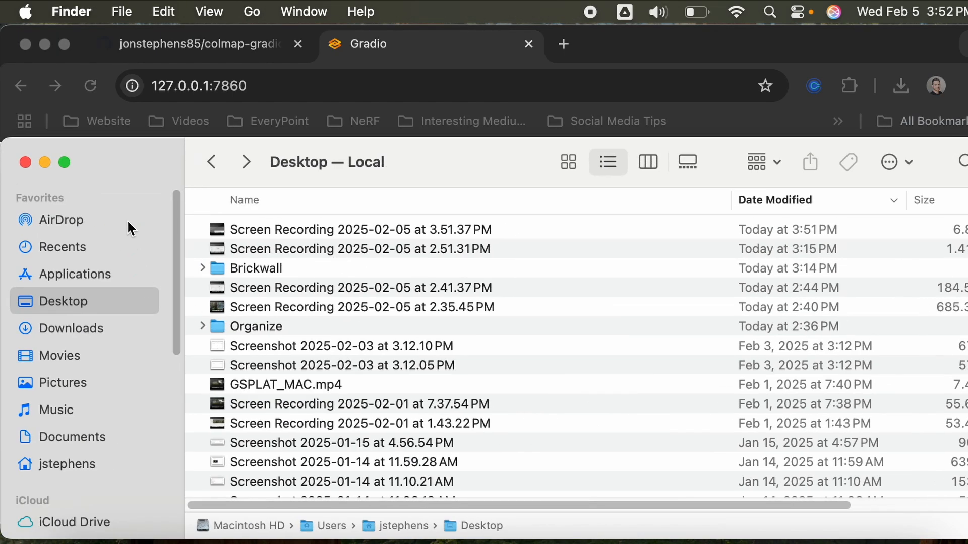
mouse_move(60, 466)
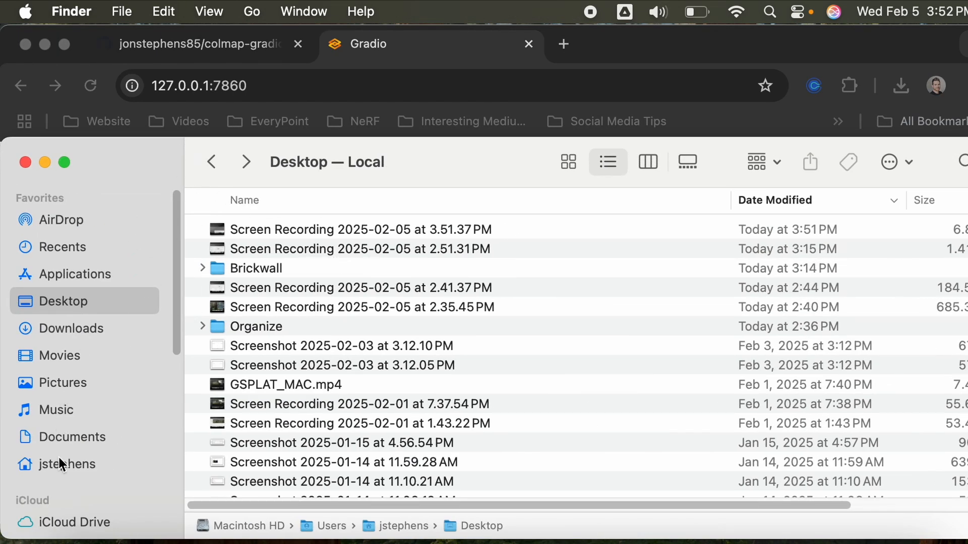
Navigate Finder from Downloads into the ZooBird dataset's images folder.
click(75, 327)
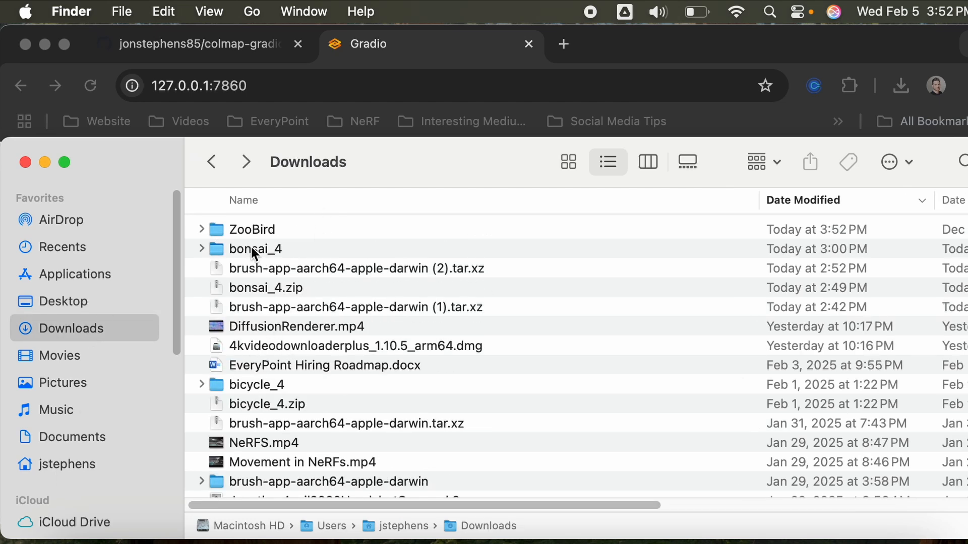
double_click(251, 229)
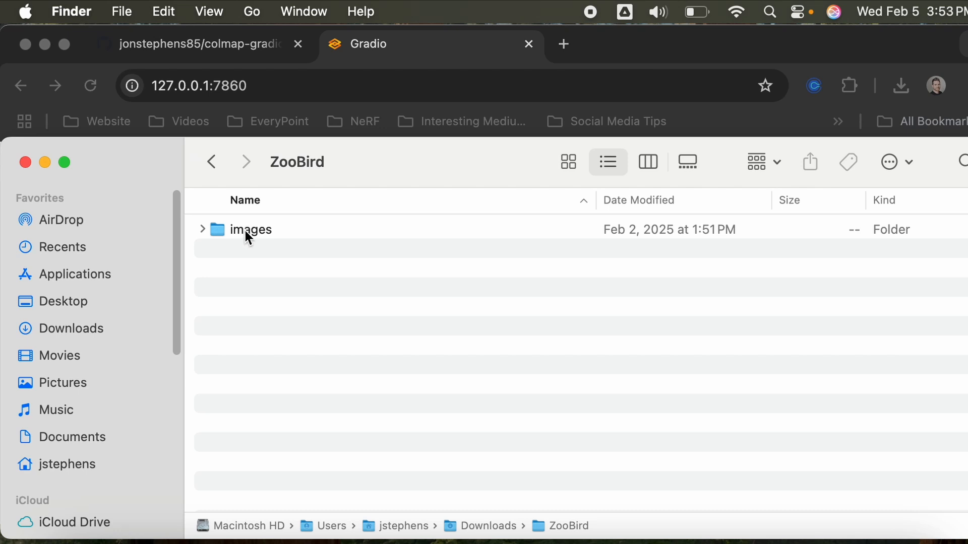
double_click(250, 229)
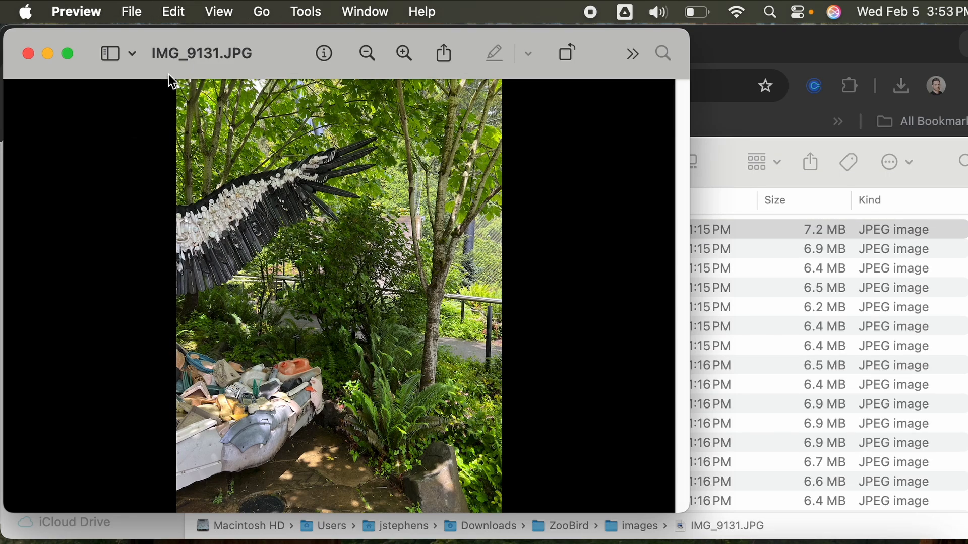
Close the preview and review IMG_9138.JPG's Get Info metadata (3024×4032, iPhone 13 Pro).
click(29, 53)
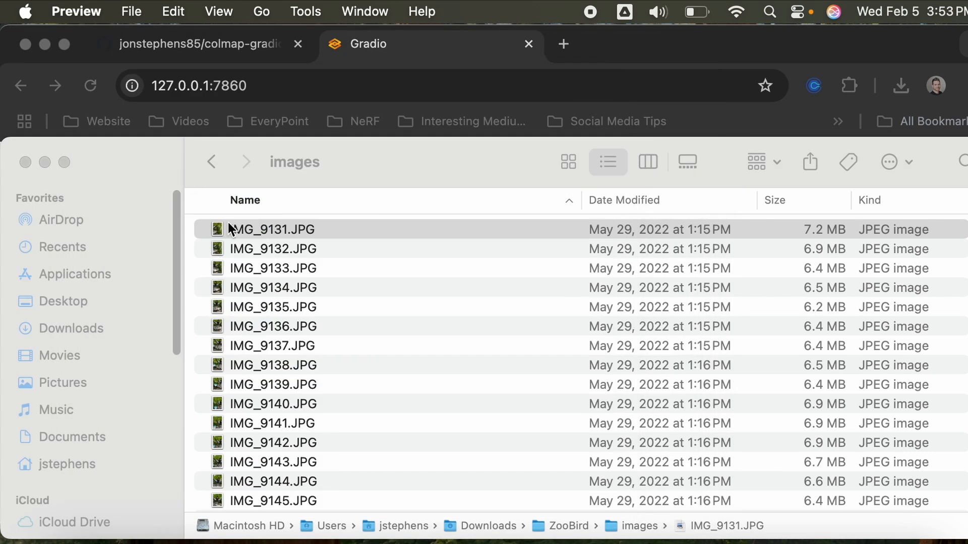
click(273, 443)
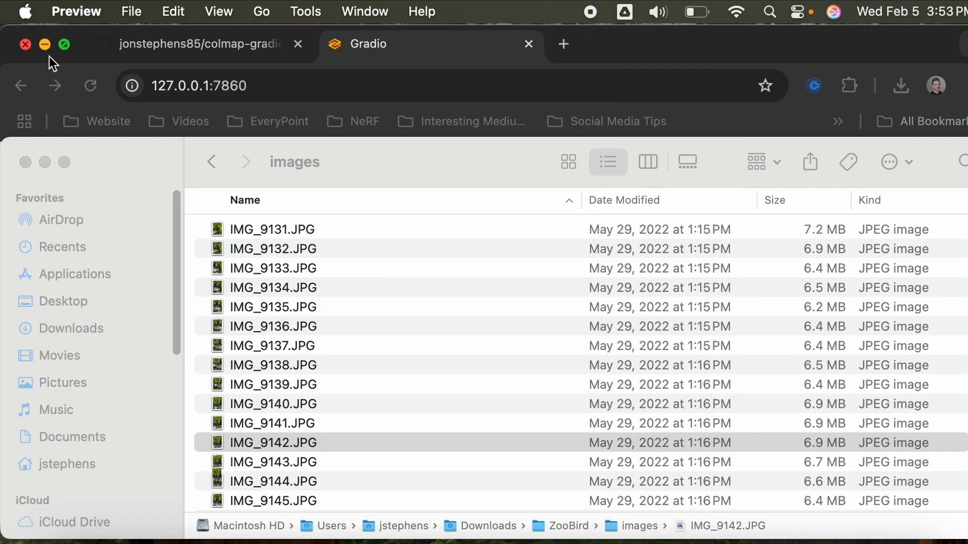
mouse_move(807, 316)
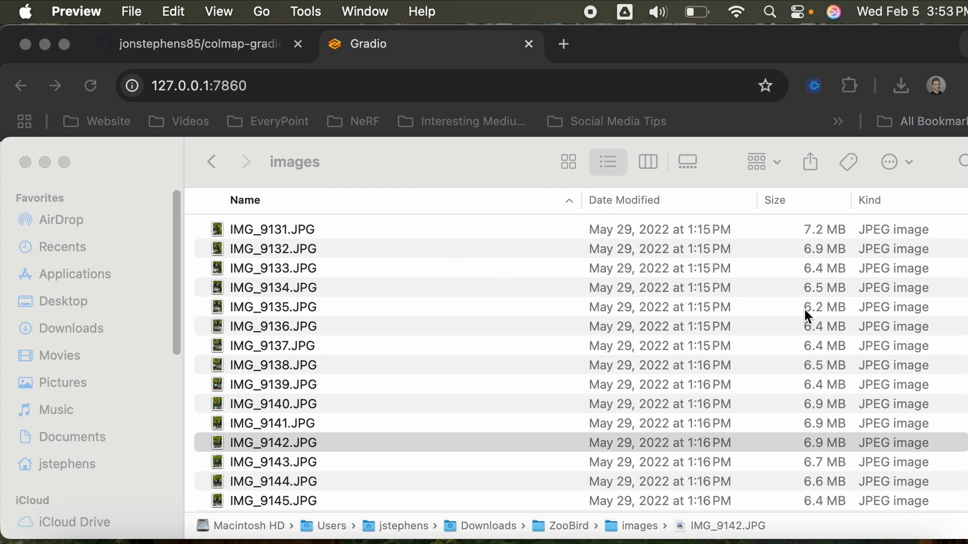
right_click(272, 365)
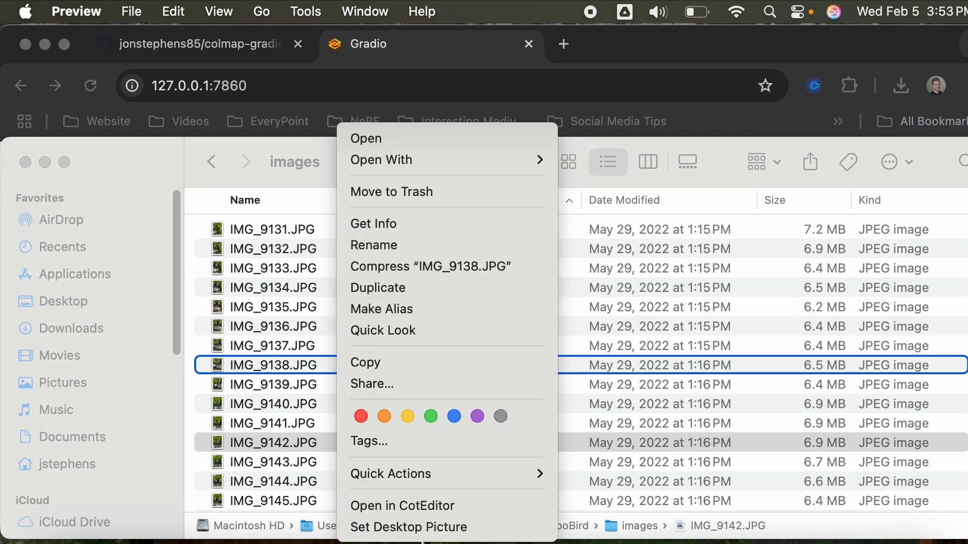
mouse_move(413, 192)
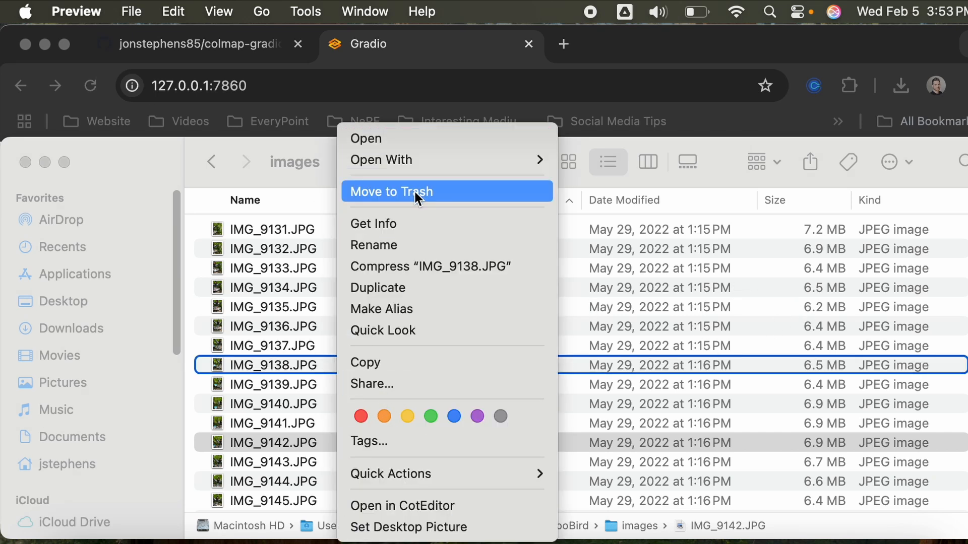
click(374, 223)
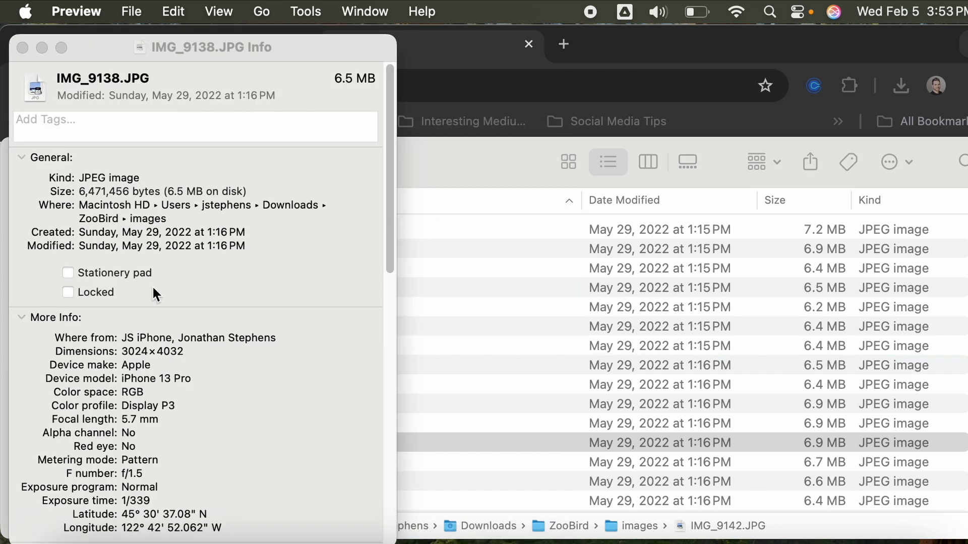
scroll(down, 3)
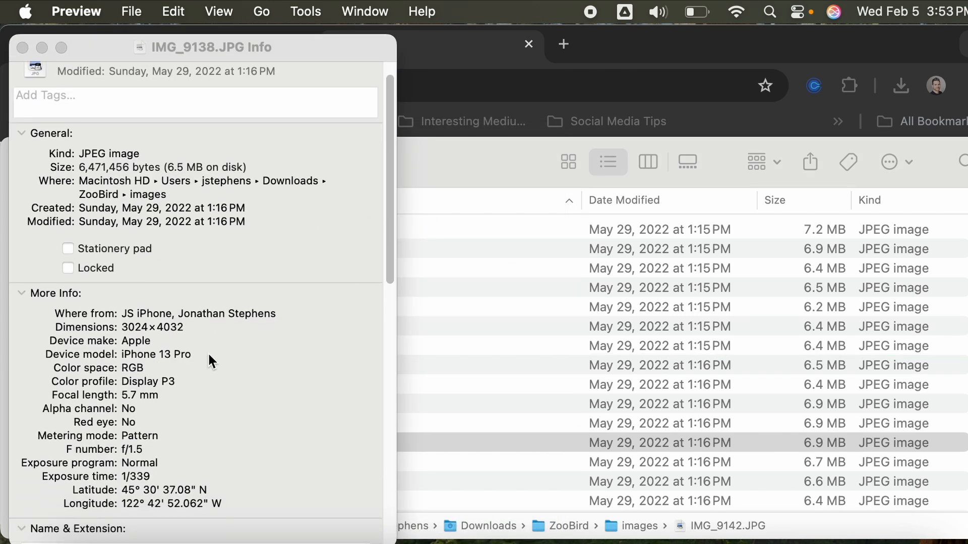
scroll(down, 3)
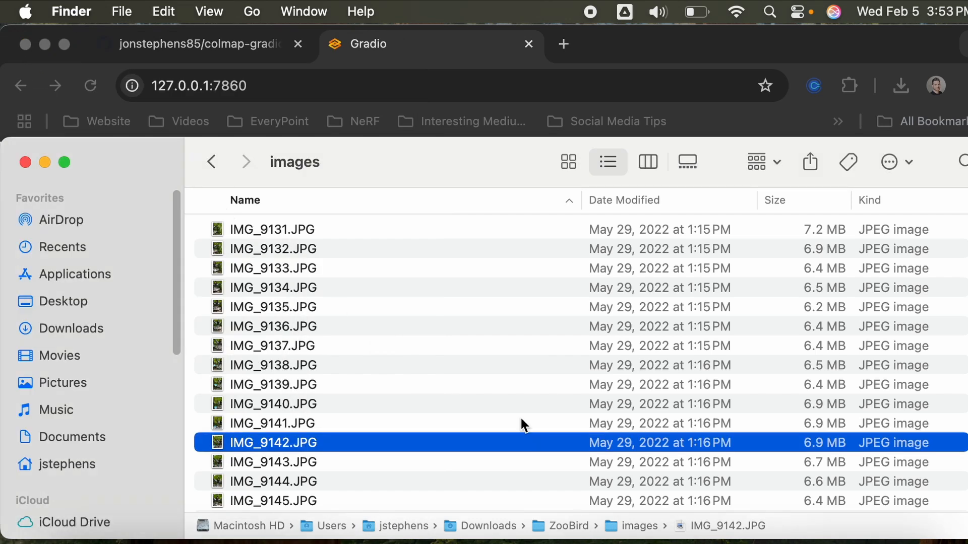
Go back to the ZooBird folder and copy its pathname.
click(212, 162)
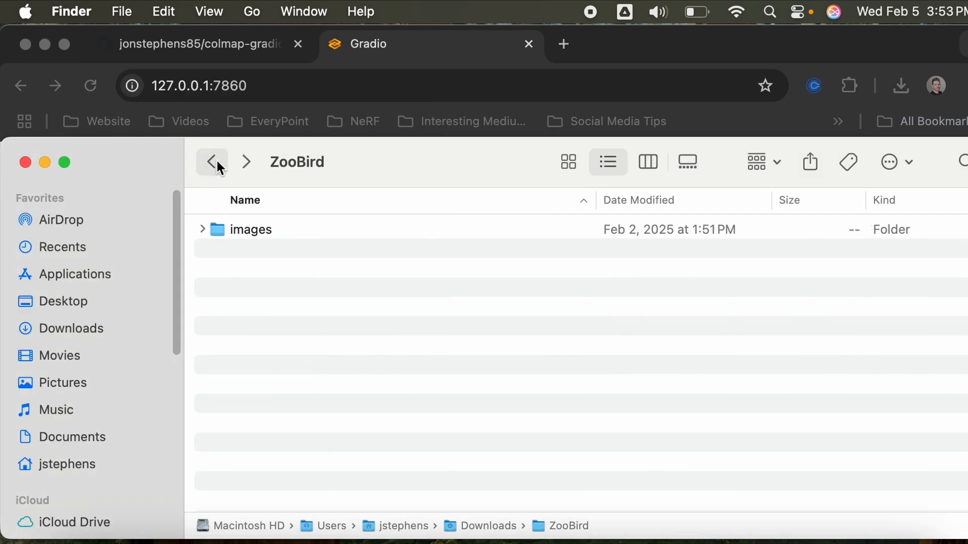
mouse_move(522, 86)
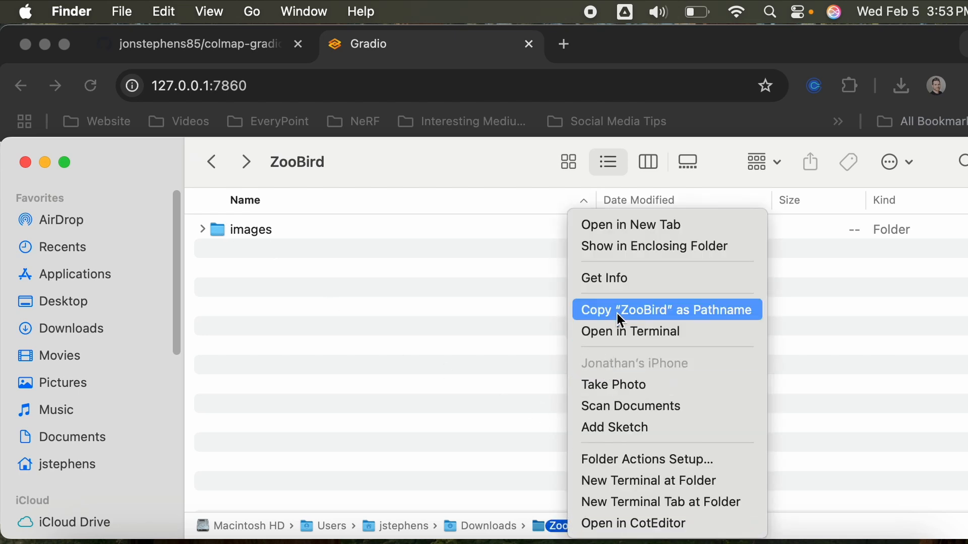
click(666, 310)
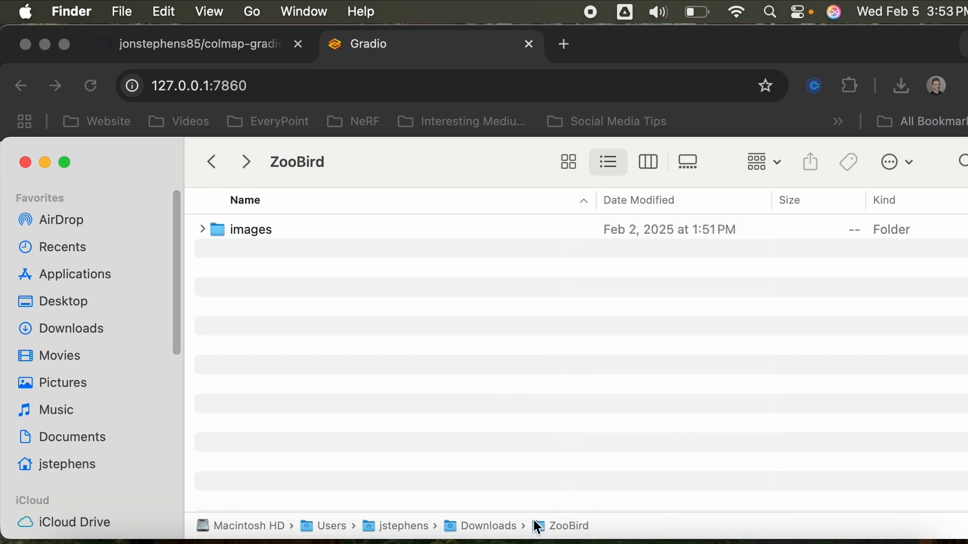
mouse_move(451, 71)
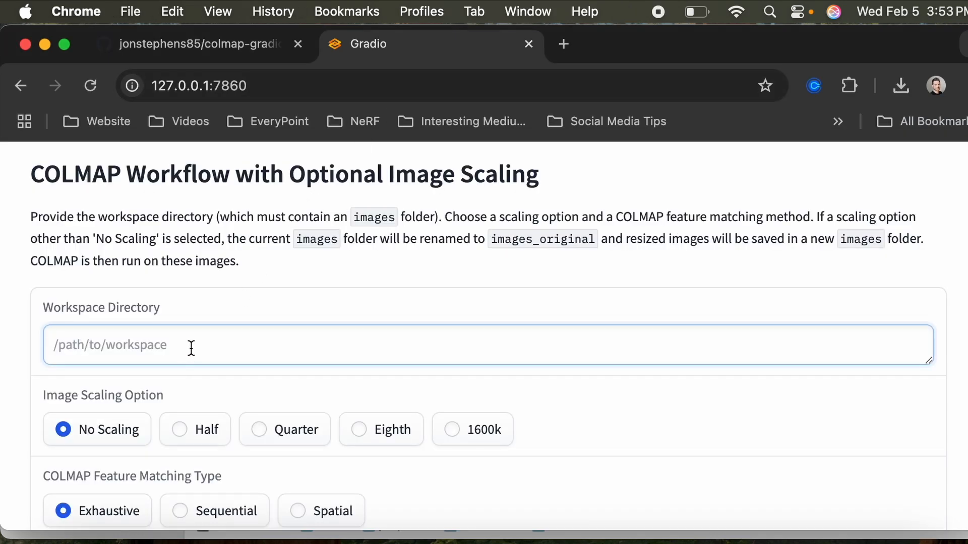
Enter /Users/jstephens/Downloads/ZooBird, choose 1600k scaling, and run the COLMAP workflow.
text(/Users/jstephens/Downloads/ZooBird)
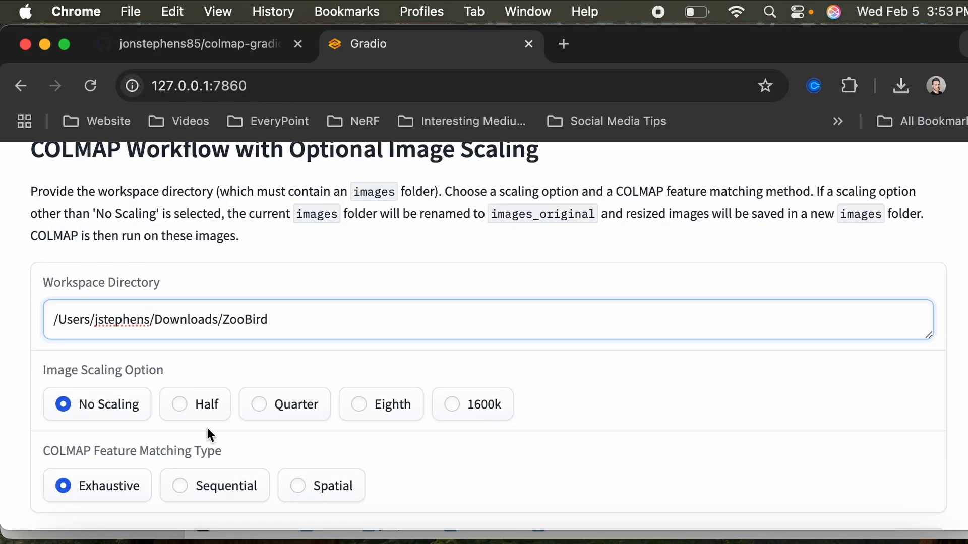
mouse_move(261, 397)
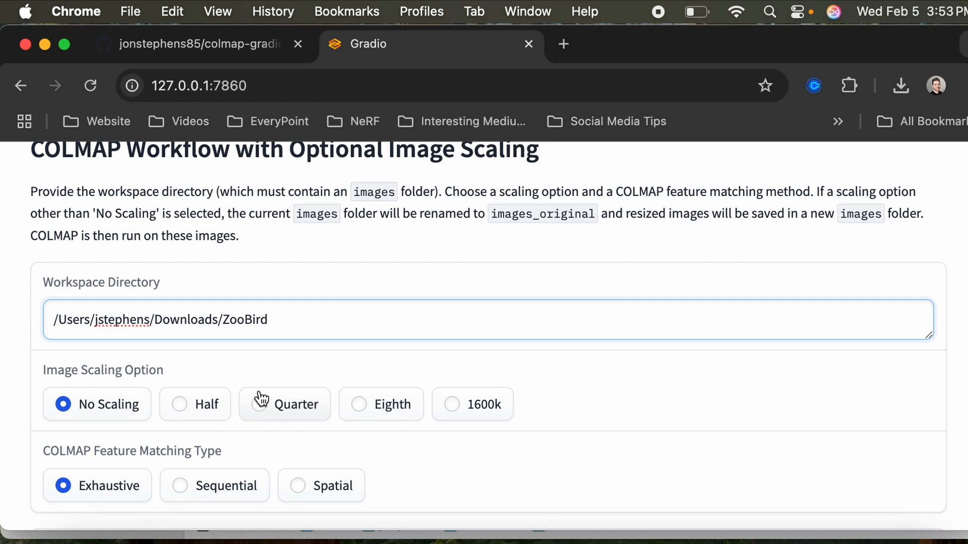
mouse_move(302, 379)
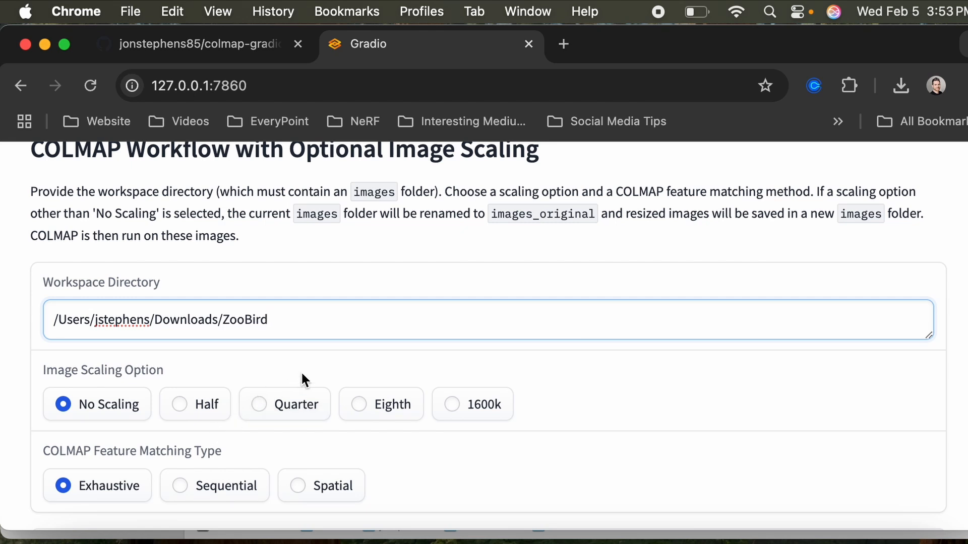
click(452, 404)
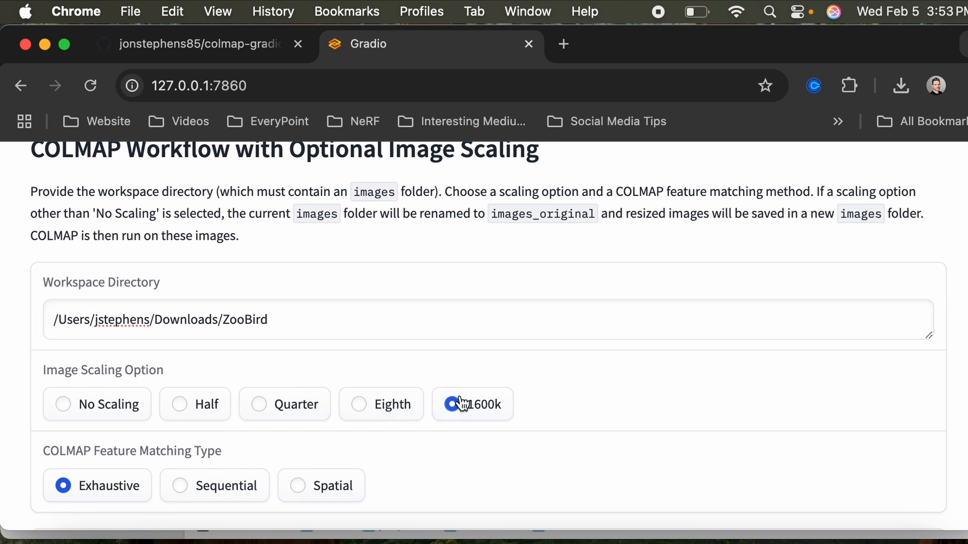
click(451, 405)
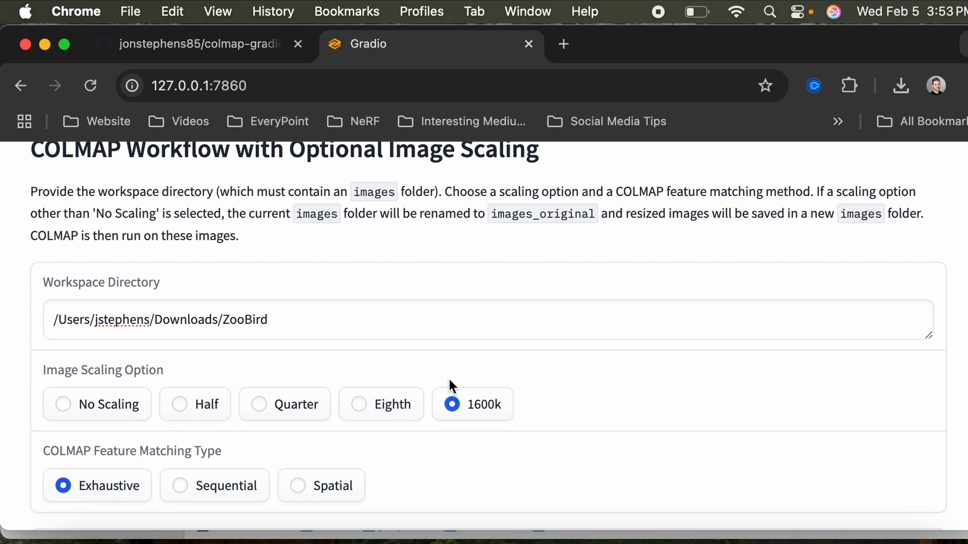
scroll(down, 3)
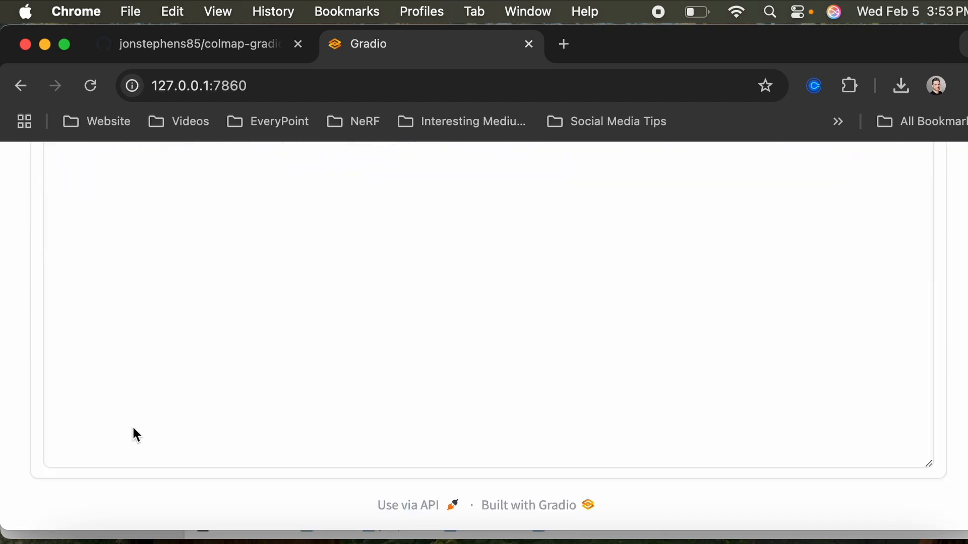
scroll(up, 3)
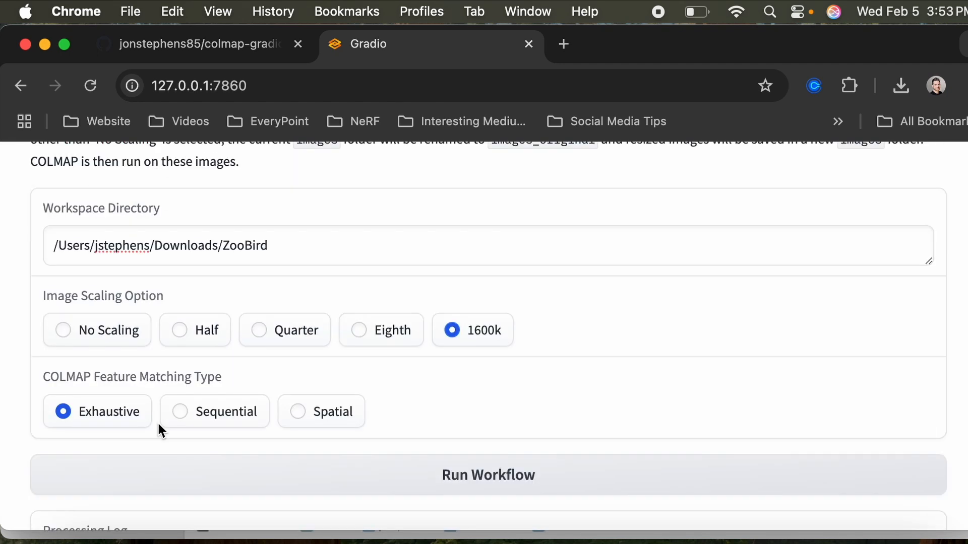
mouse_move(398, 470)
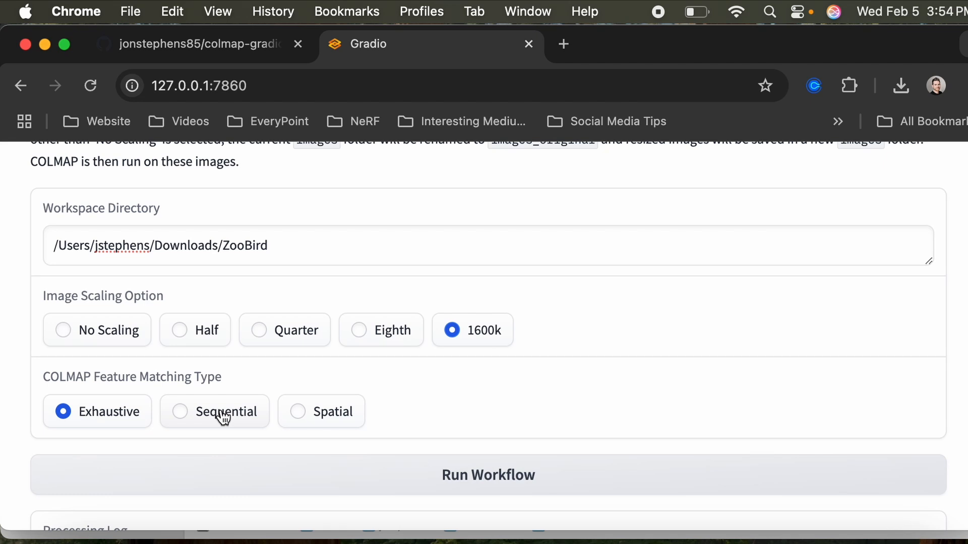
mouse_move(323, 420)
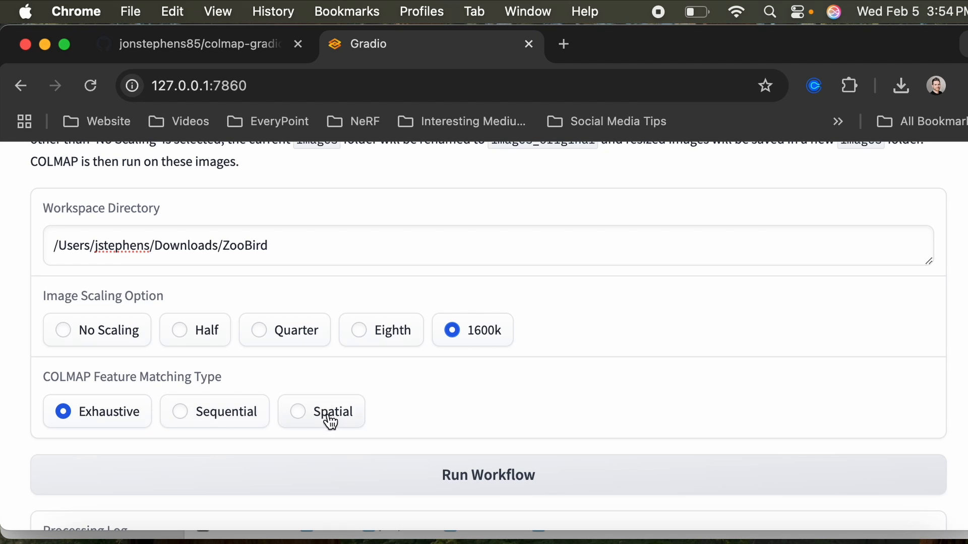
mouse_move(99, 349)
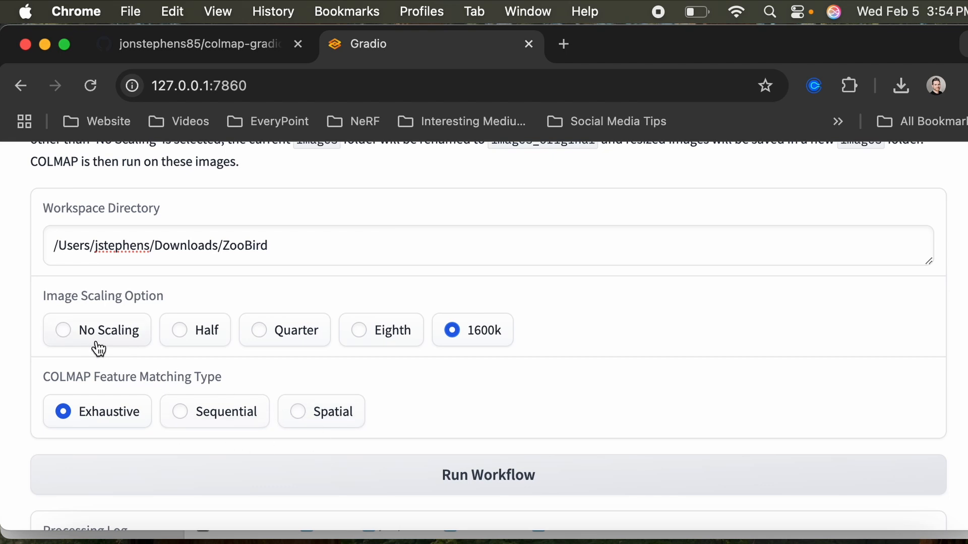
mouse_move(385, 349)
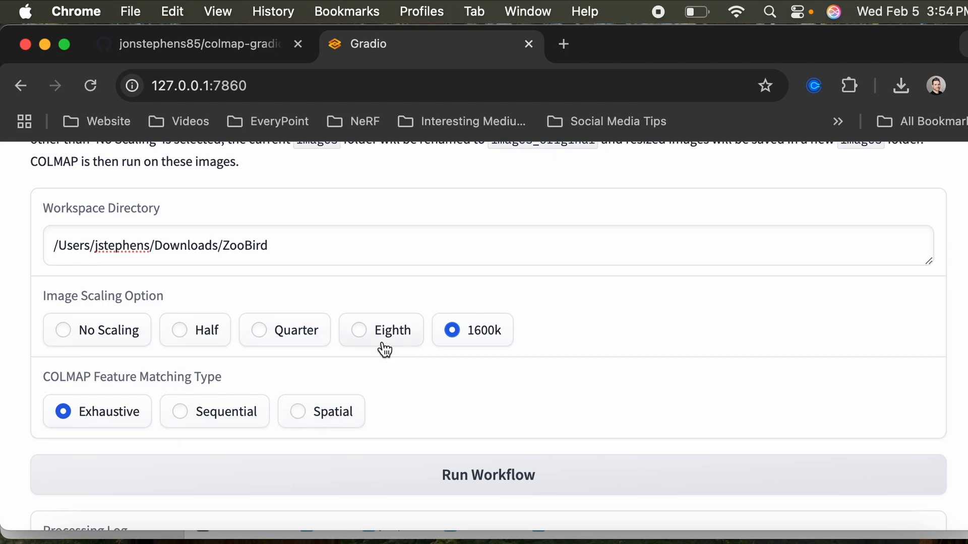
click(487, 475)
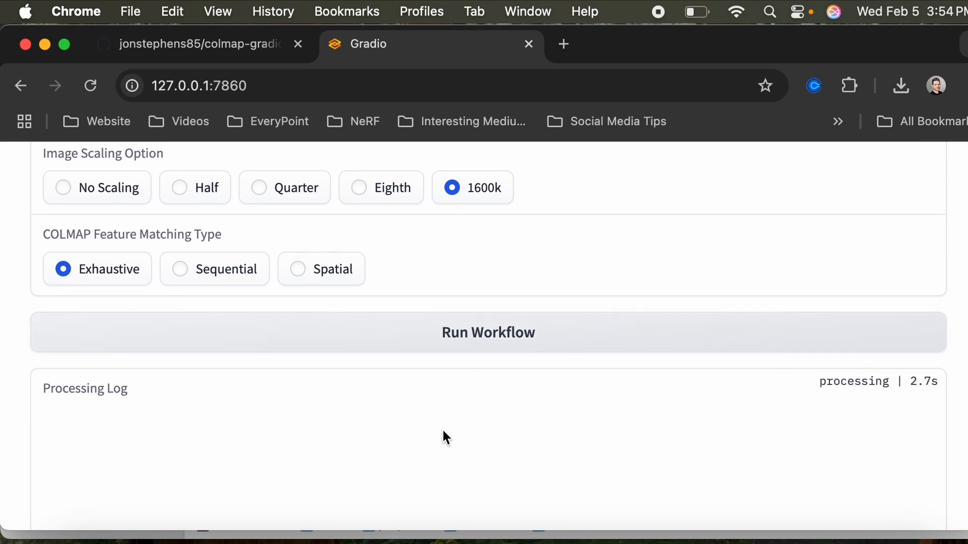
Scroll the Terminal log to follow COLMAP feature extraction and matching progress.
scroll(down, 3)
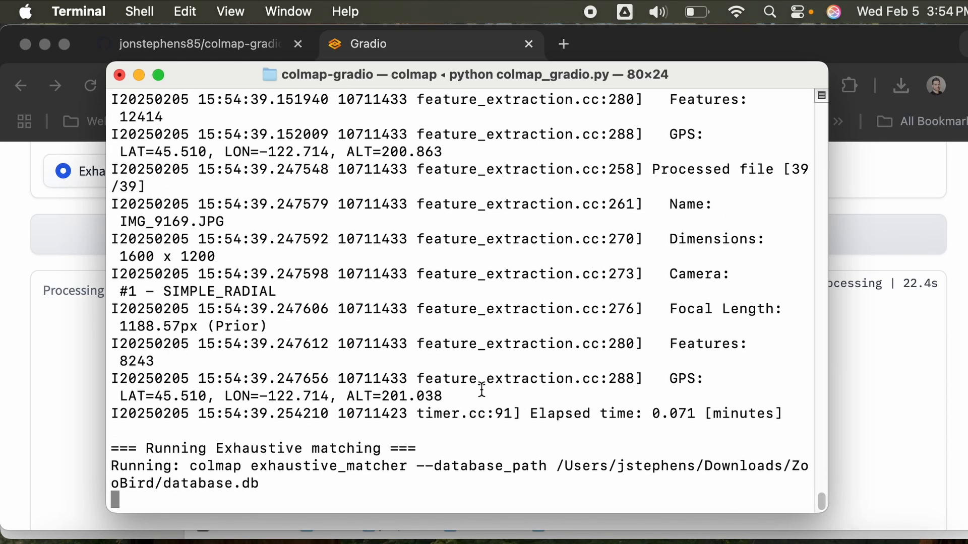
mouse_move(620, 417)
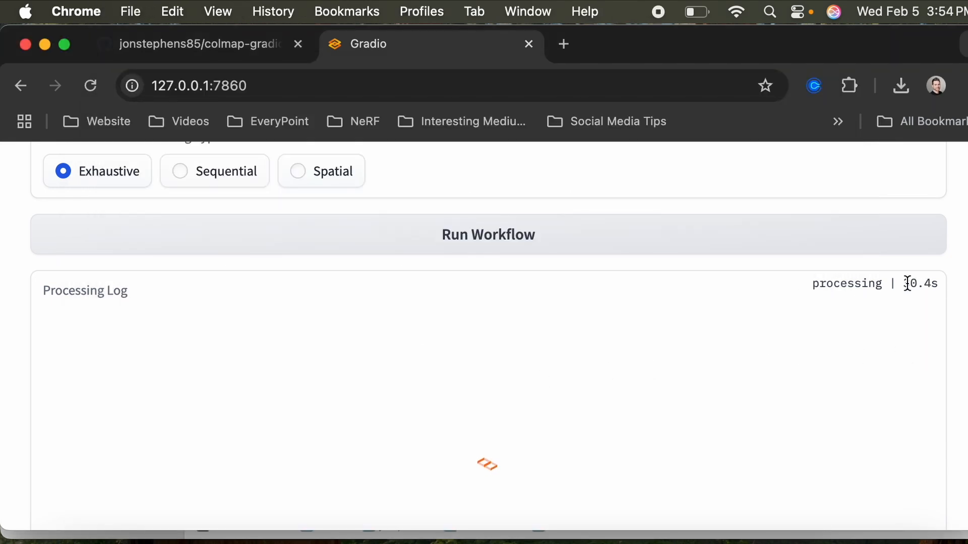
mouse_move(556, 350)
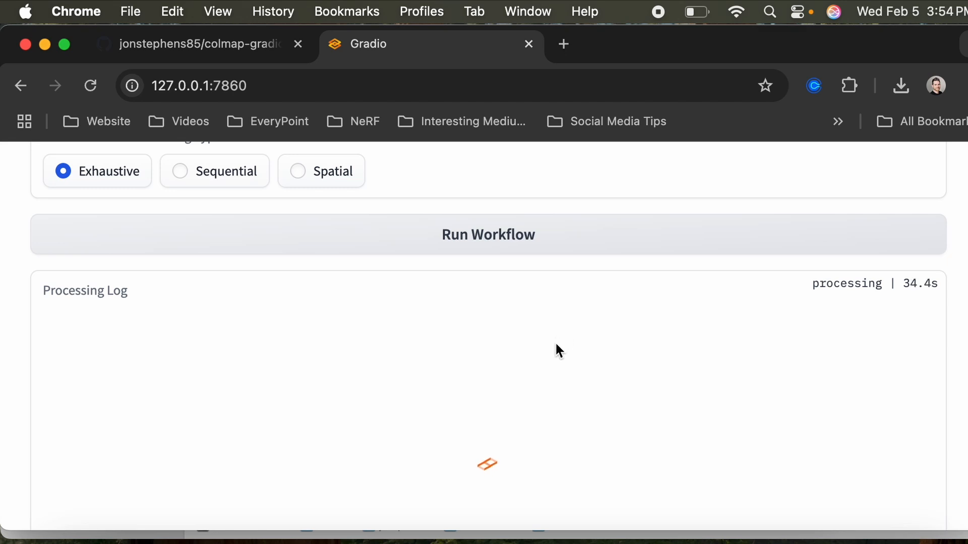
mouse_move(736, 411)
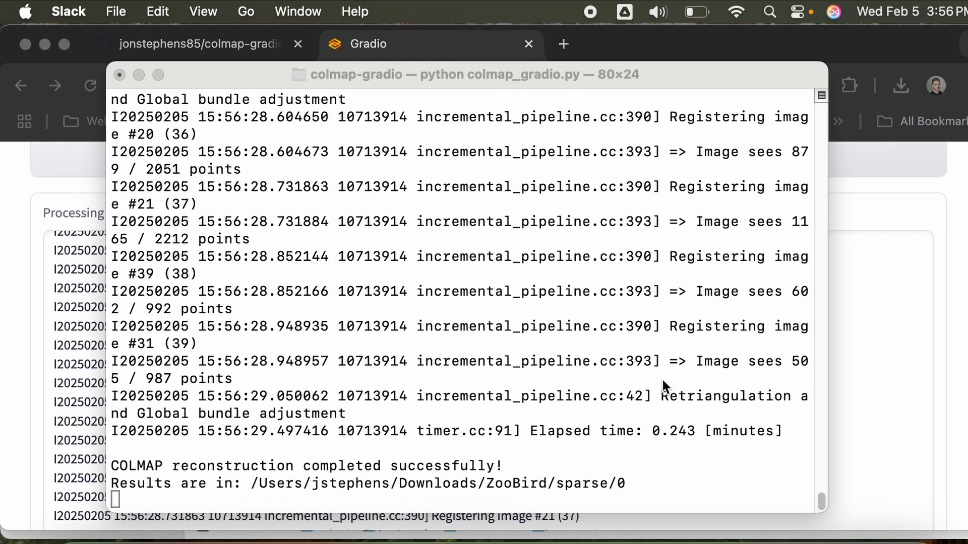
mouse_move(398, 371)
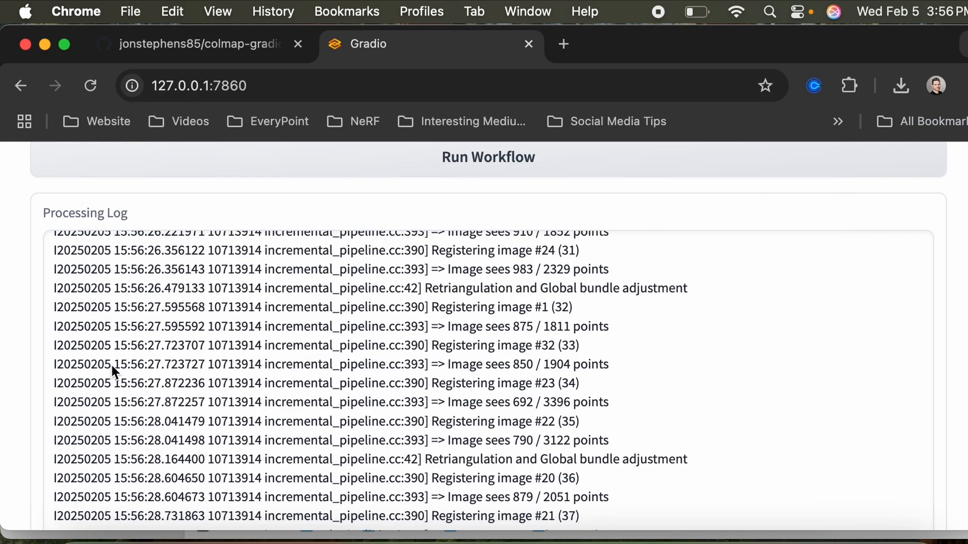
Scroll the Processing Log down to the reconstruction-completed message.
scroll(down, 3)
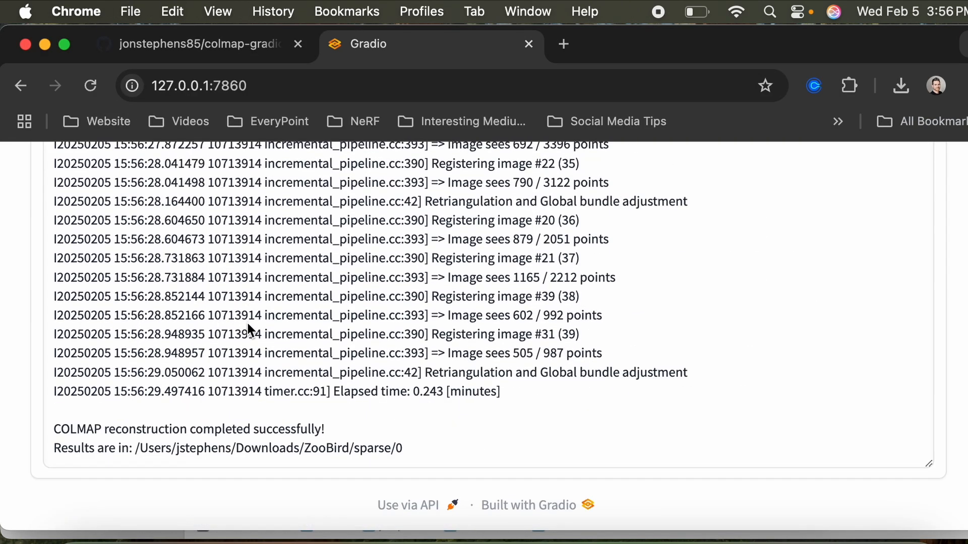
mouse_move(508, 370)
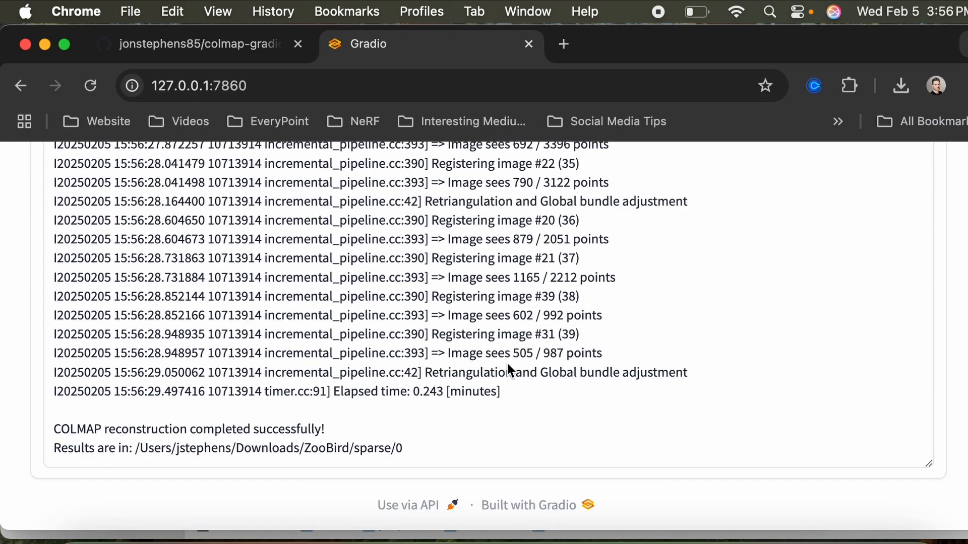
mouse_move(408, 442)
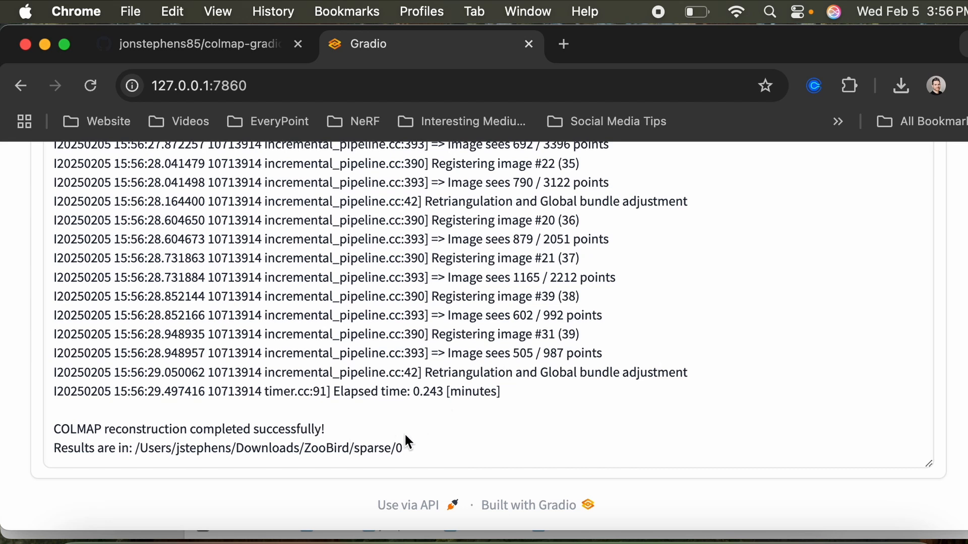
mouse_move(432, 437)
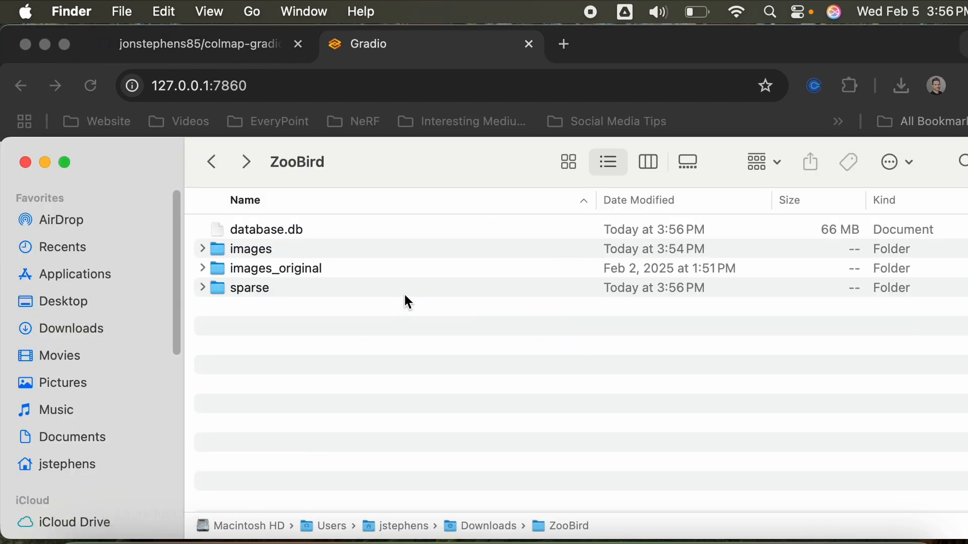
Inspect ZooBird's database.db, images and sparse/0 outputs, then select ZooBird in Downloads.
click(266, 229)
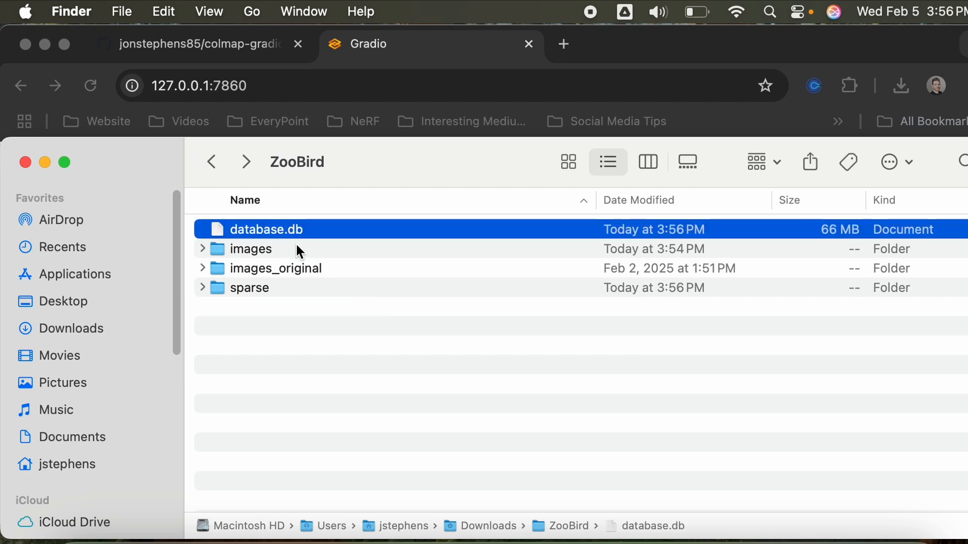
click(275, 268)
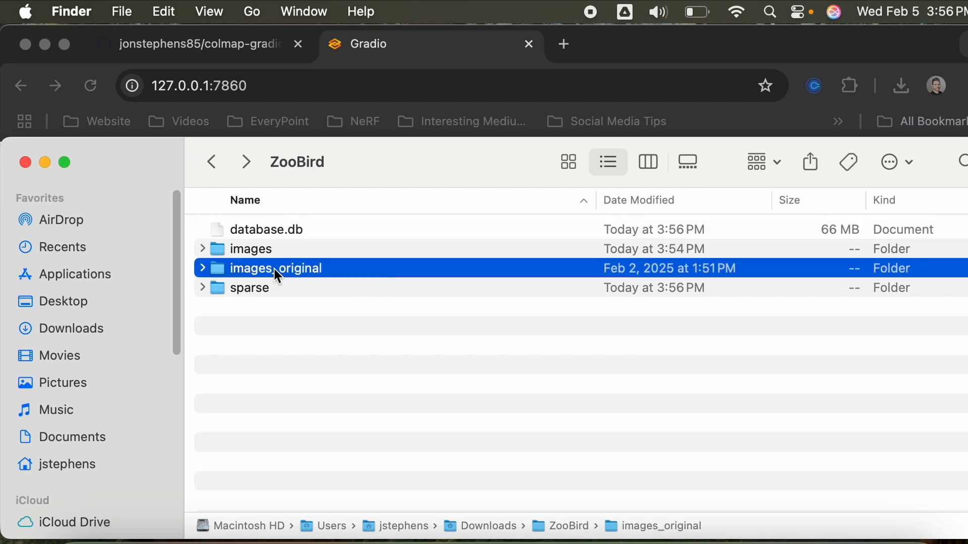
double_click(274, 268)
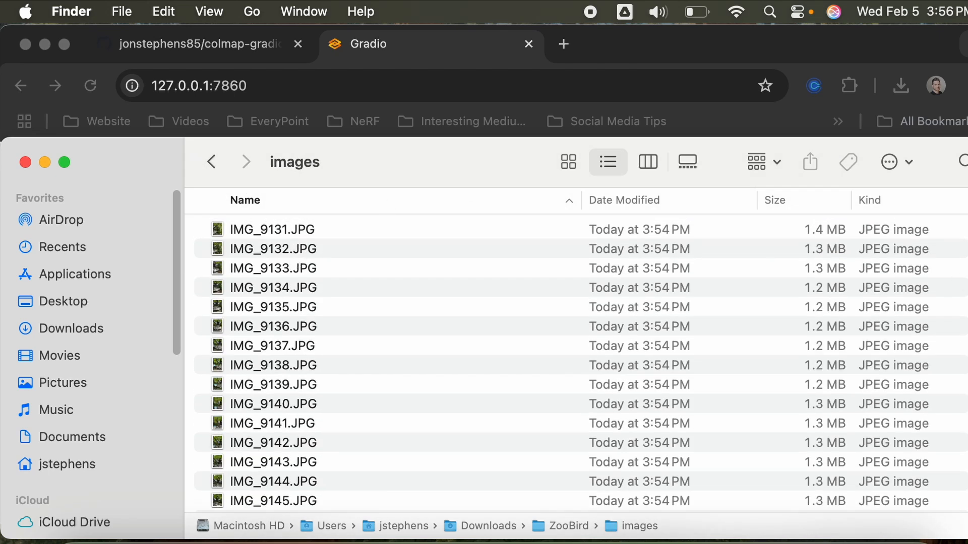
click(211, 162)
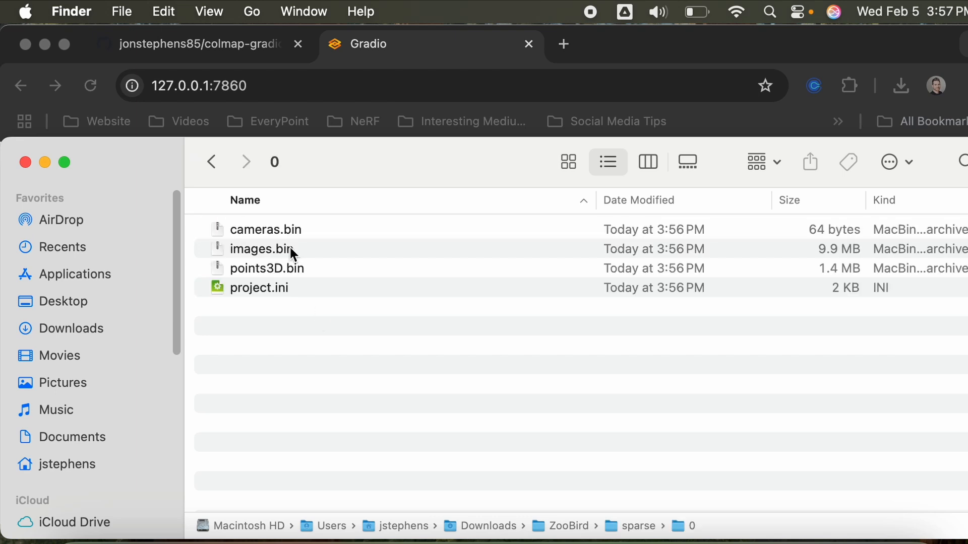
mouse_move(221, 181)
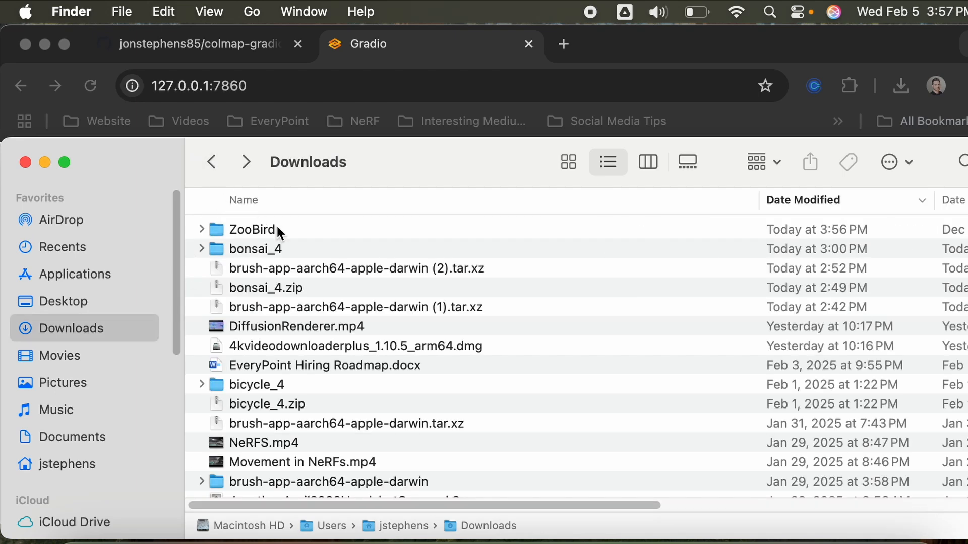
click(201, 44)
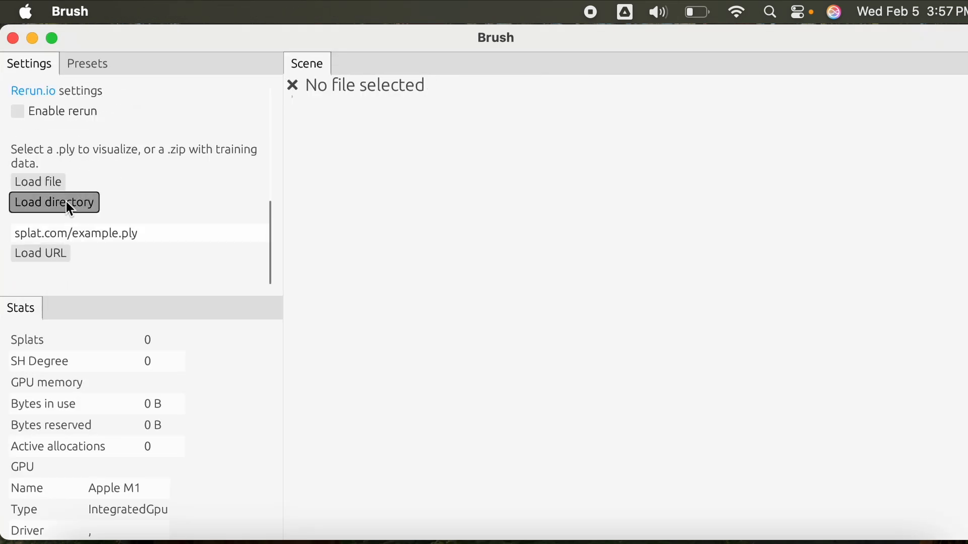
Search for 'zoo' and load the ZooBird folder as Brush's training dataset.
click(54, 202)
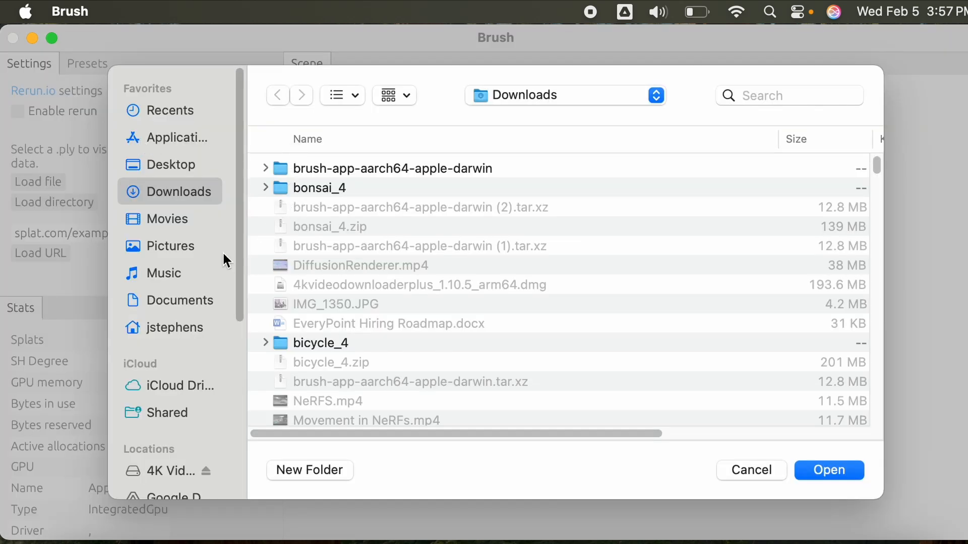
mouse_move(312, 258)
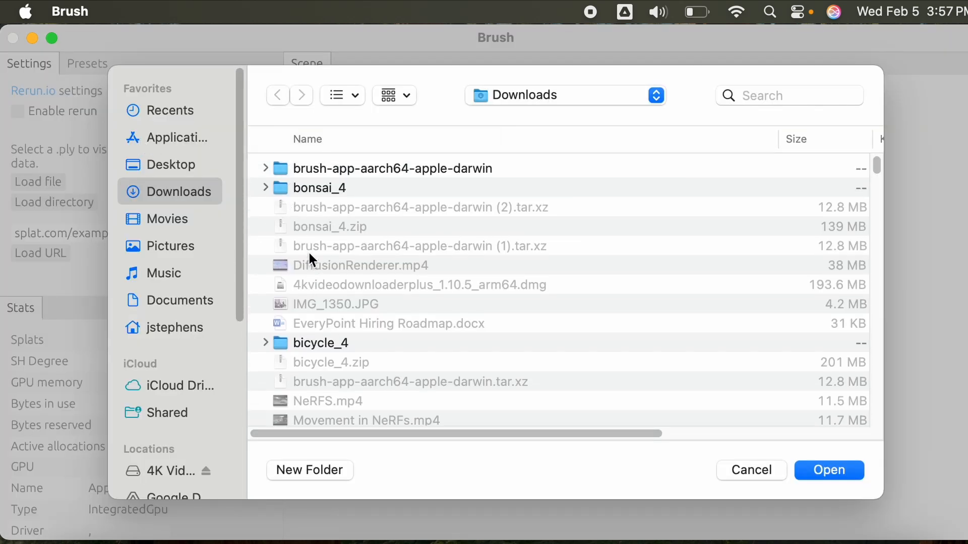
text(zoo)
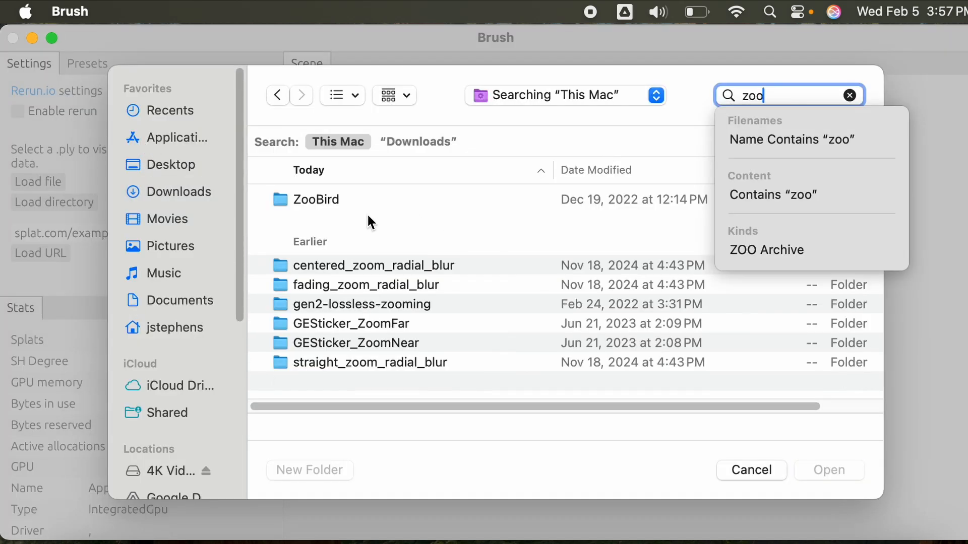
double_click(316, 199)
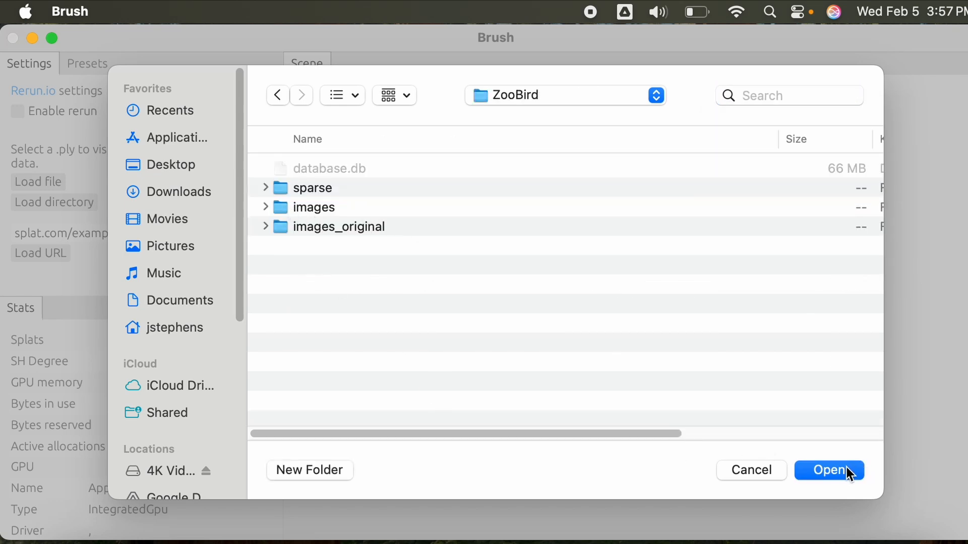
click(829, 470)
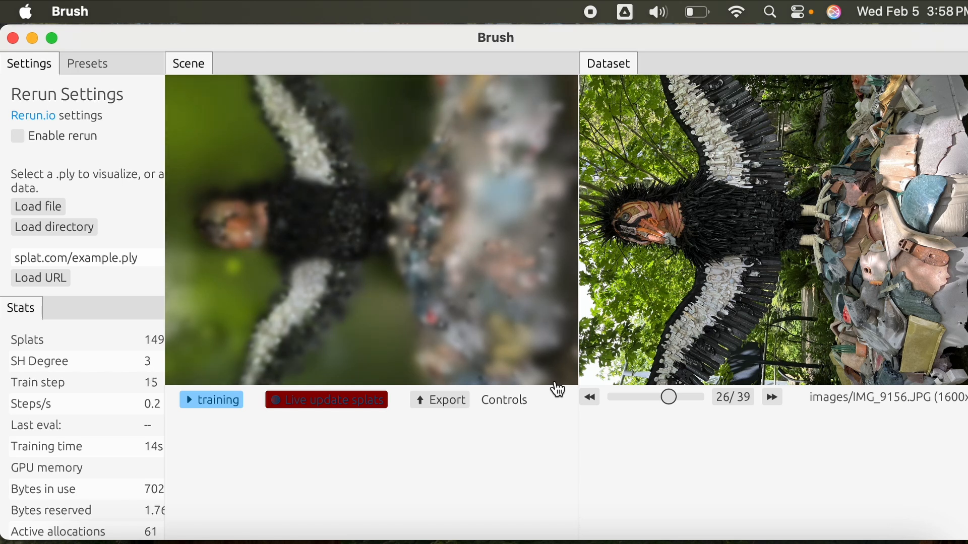
mouse_move(608, 388)
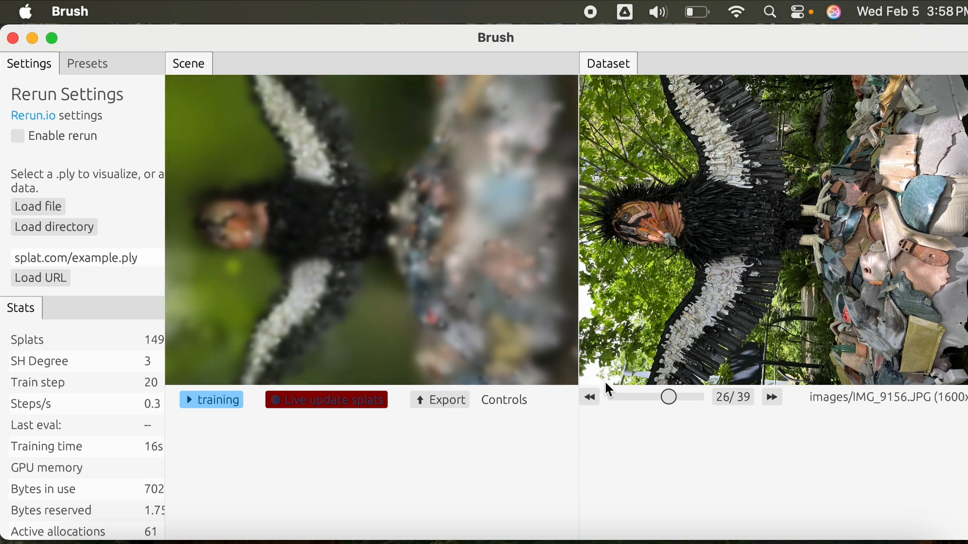
mouse_move(636, 348)
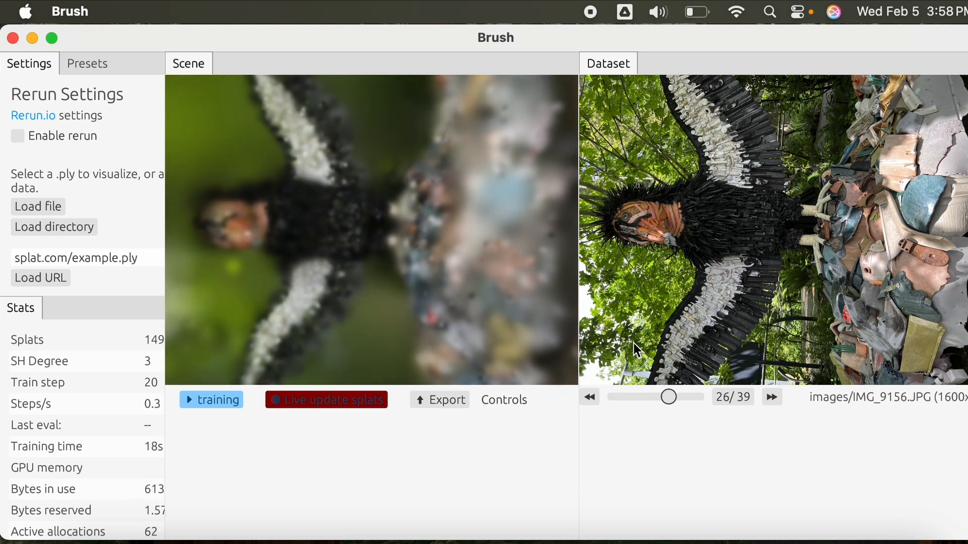